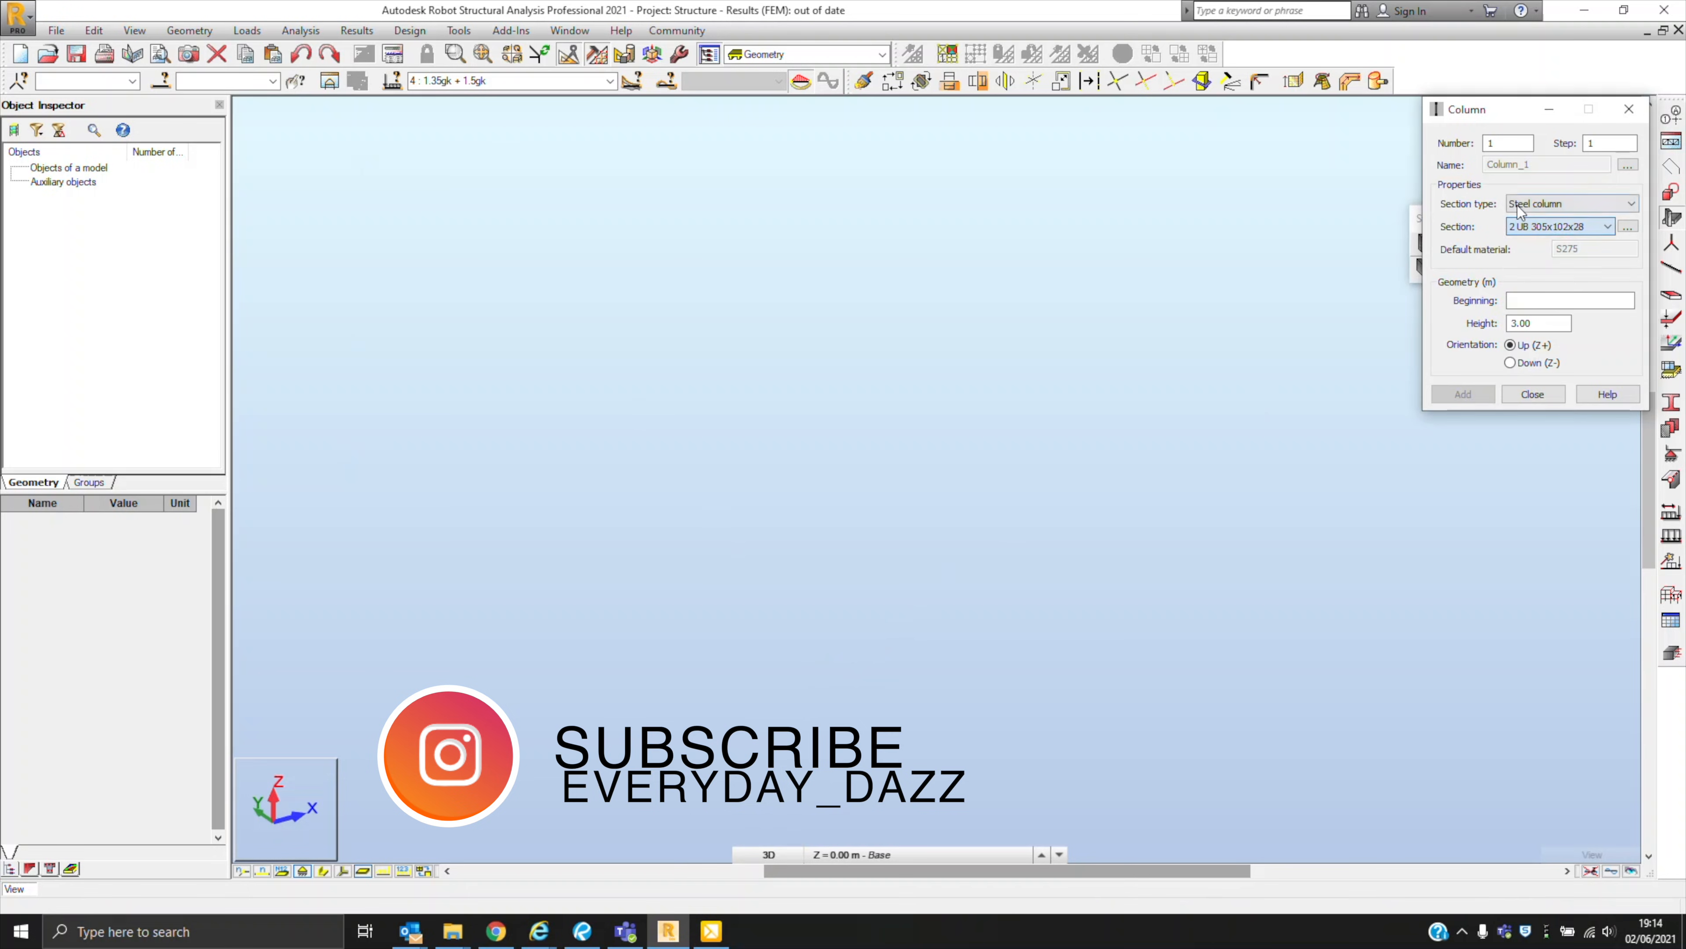
- Place a 300x300 reinforced concrete column 3 m tall in the model
{"action": "left_click", "coordinate": [1570, 203]}
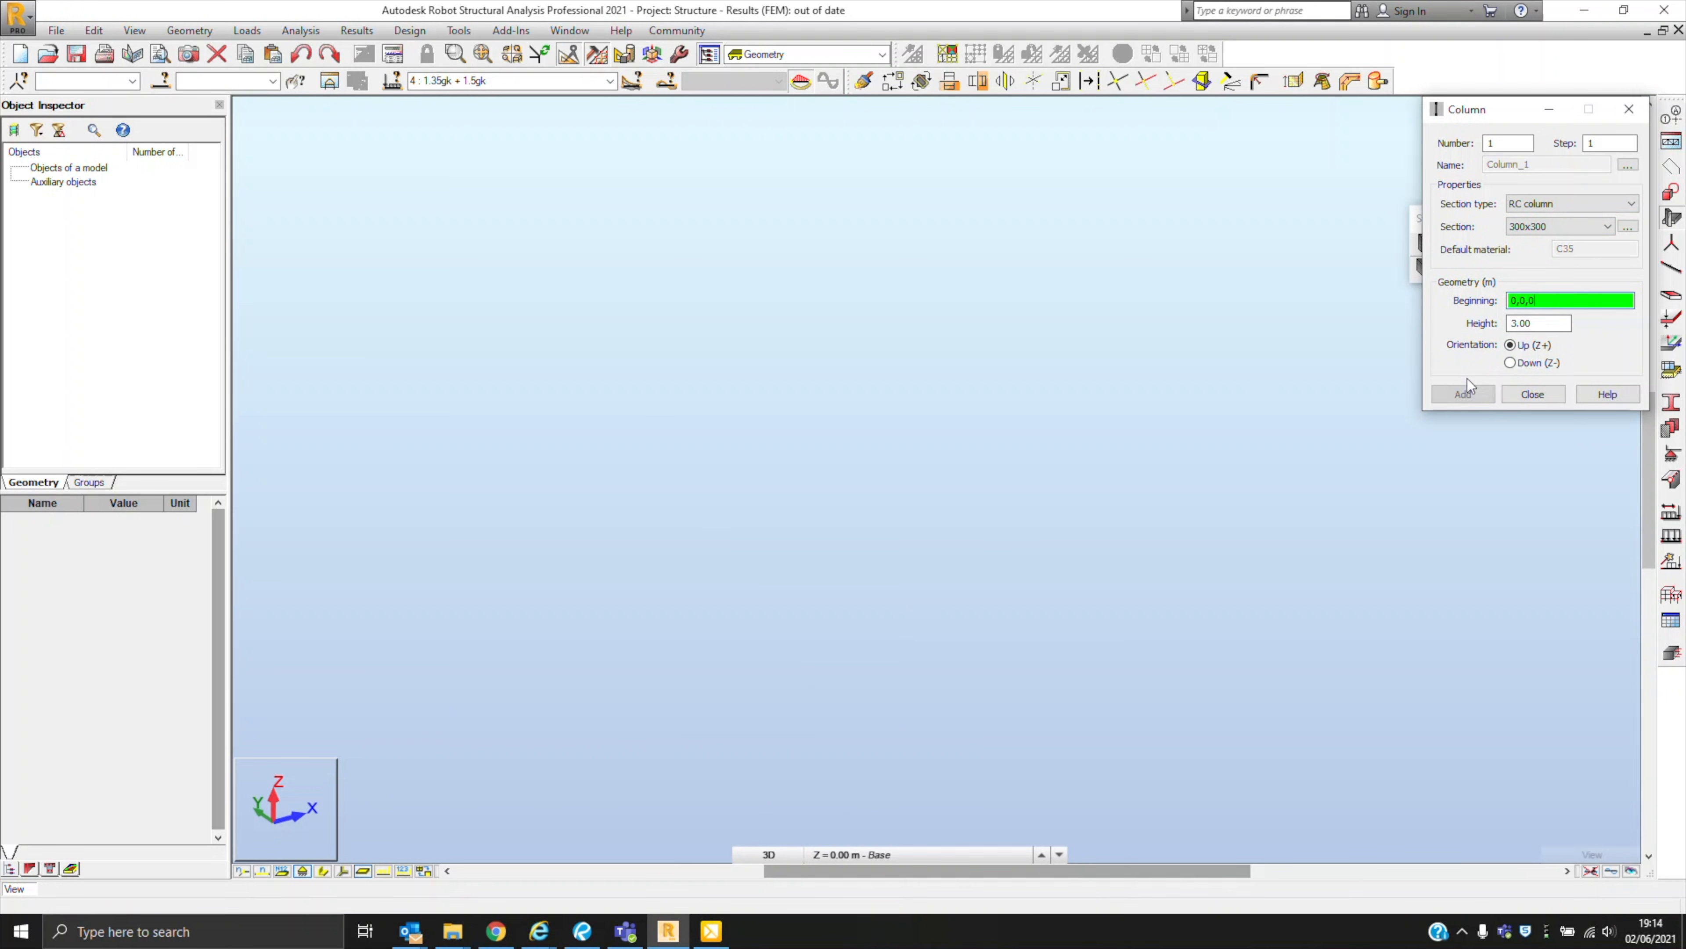
{"action": "left_click", "coordinate": [1460, 393]}
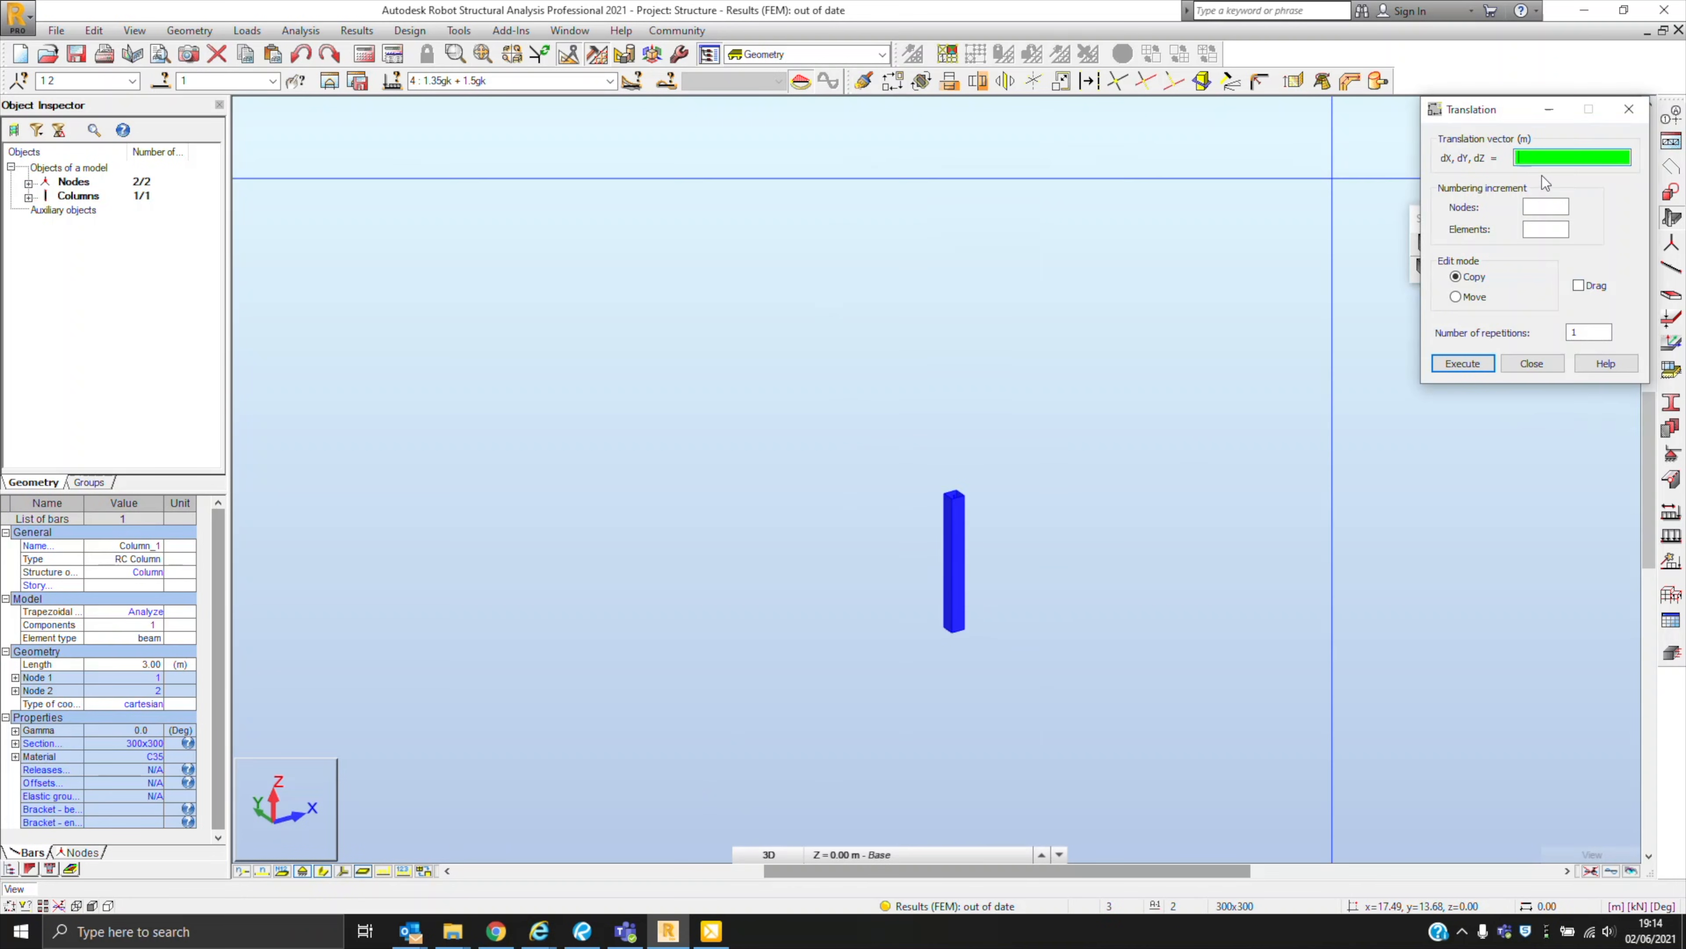
- Translate-copy the column by vector 5,0,0 with 2 repetitions so three columns stand 5 m apart
{"action": "left_click", "coordinate": [1572, 157]}
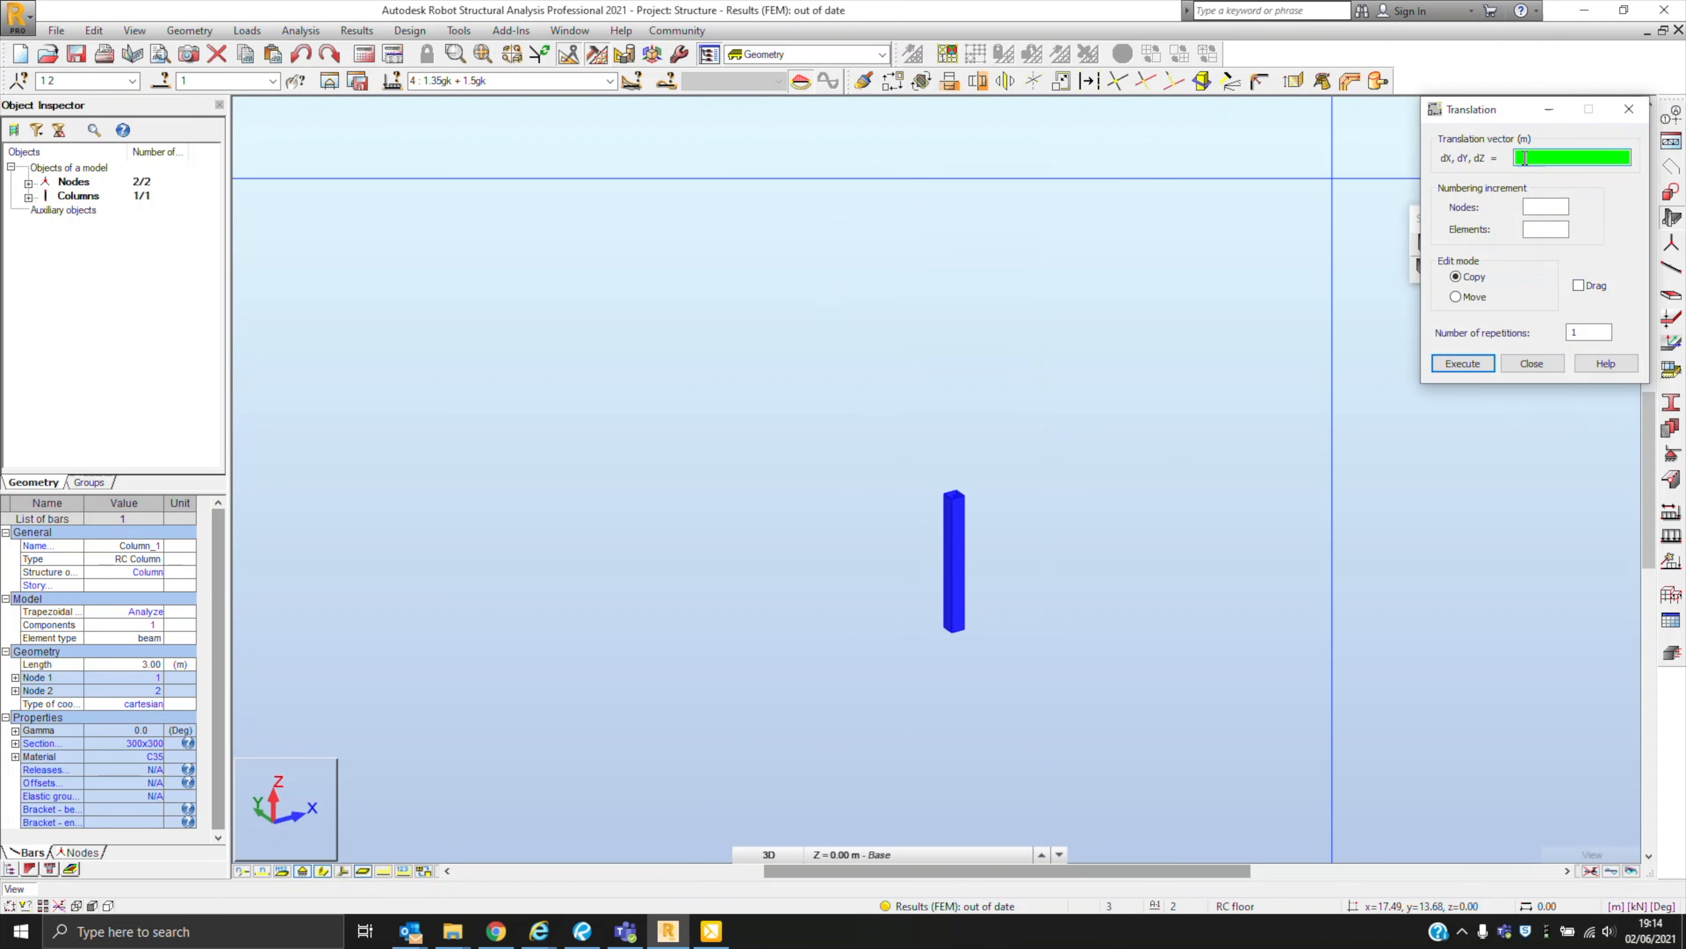
{"action": "type", "text": "5,0,0"}
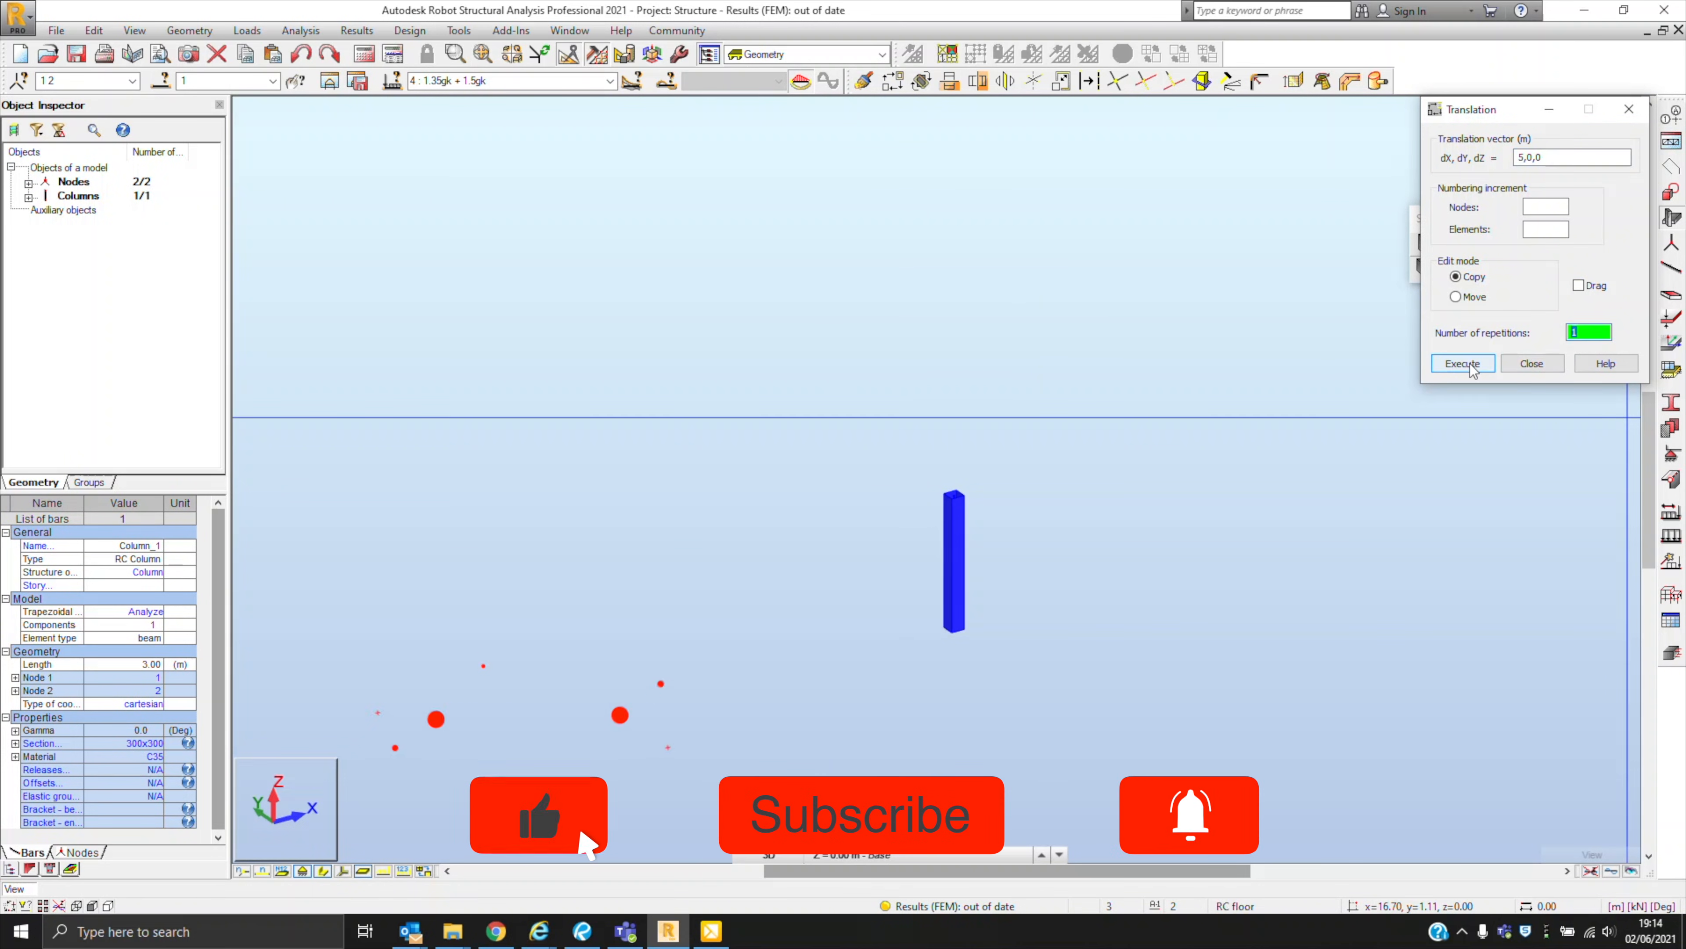
{"action": "left_click", "coordinate": [1462, 363]}
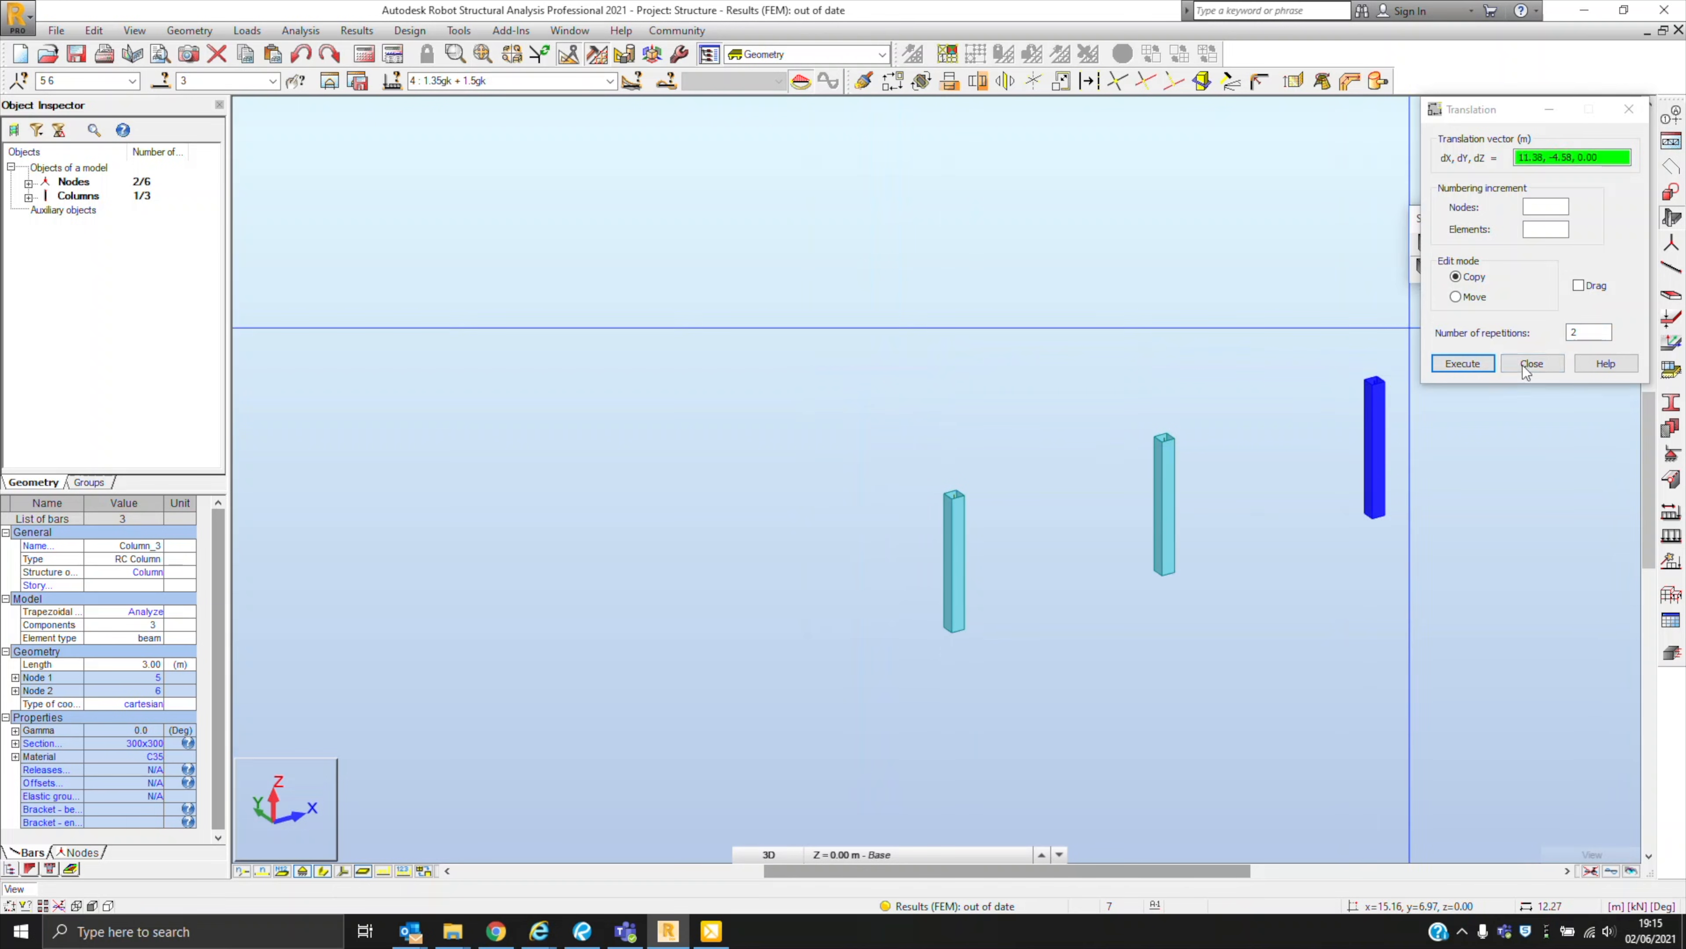
- Run RC beams between the column tops of the first frame
{"action": "left_click", "coordinate": [1529, 363]}
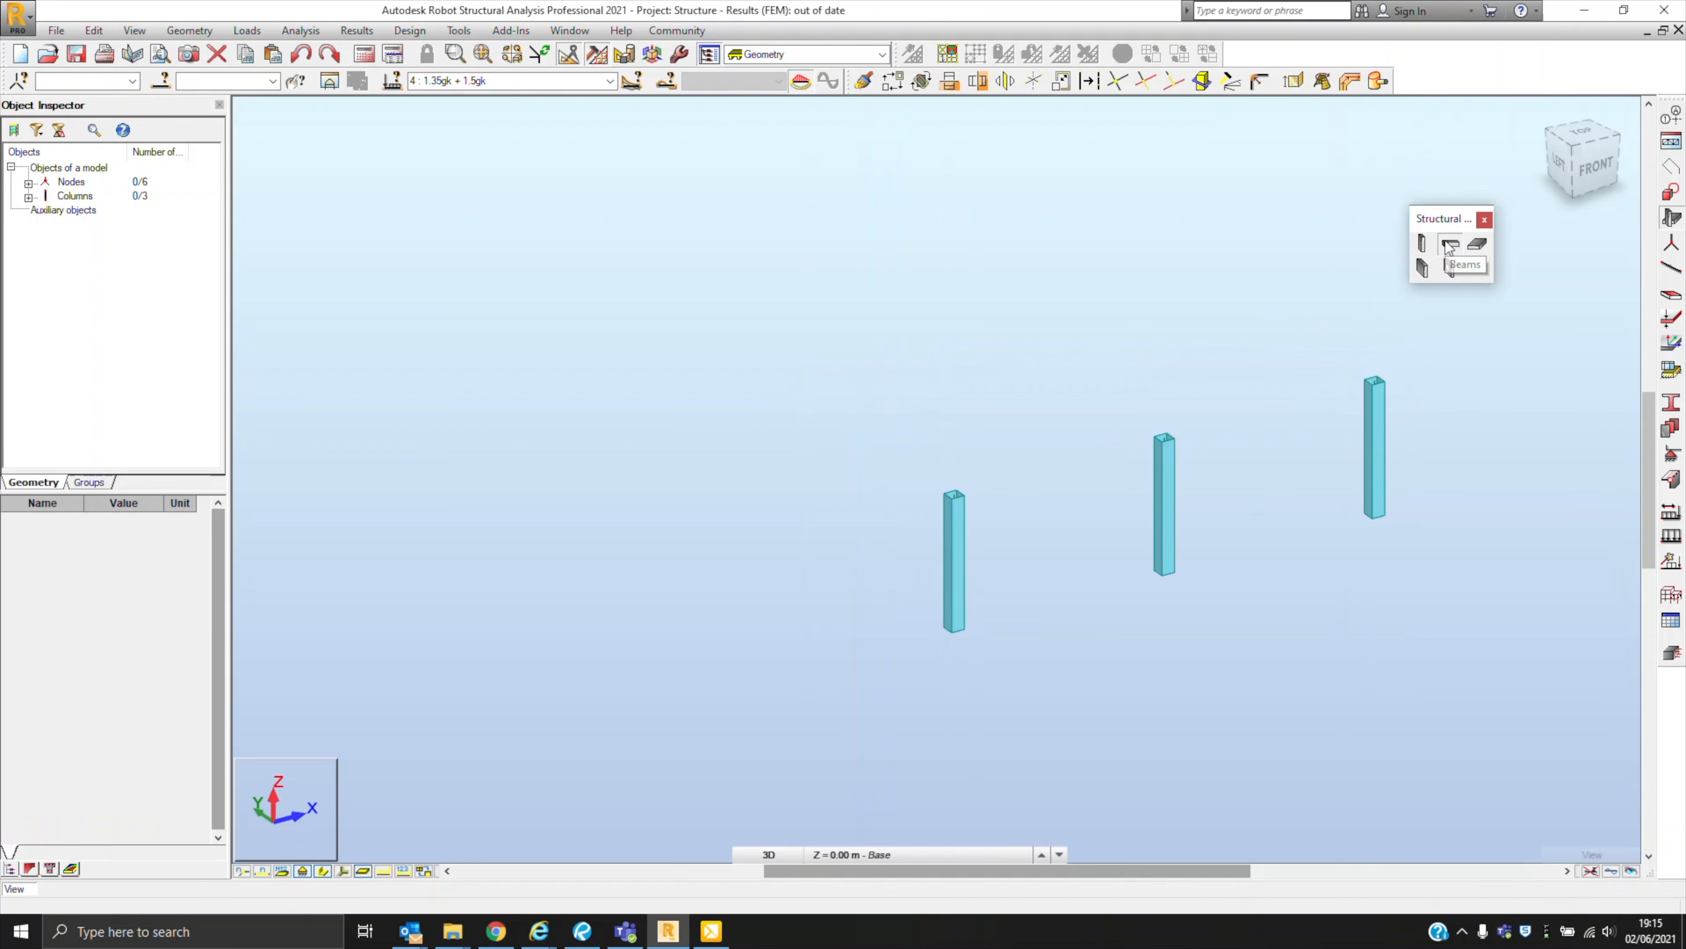
{"action": "left_click", "coordinate": [1422, 244]}
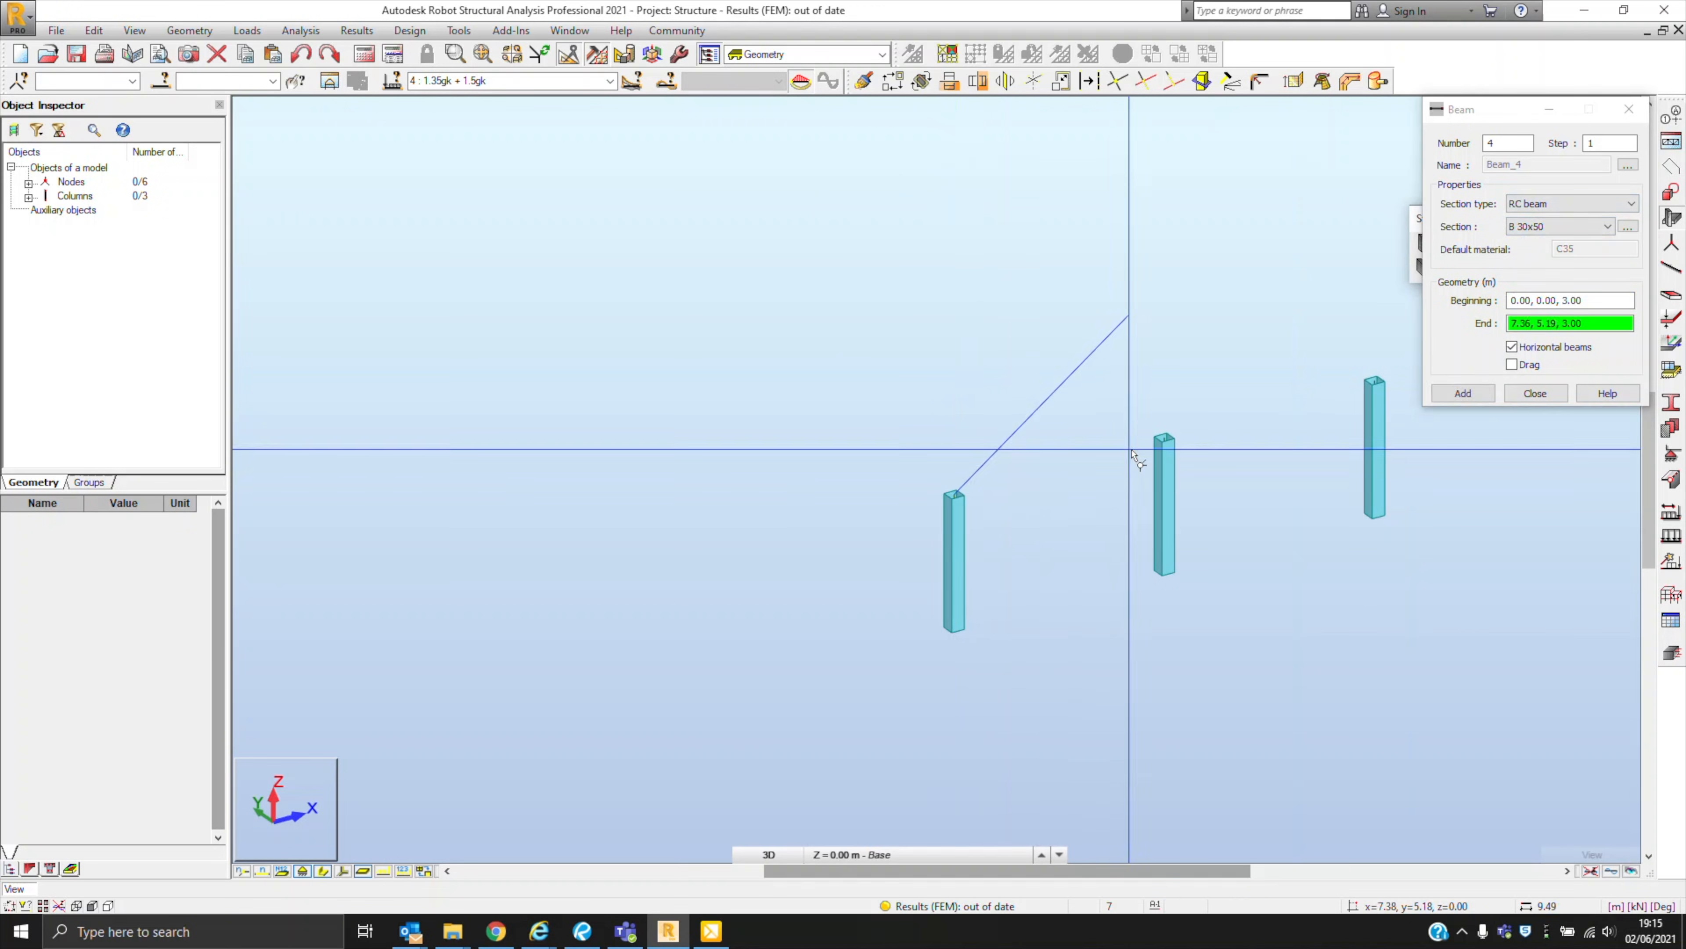
{"action": "left_click", "coordinate": [1460, 392]}
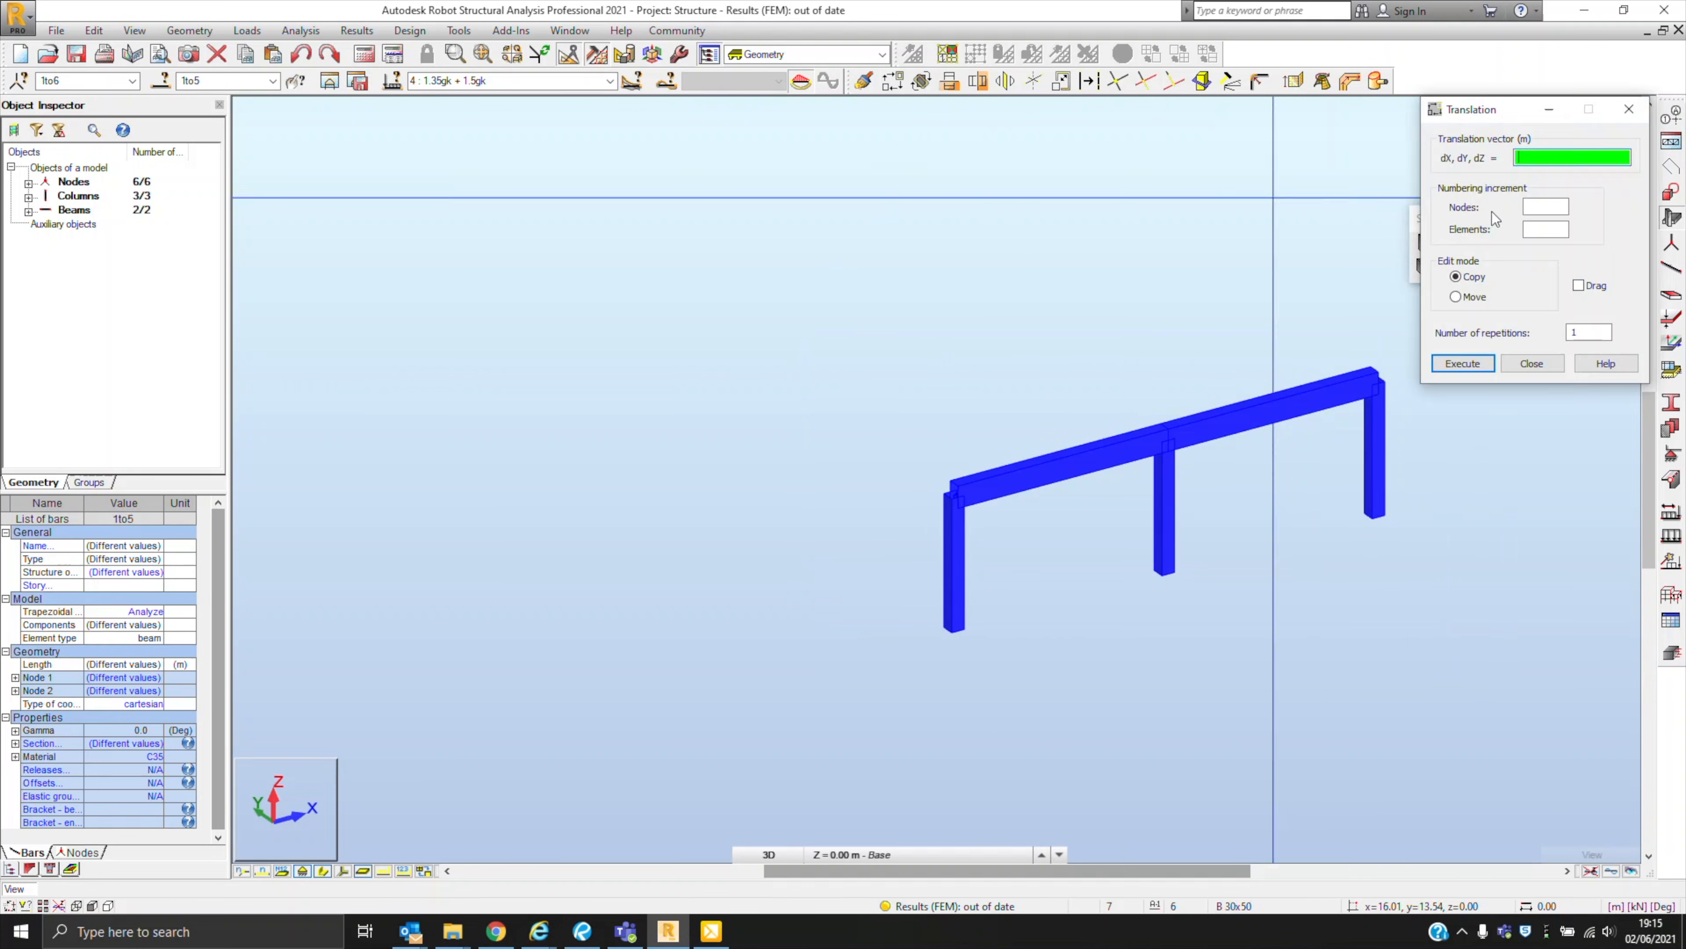
- Copy the whole frame 7 m across using translation vector 0,7,0
{"action": "type", "text": "0,7,0"}
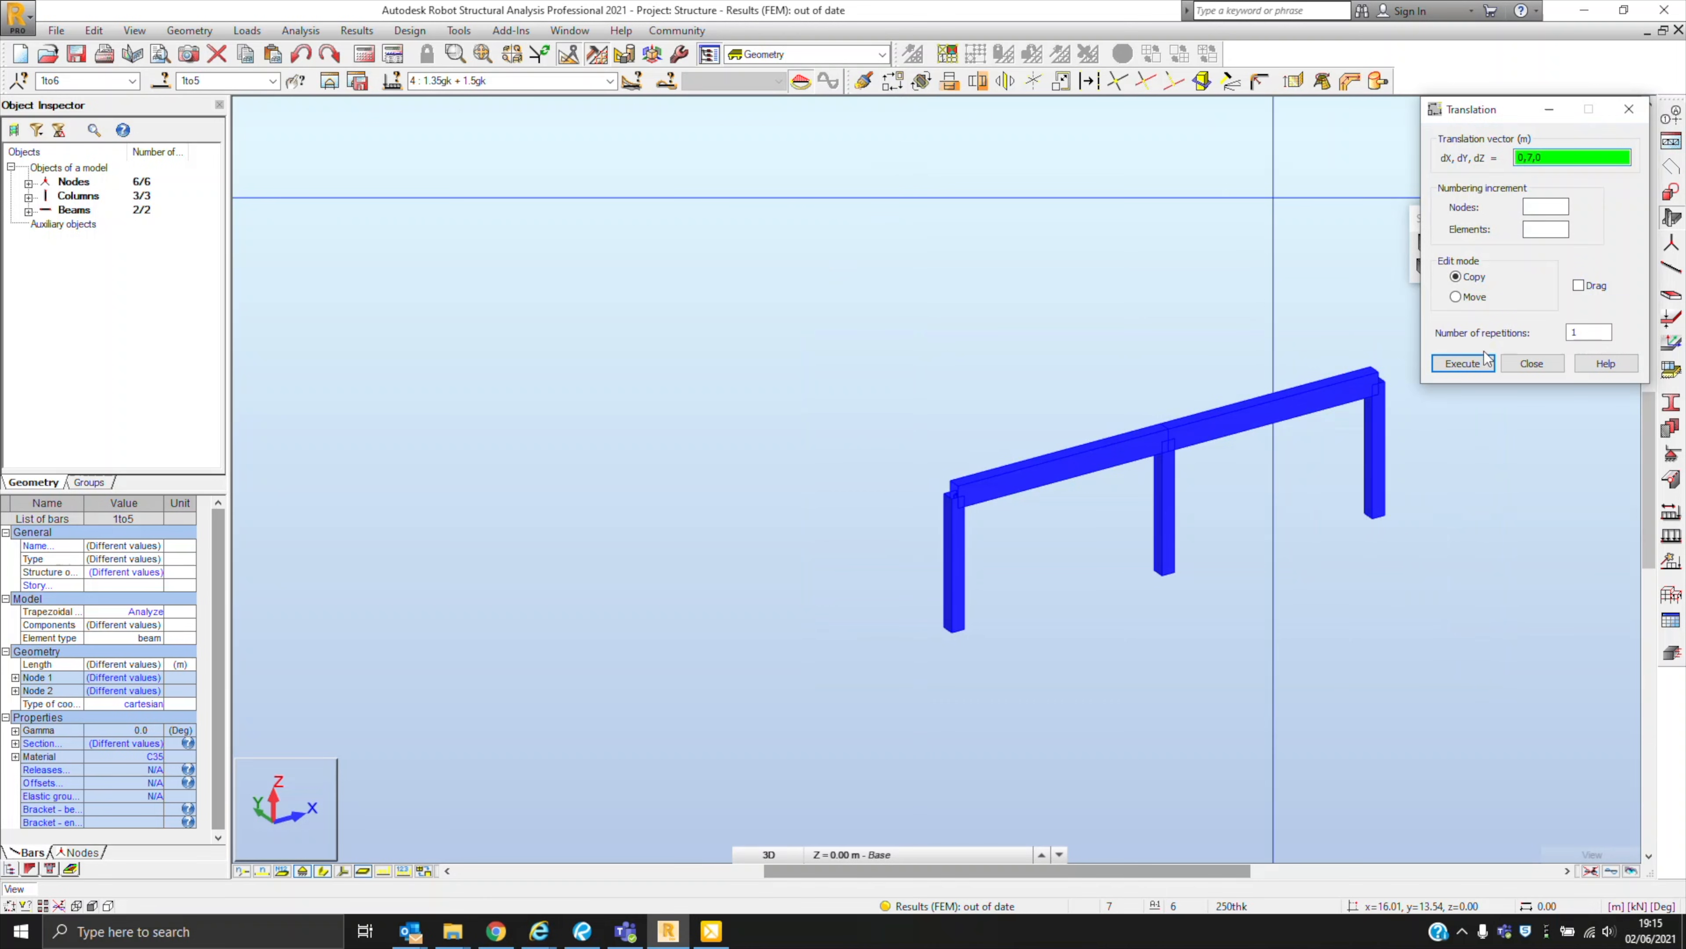
{"action": "left_click", "coordinate": [1462, 363]}
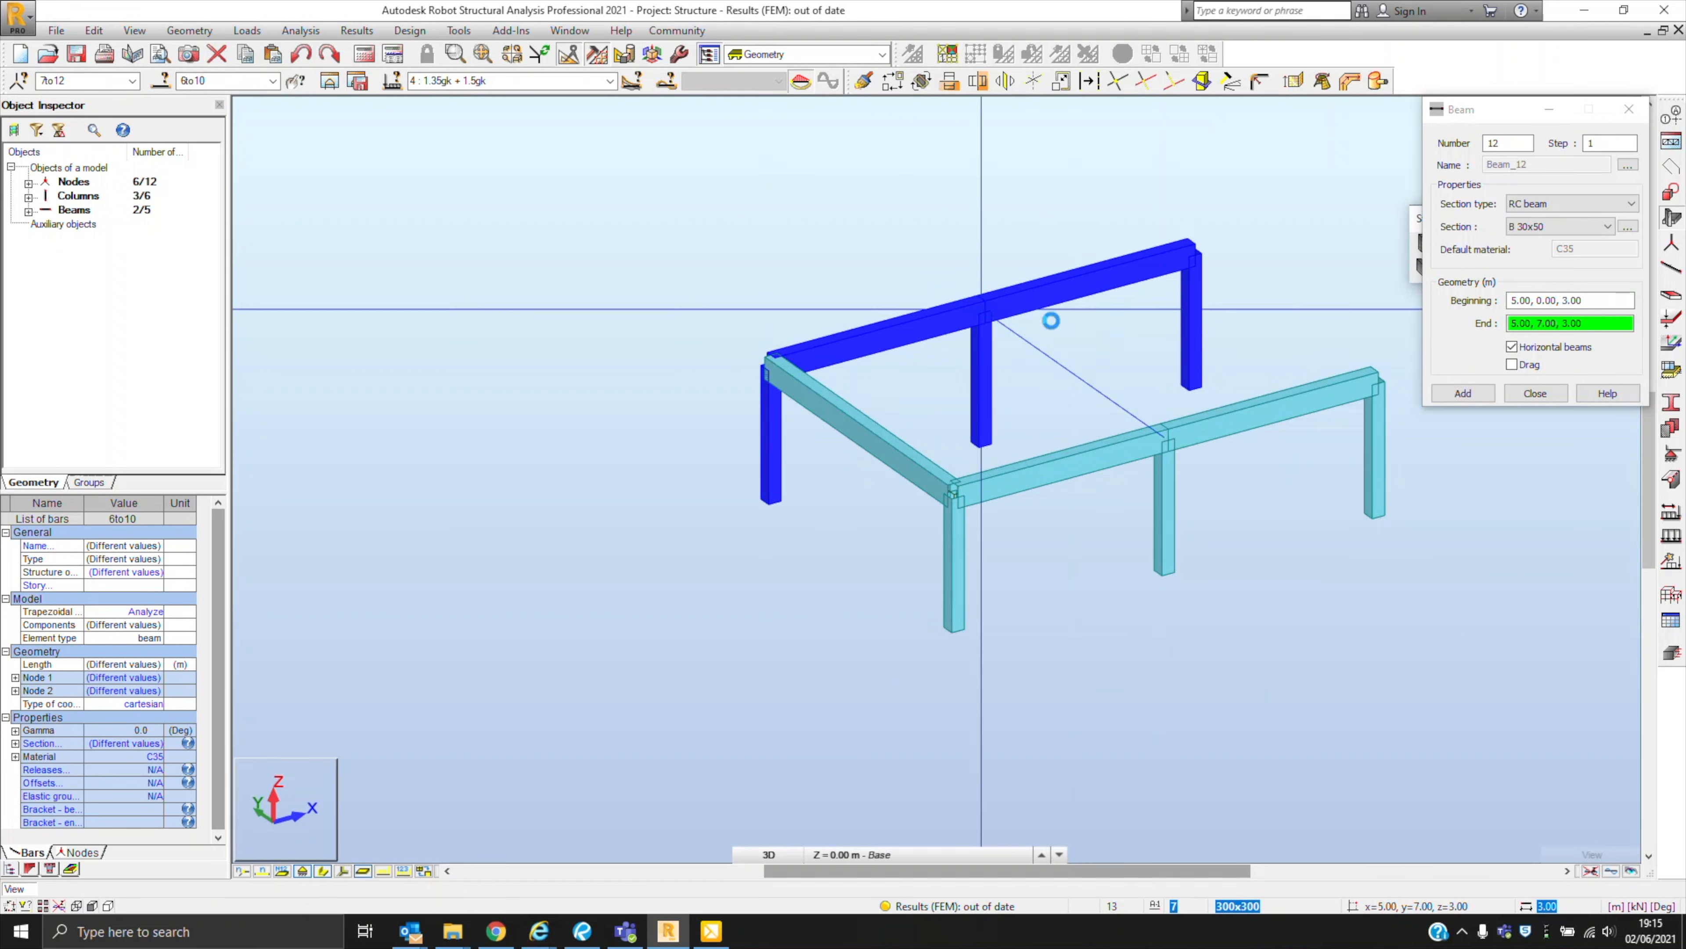
- Join the frames with beams, add 250 mm one-way slabs over both bays, and mesh them at 1.00 m
{"action": "left_click", "coordinate": [1462, 393]}
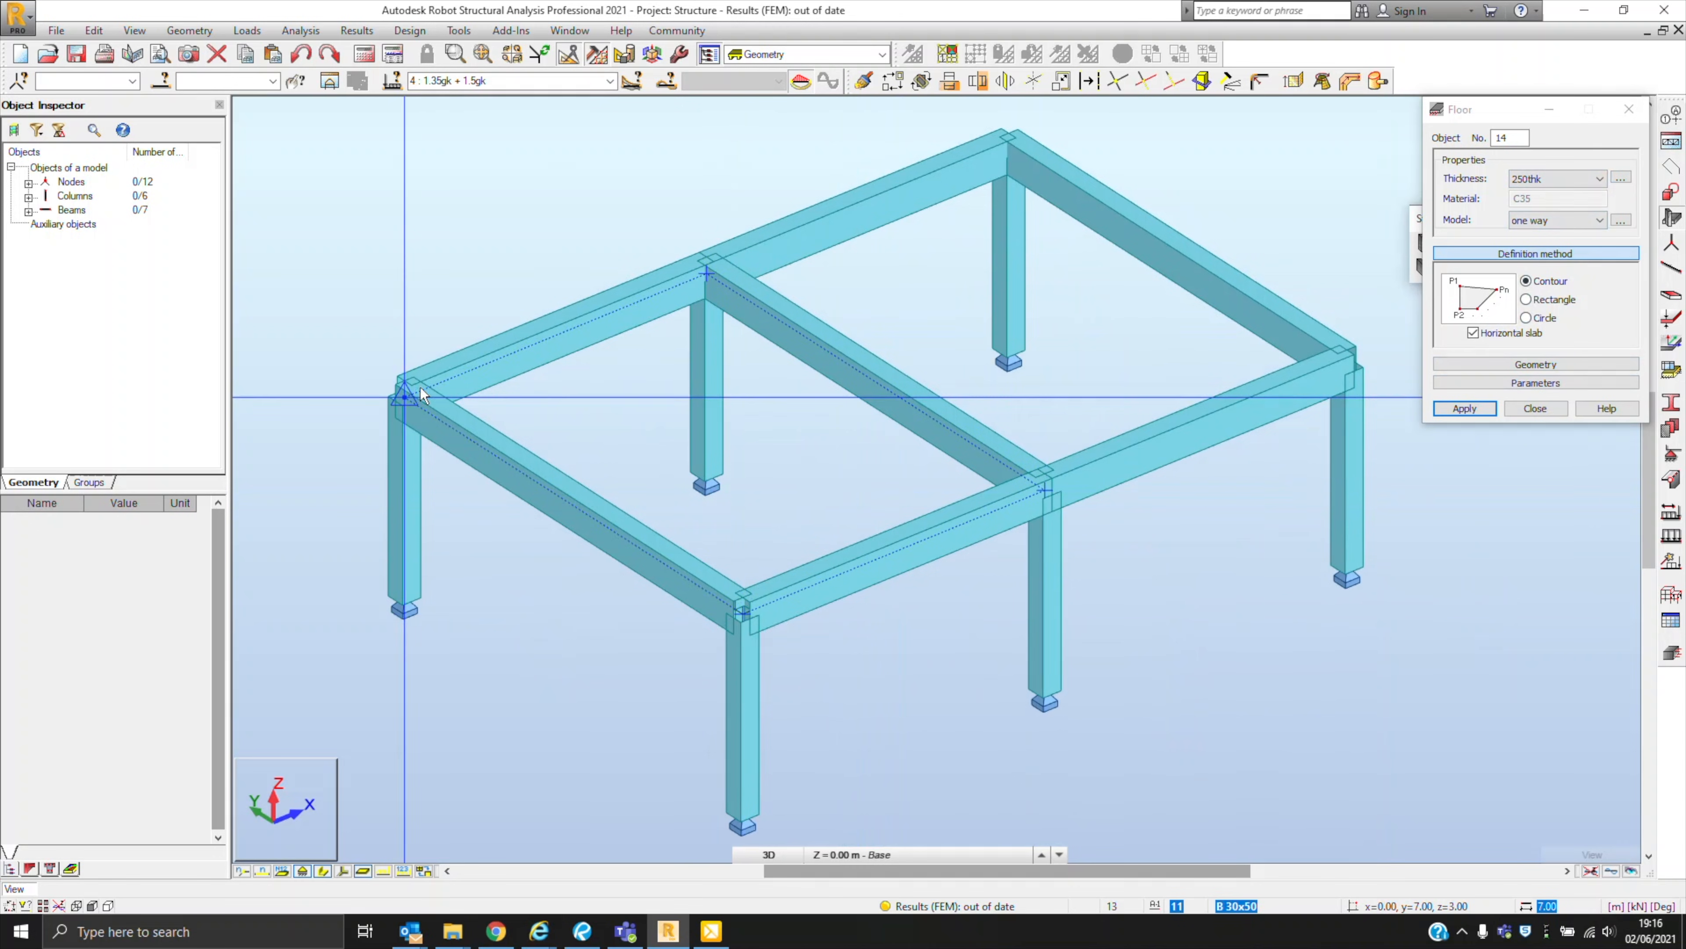
{"action": "left_click", "coordinate": [1046, 493]}
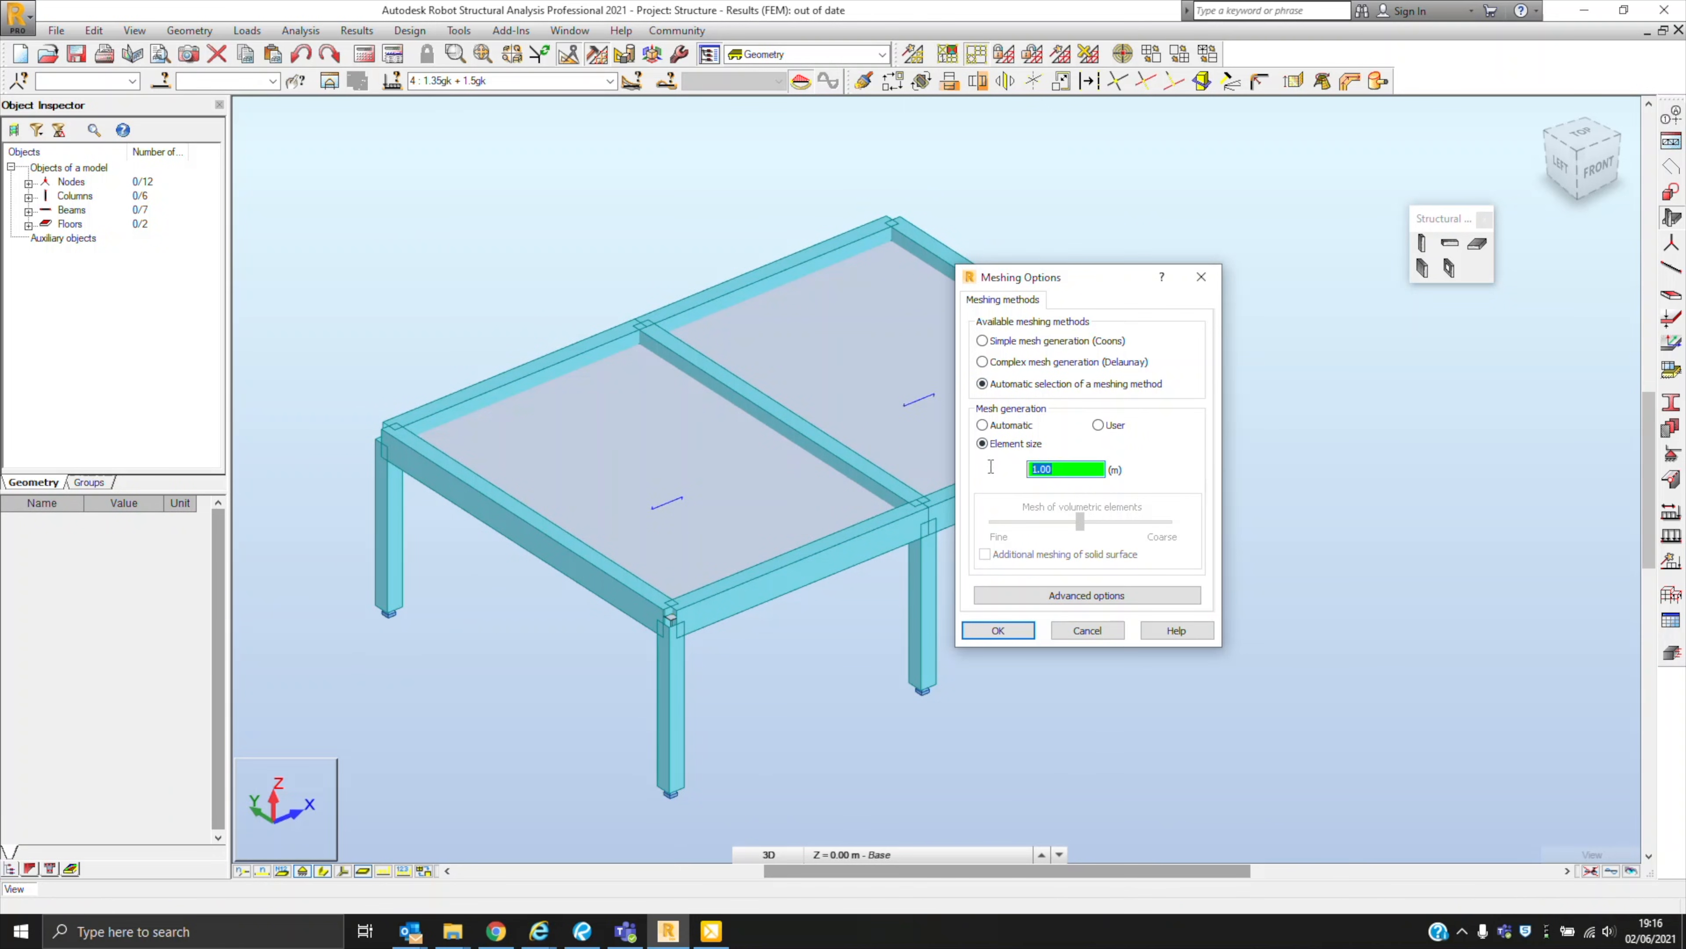
{"action": "left_click", "coordinate": [996, 631]}
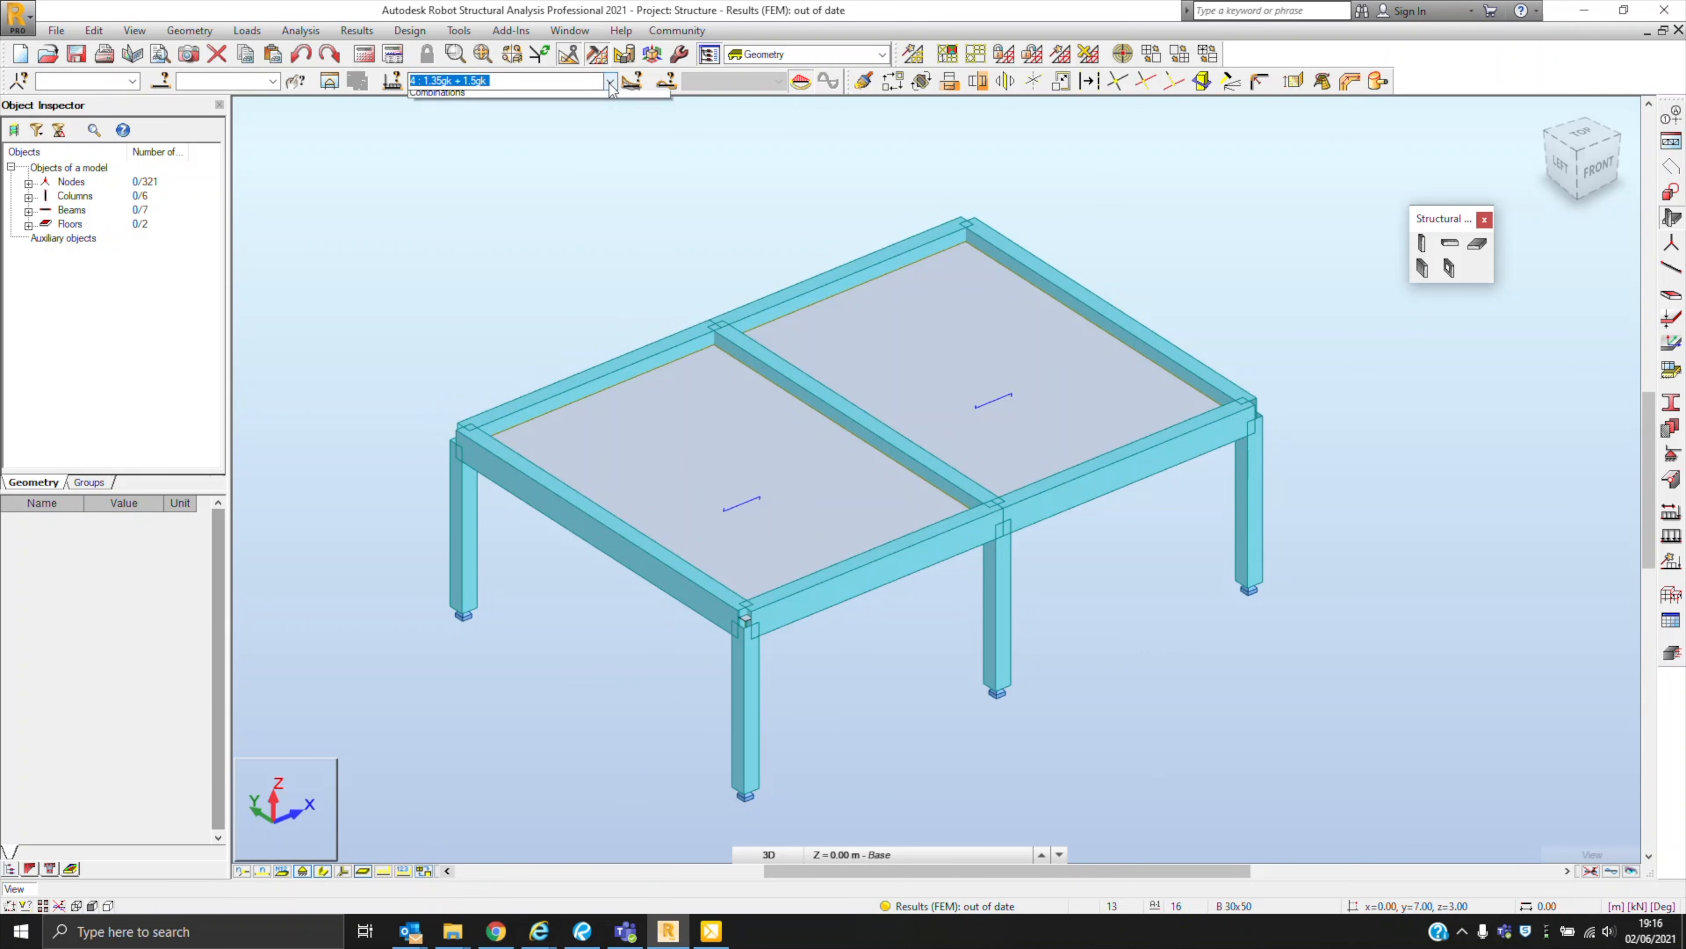
- Apply uniform planar dead and live surface loads to both slabs
{"action": "left_click", "coordinate": [609, 82]}
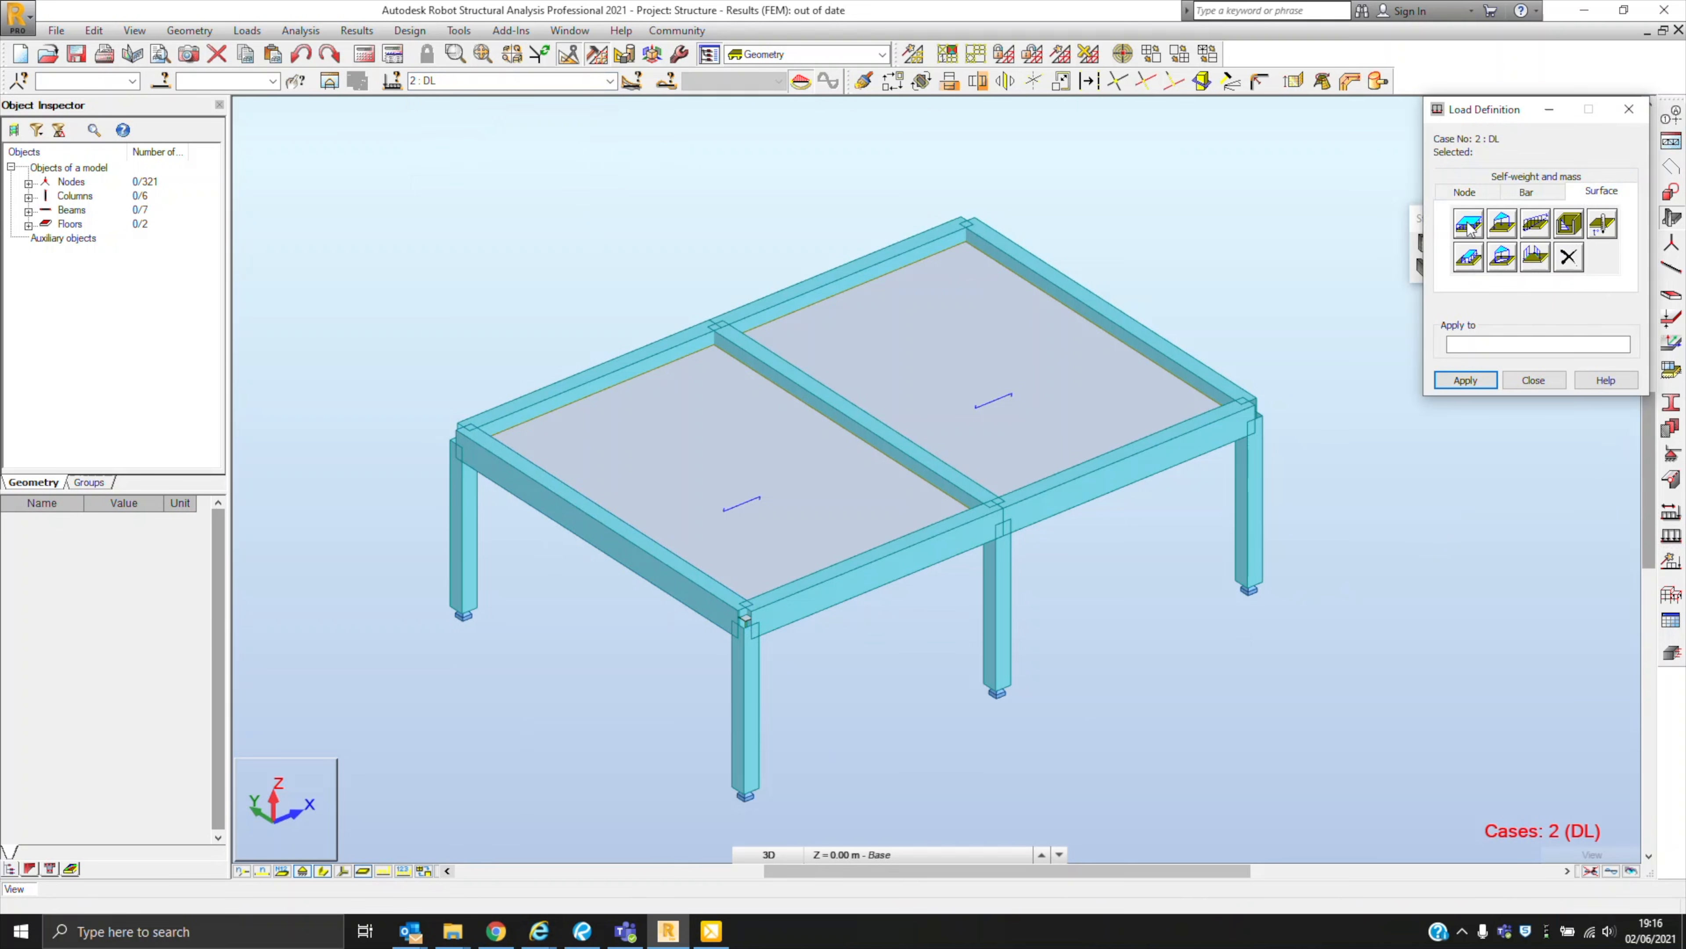
{"action": "left_click", "coordinate": [1469, 224]}
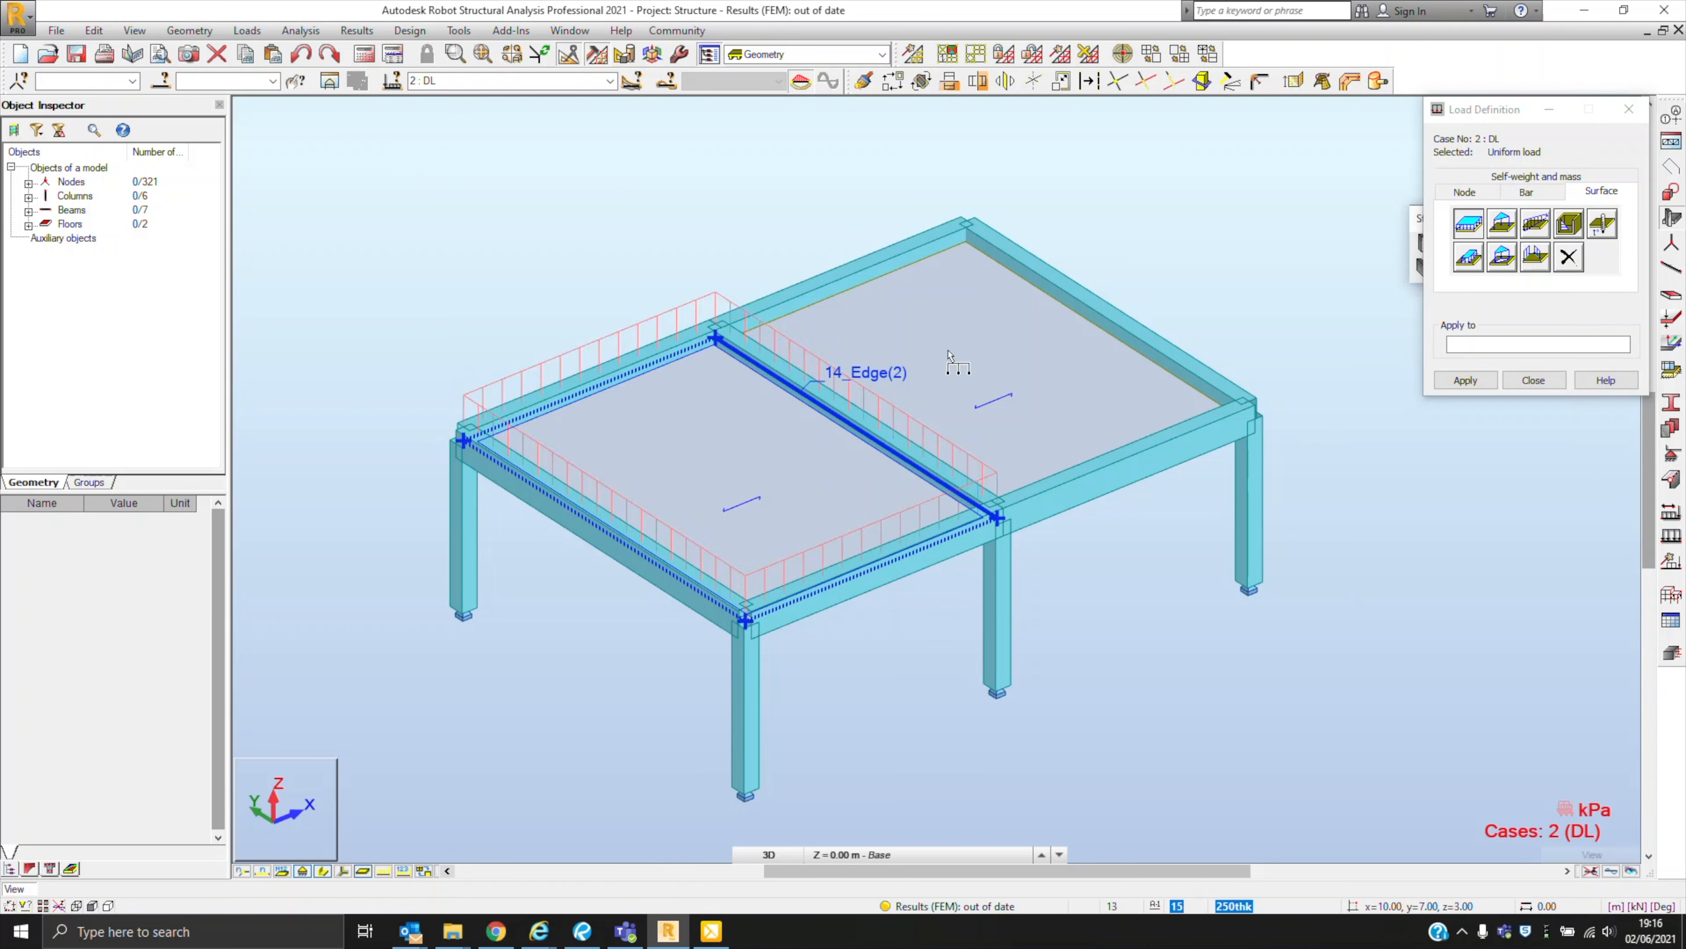
{"action": "left_click", "coordinate": [608, 81]}
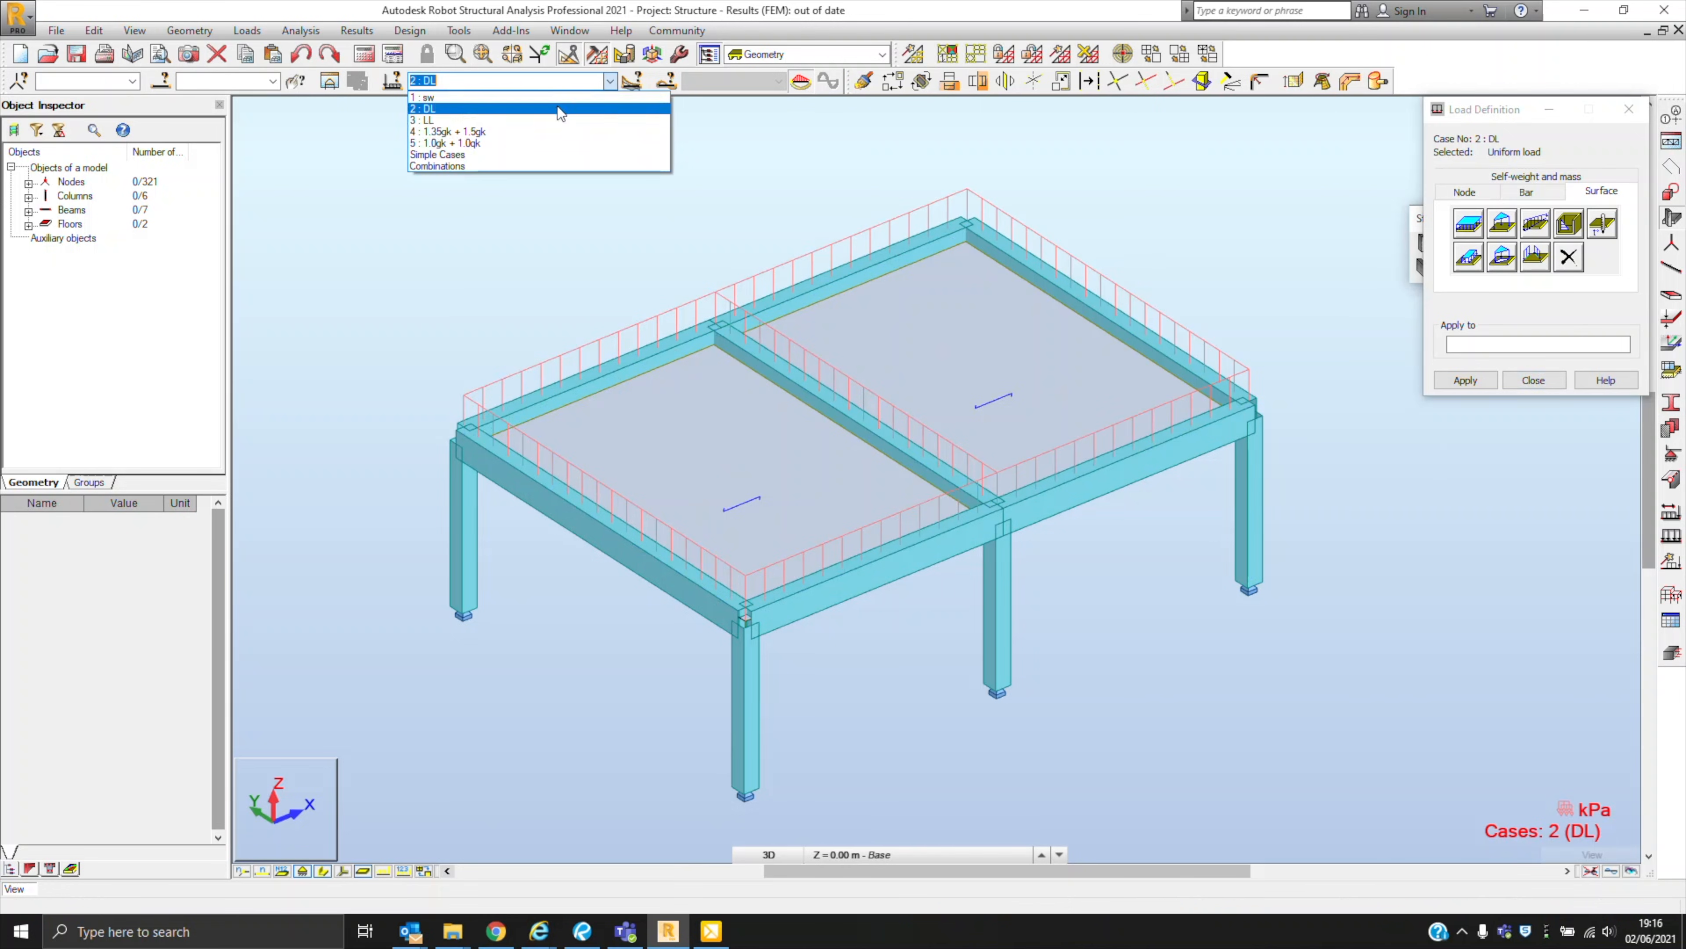
{"action": "left_click", "coordinate": [425, 120]}
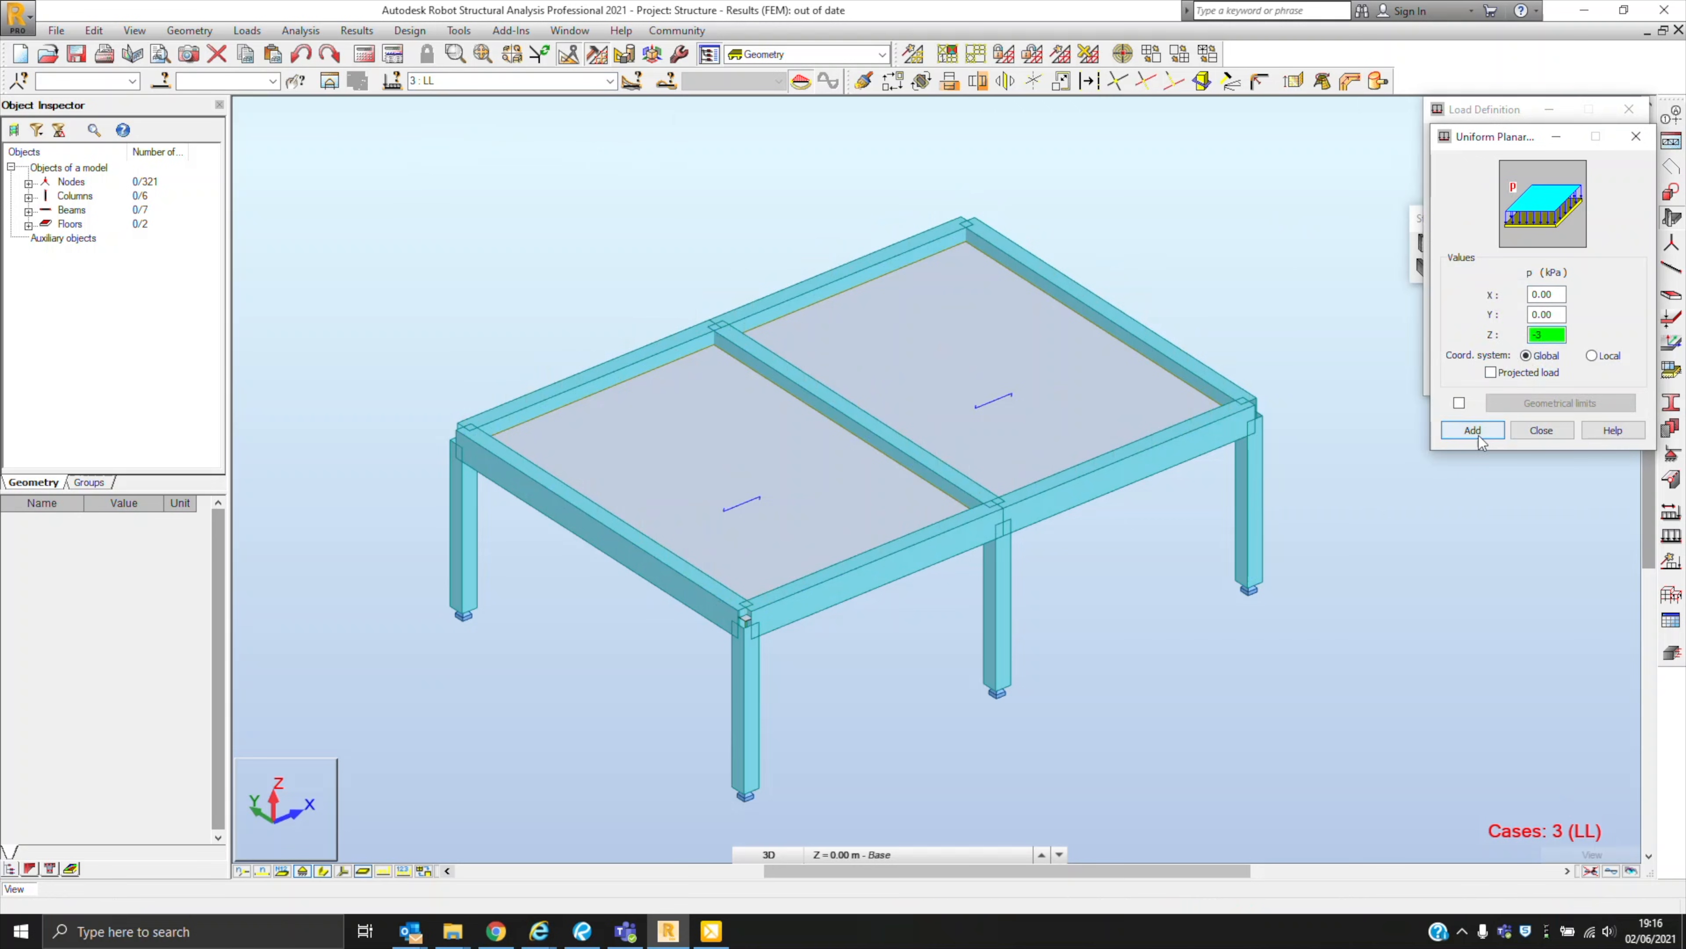
{"action": "left_click", "coordinate": [1472, 430]}
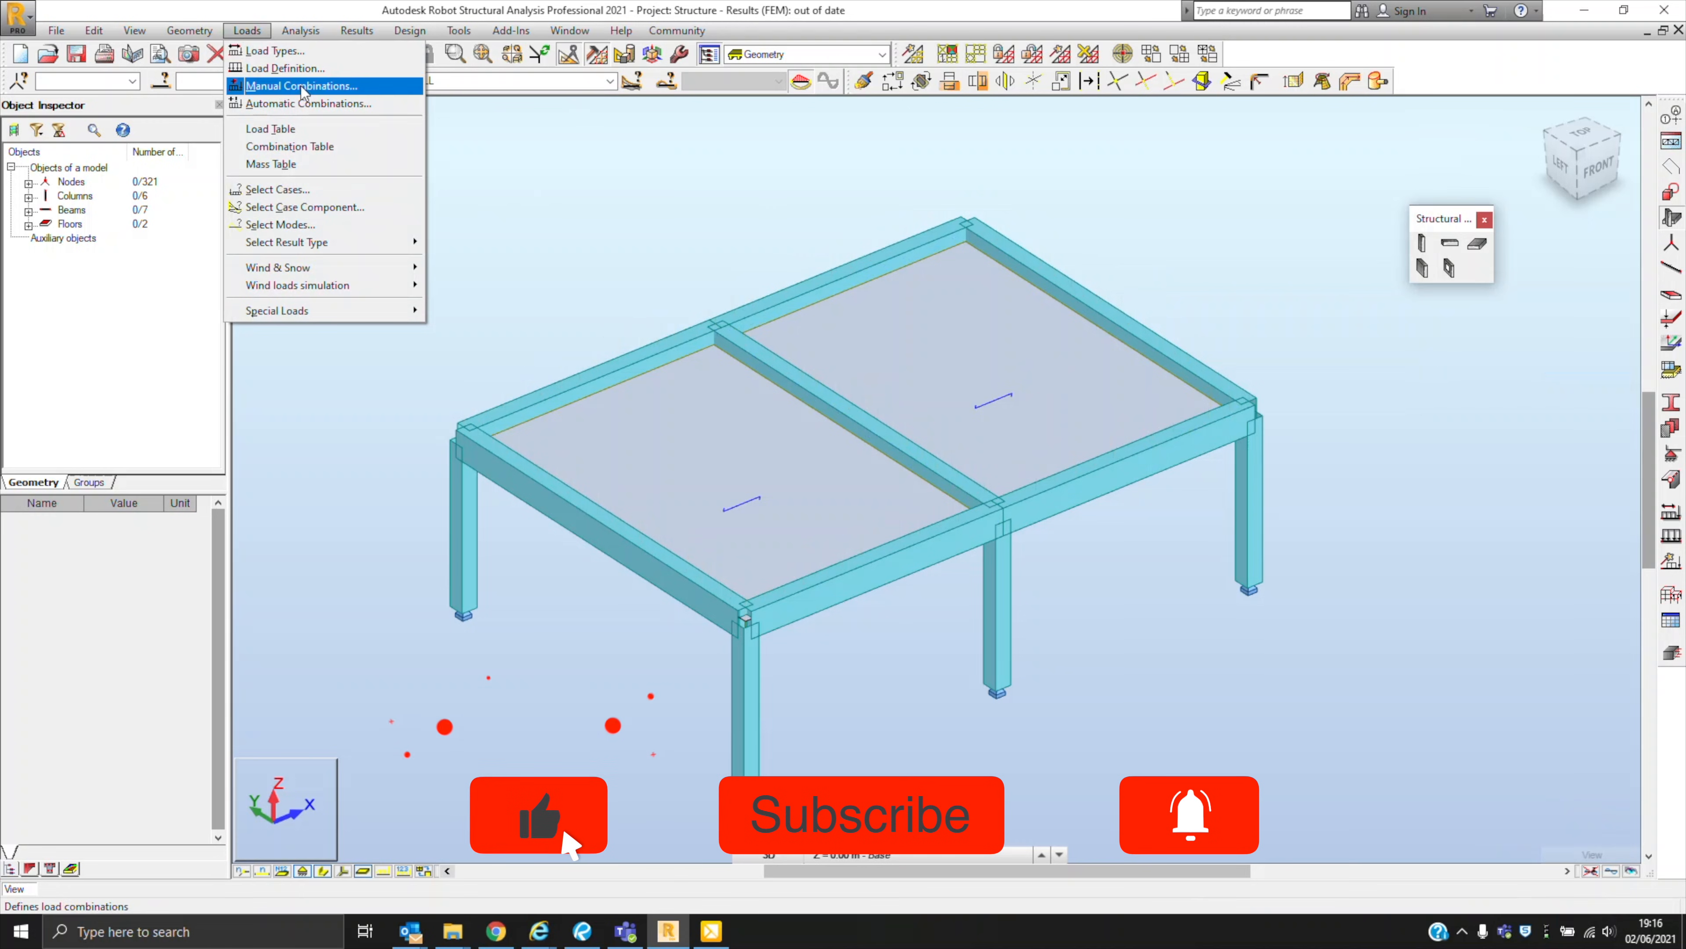
- Create the manual combinations 1.35gk+1.5qk and 1.0gk+1.0qk
{"action": "left_click", "coordinate": [302, 86]}
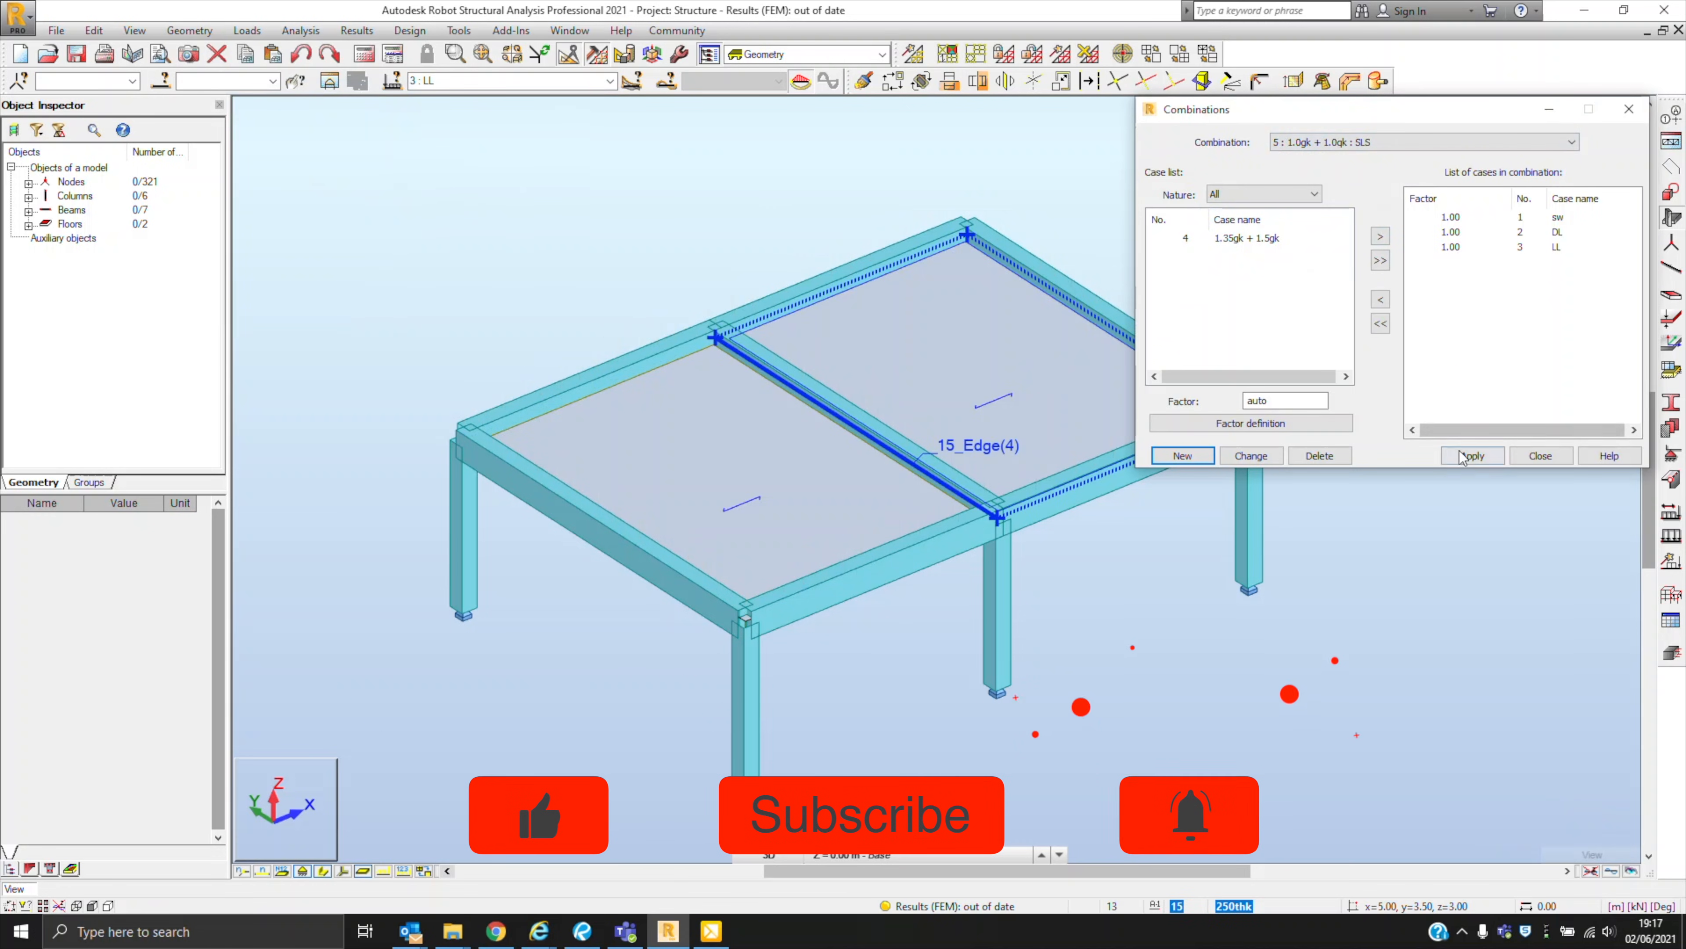
{"action": "left_click", "coordinate": [1539, 455]}
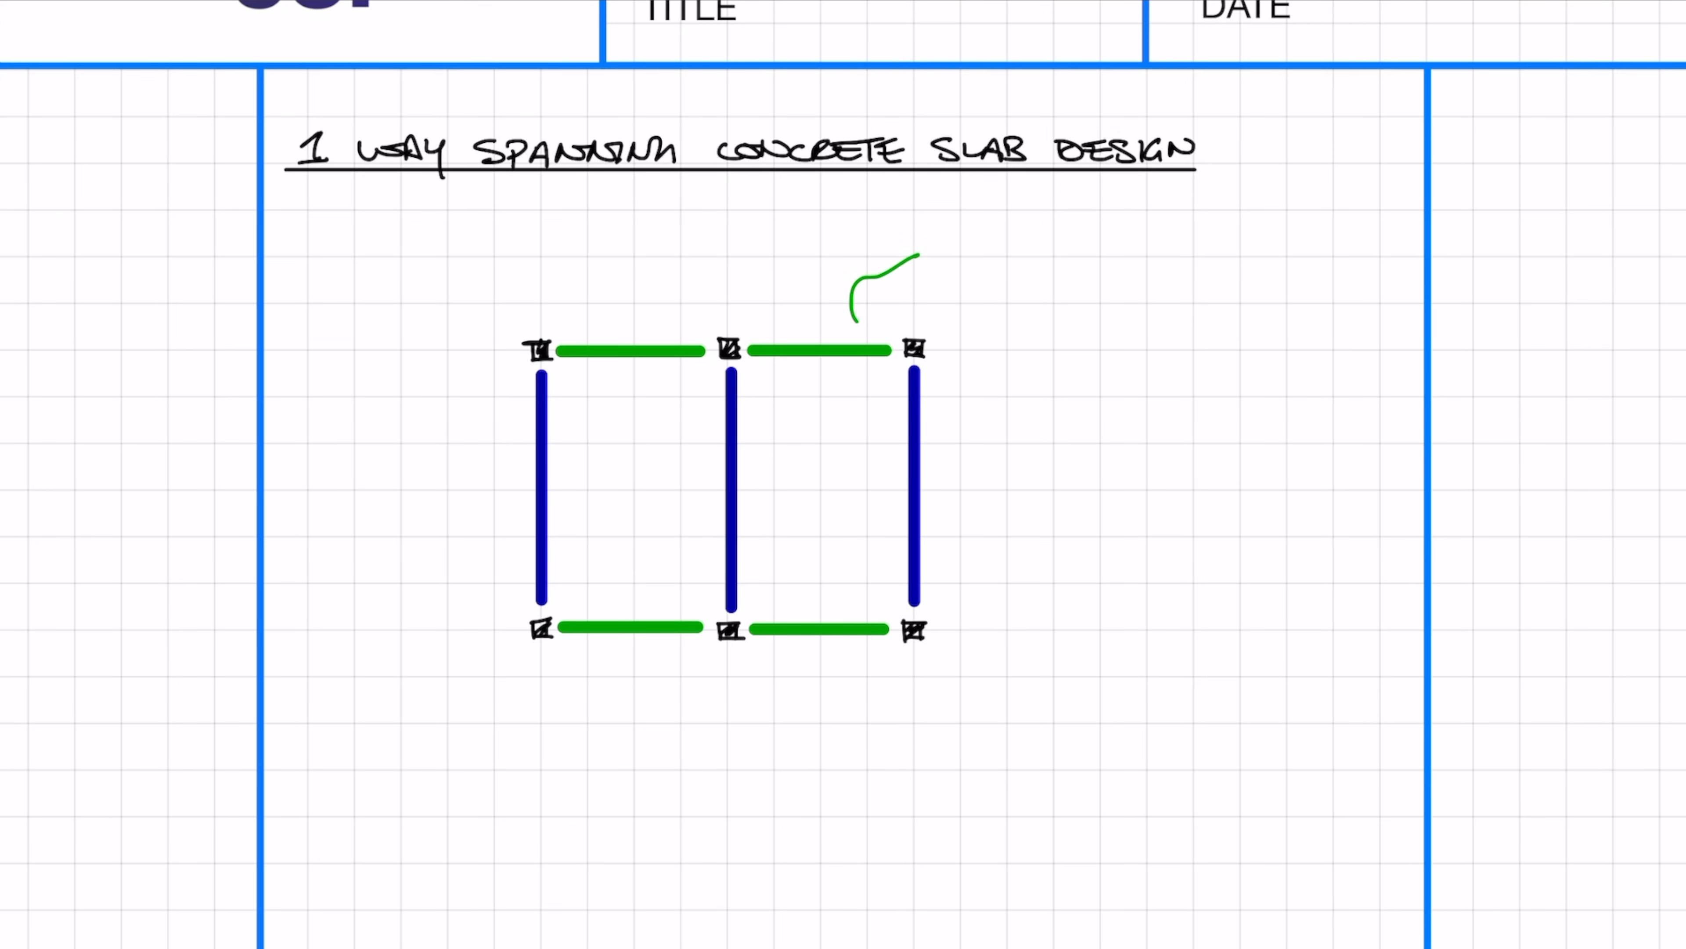
- Label the secondary and primary beams and add the 7m span dimension beside the slab sketch
{"action": "type", "text": "SECONDARY BEAMS"}
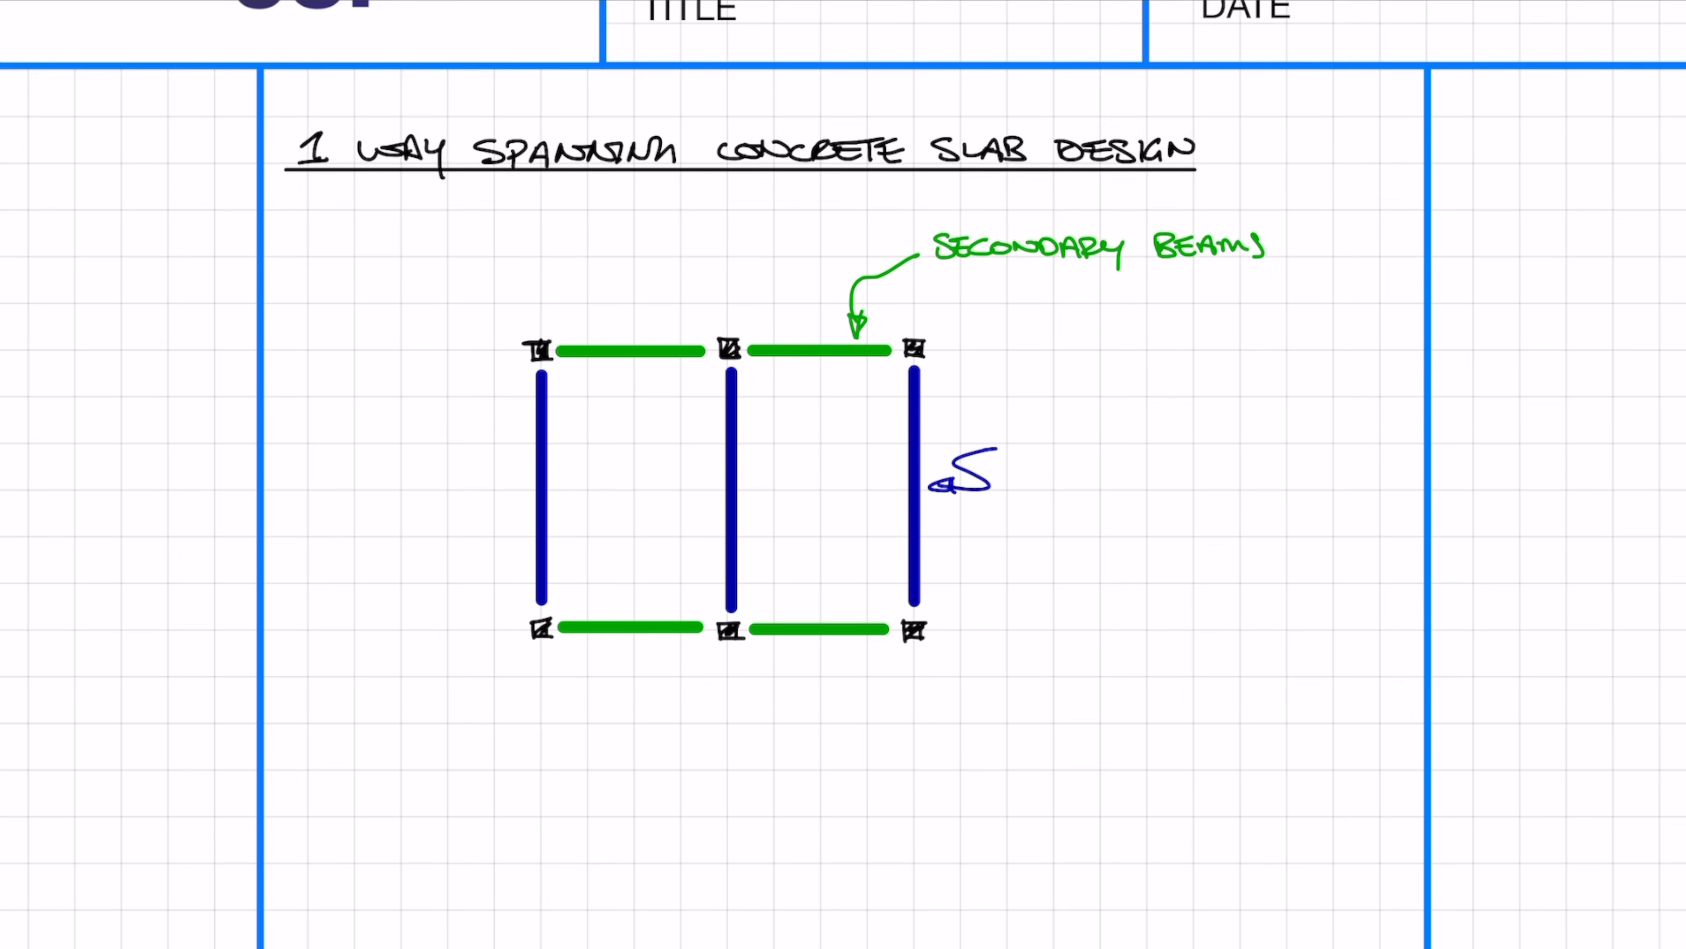
{"action": "type", "text": "PRIMARY BEAMS."}
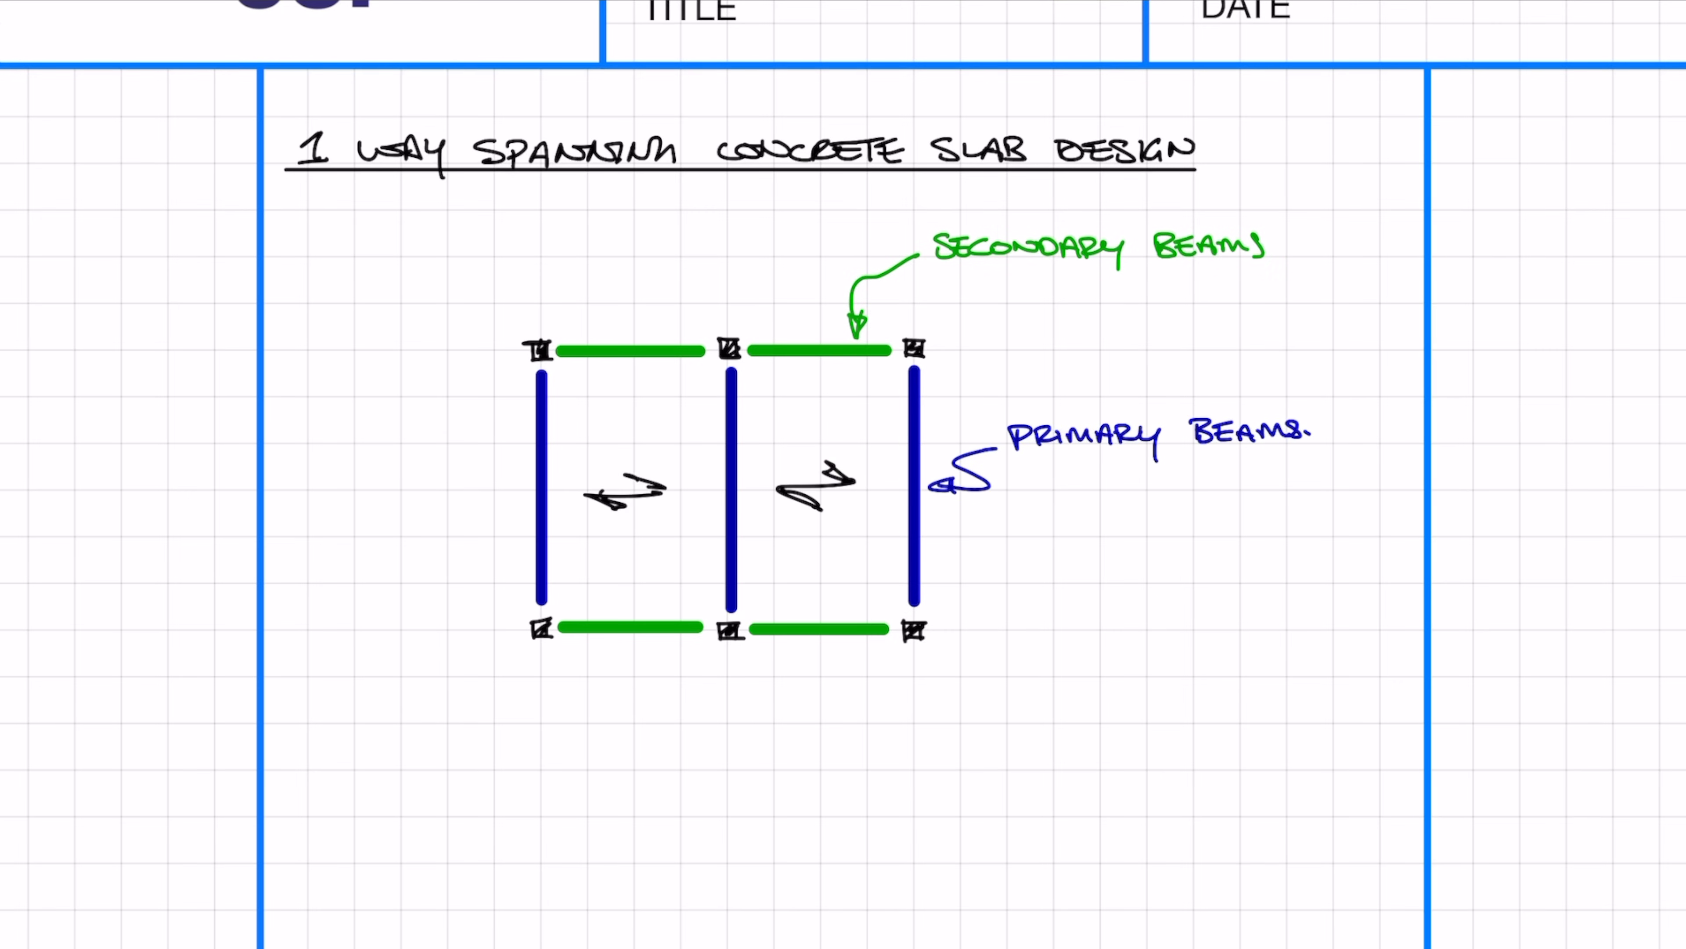
{"action": "left_click_drag", "start_coordinate": [532, 720], "coordinate": [914, 720]}
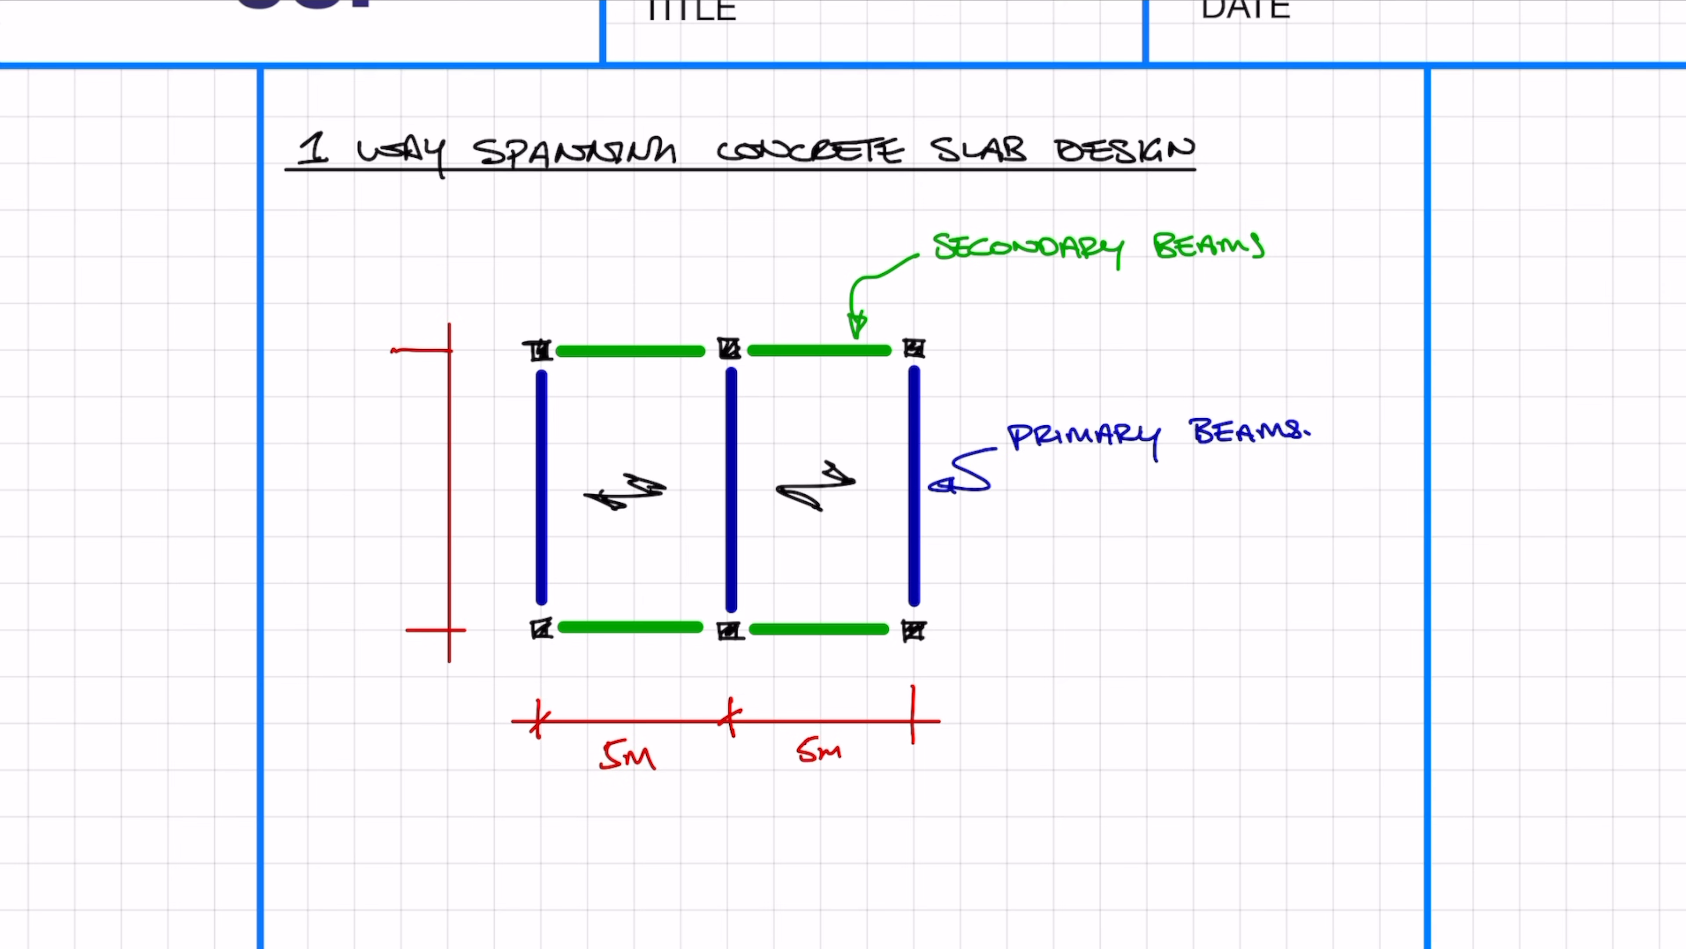
{"action": "type", "text": "7m"}
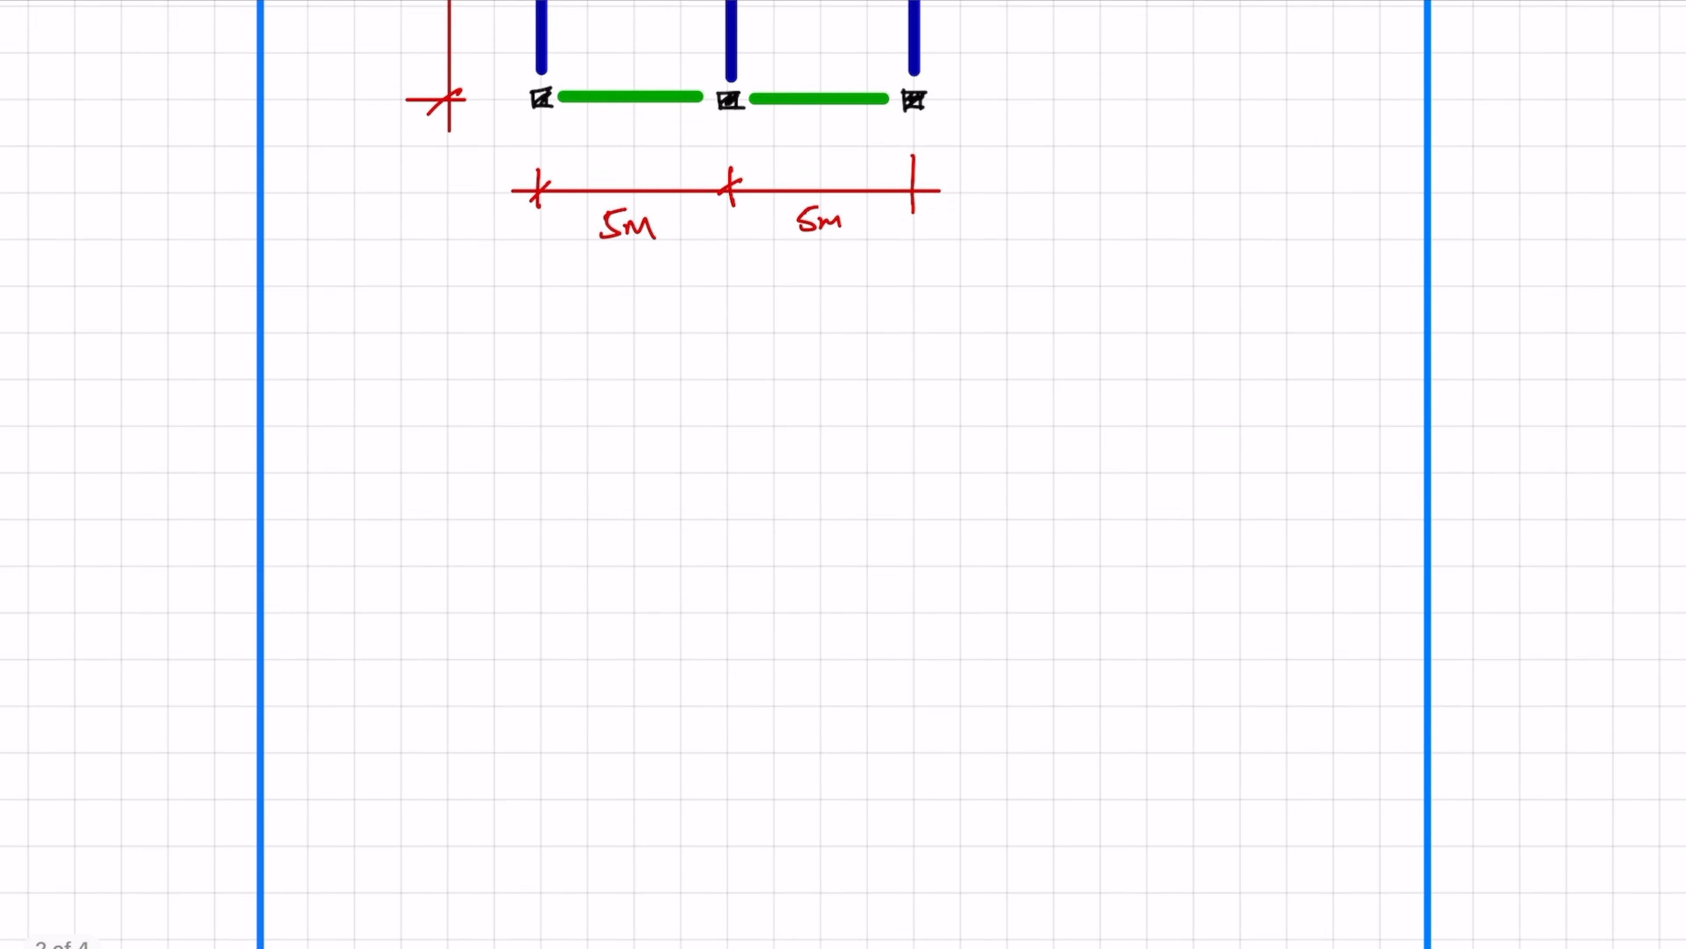
- Note the slab as 250mm THK with its brief properties and move to a fresh sheet
{"action": "type", "text": "SLA"}
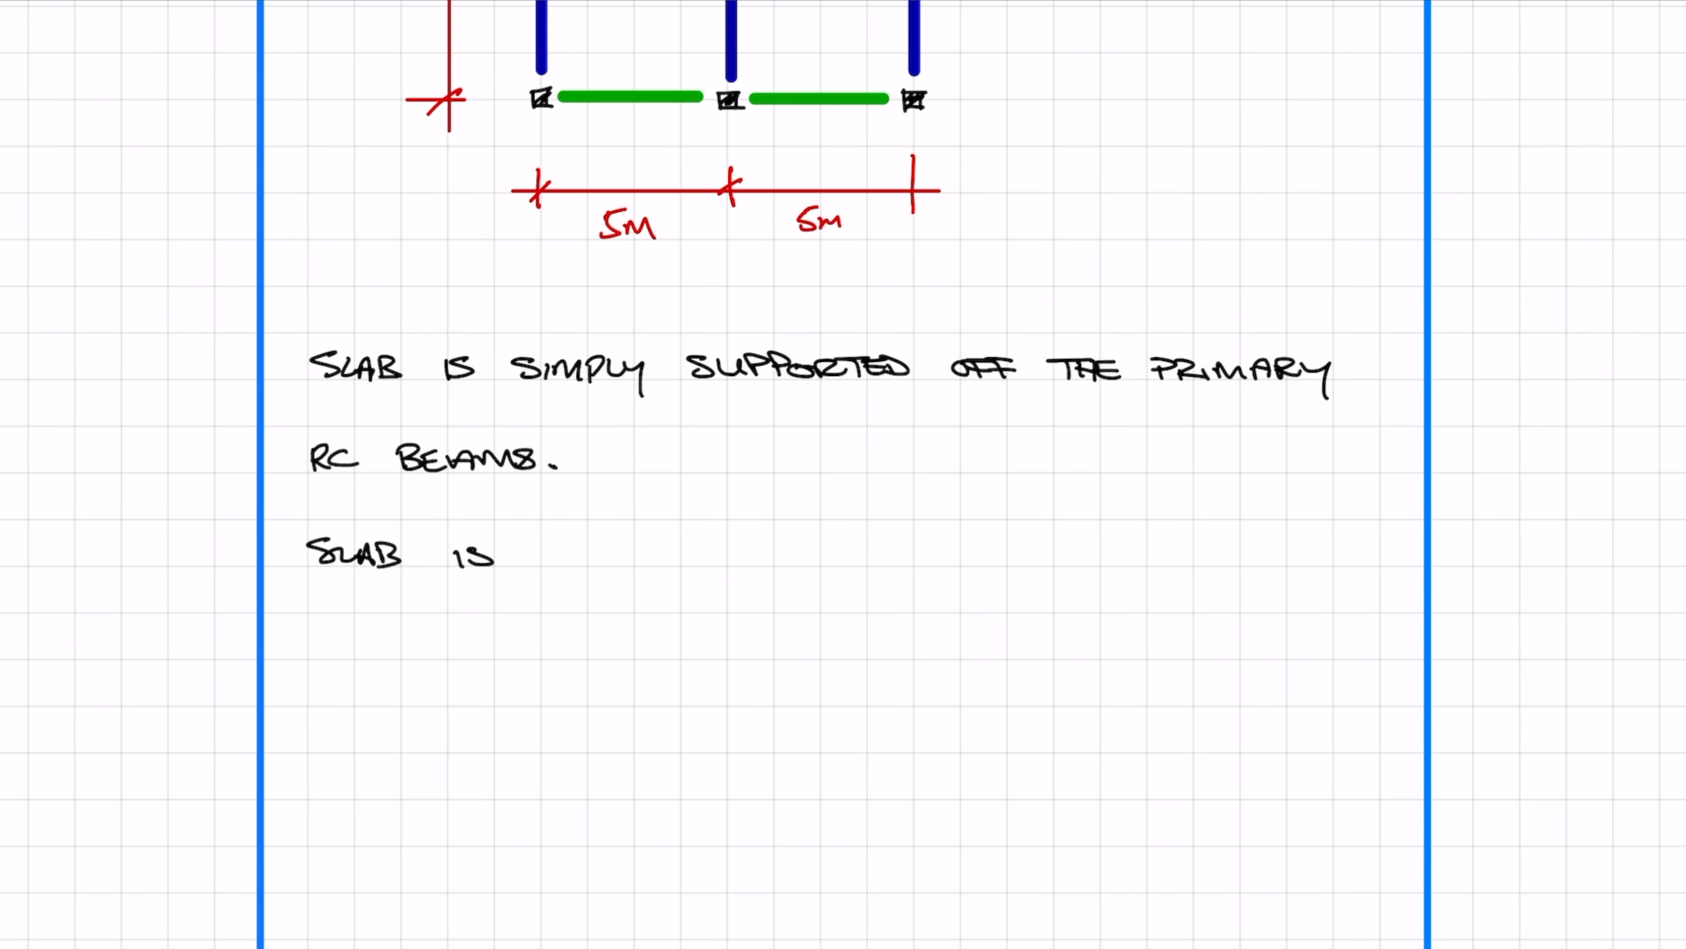
{"action": "type", "text": "250mm THK."}
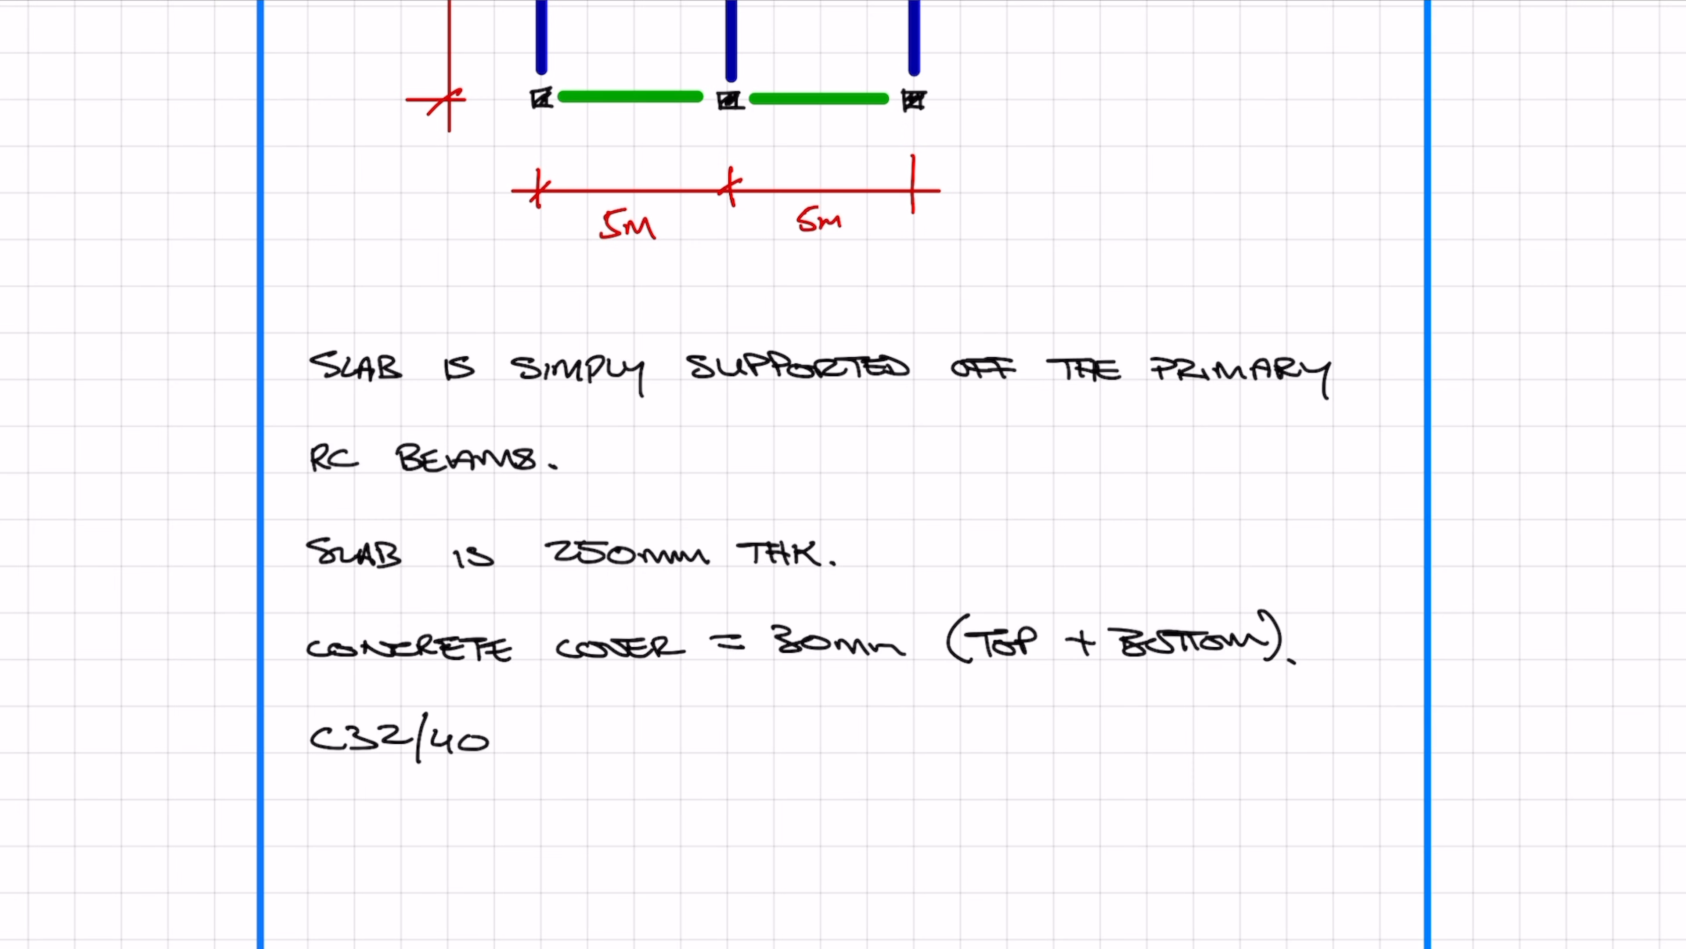
{"action": "scroll", "scroll_direction": "down", "scroll_amount": 3}
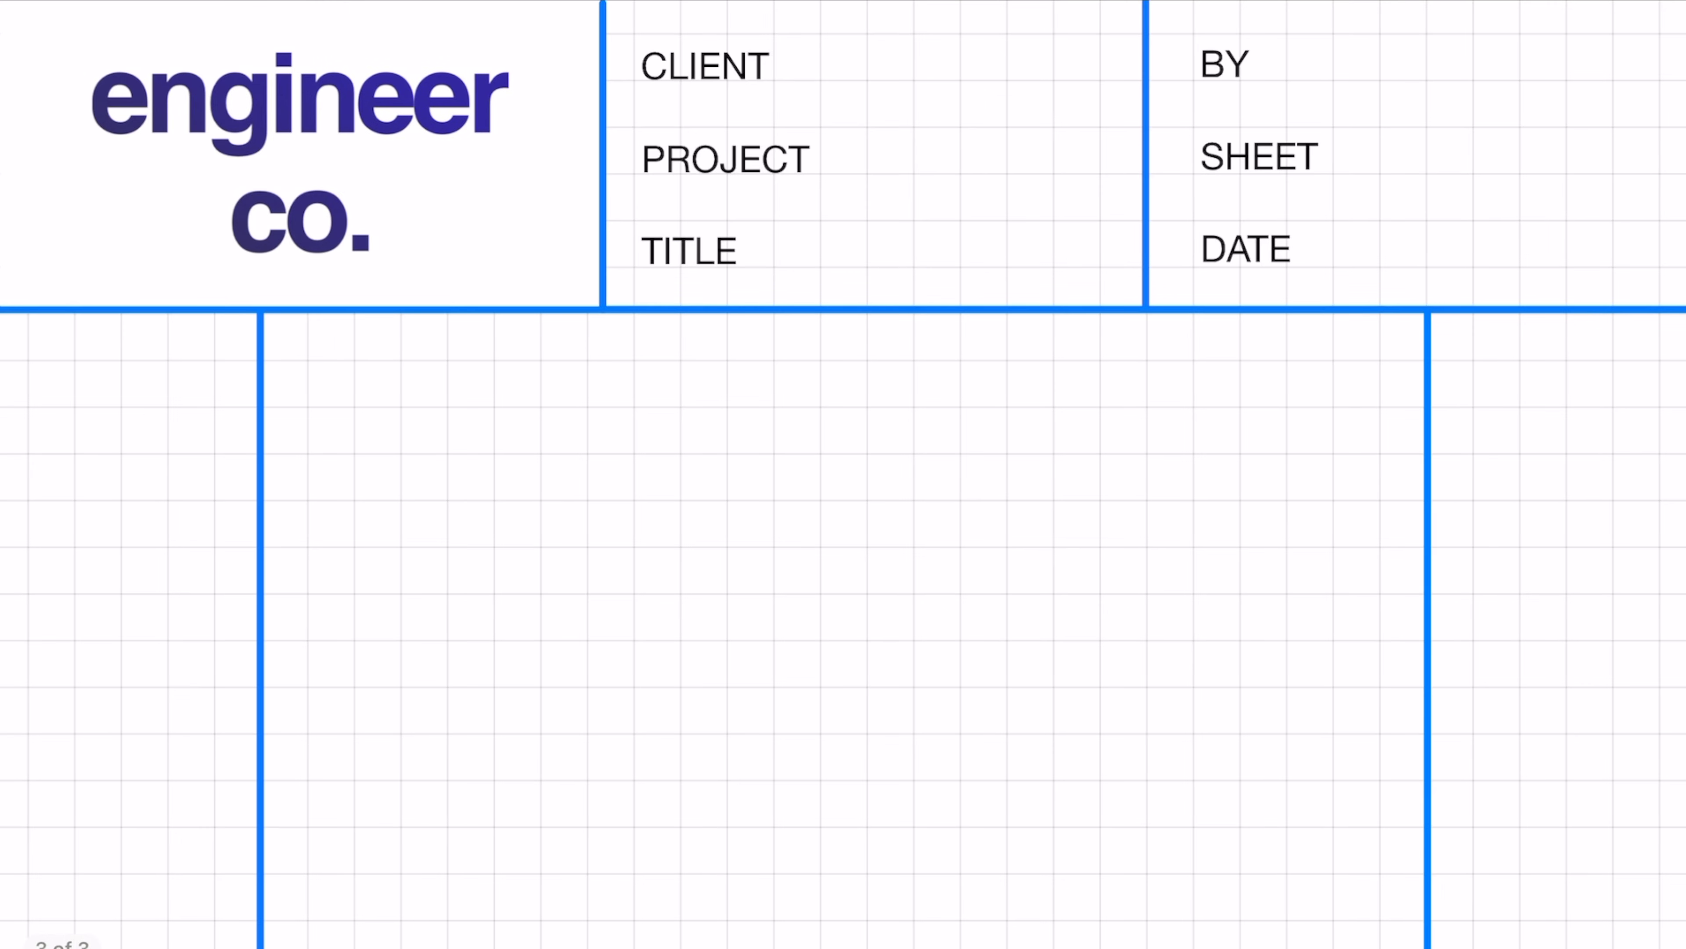
- Sketch the simply supported slab span with its dimension line under the Analysis heading
{"action": "scroll", "scroll_direction": "down", "scroll_amount": 3}
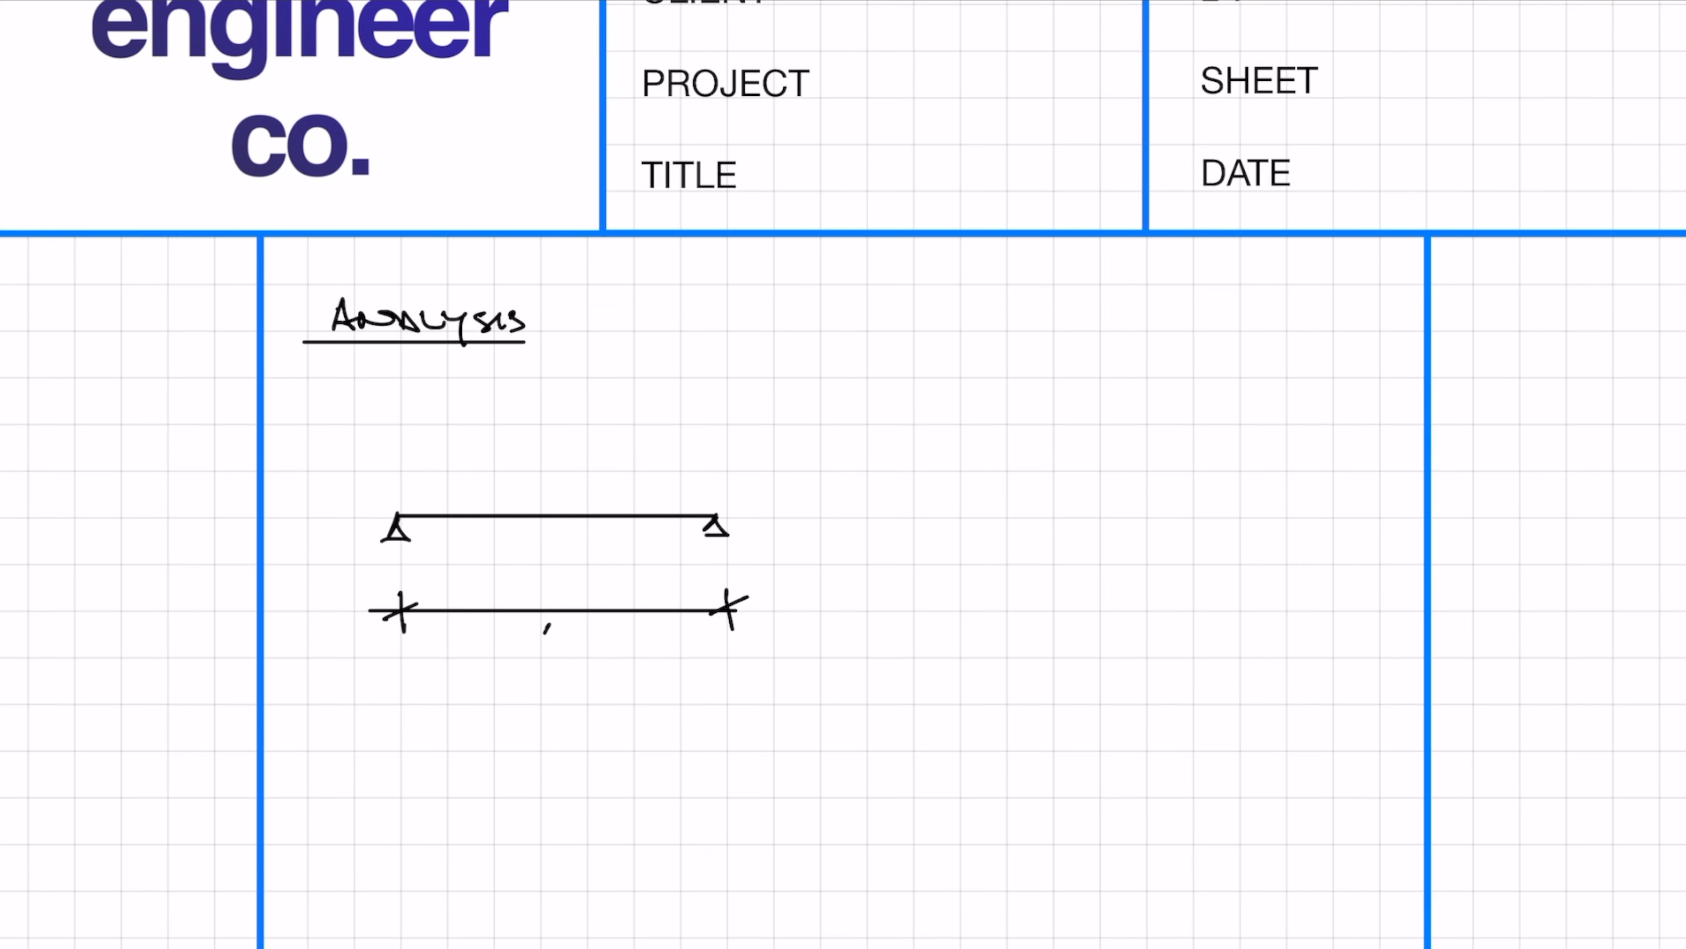
{"action": "left_click_drag", "start_coordinate": [398, 506], "coordinate": [710, 506]}
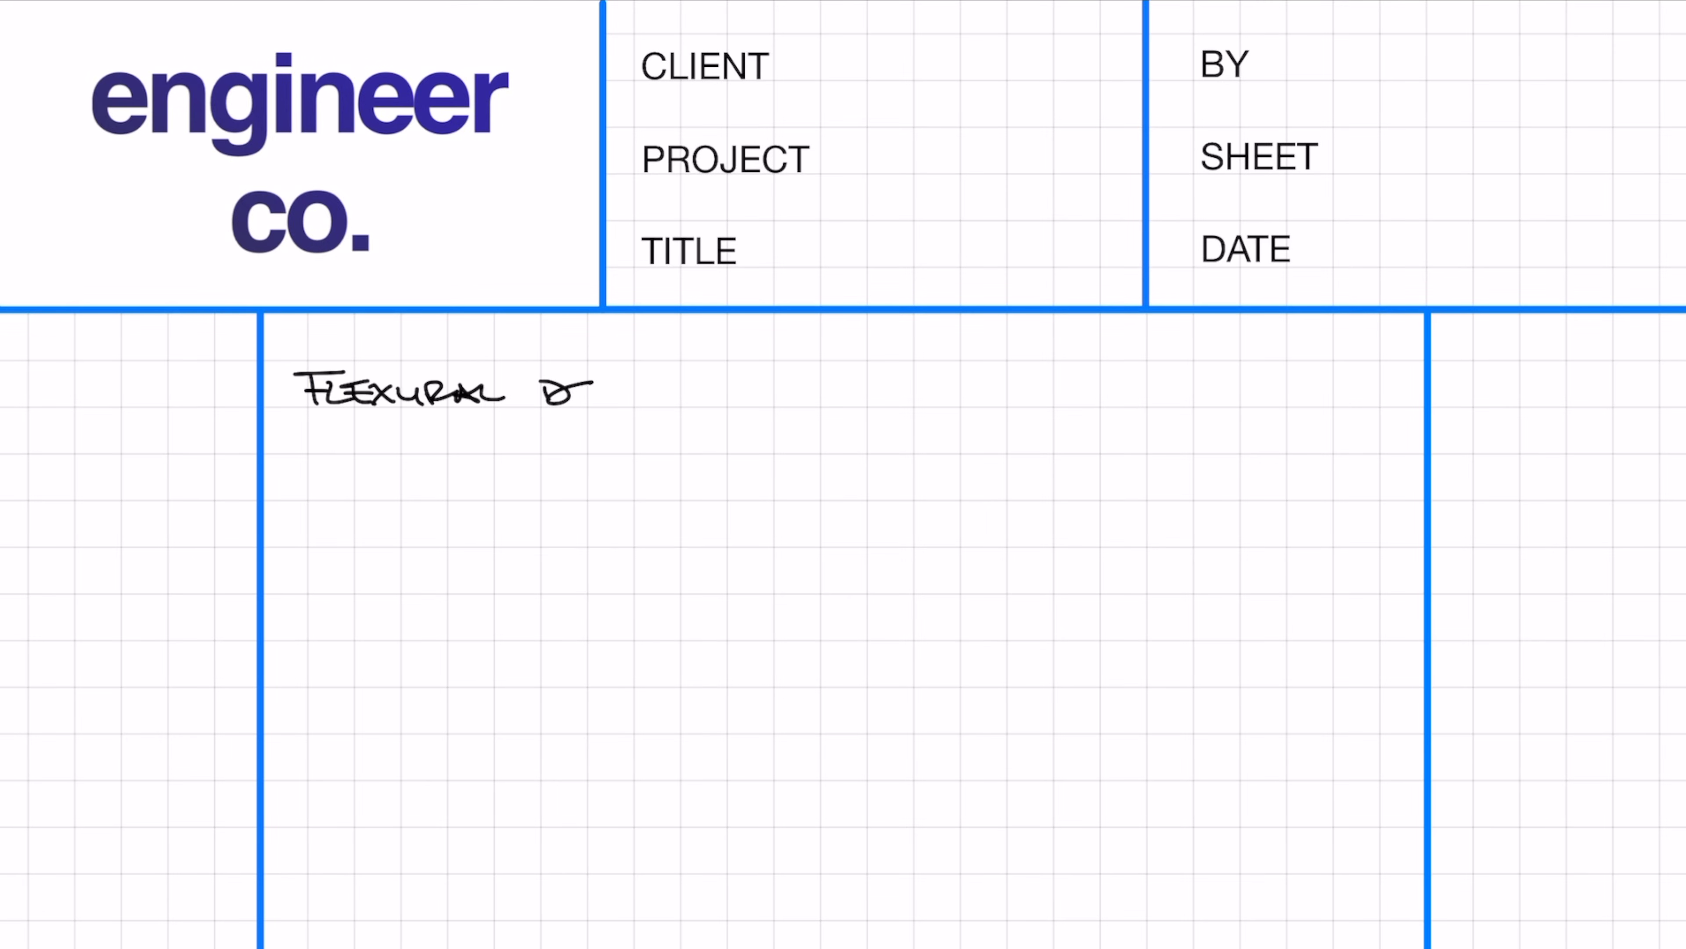
- Handwrite the d = 210mm, K = 0.0347 < 0.168 and lever arm z working down the page
{"action": "scroll", "scroll_direction": "down", "scroll_amount": 3}
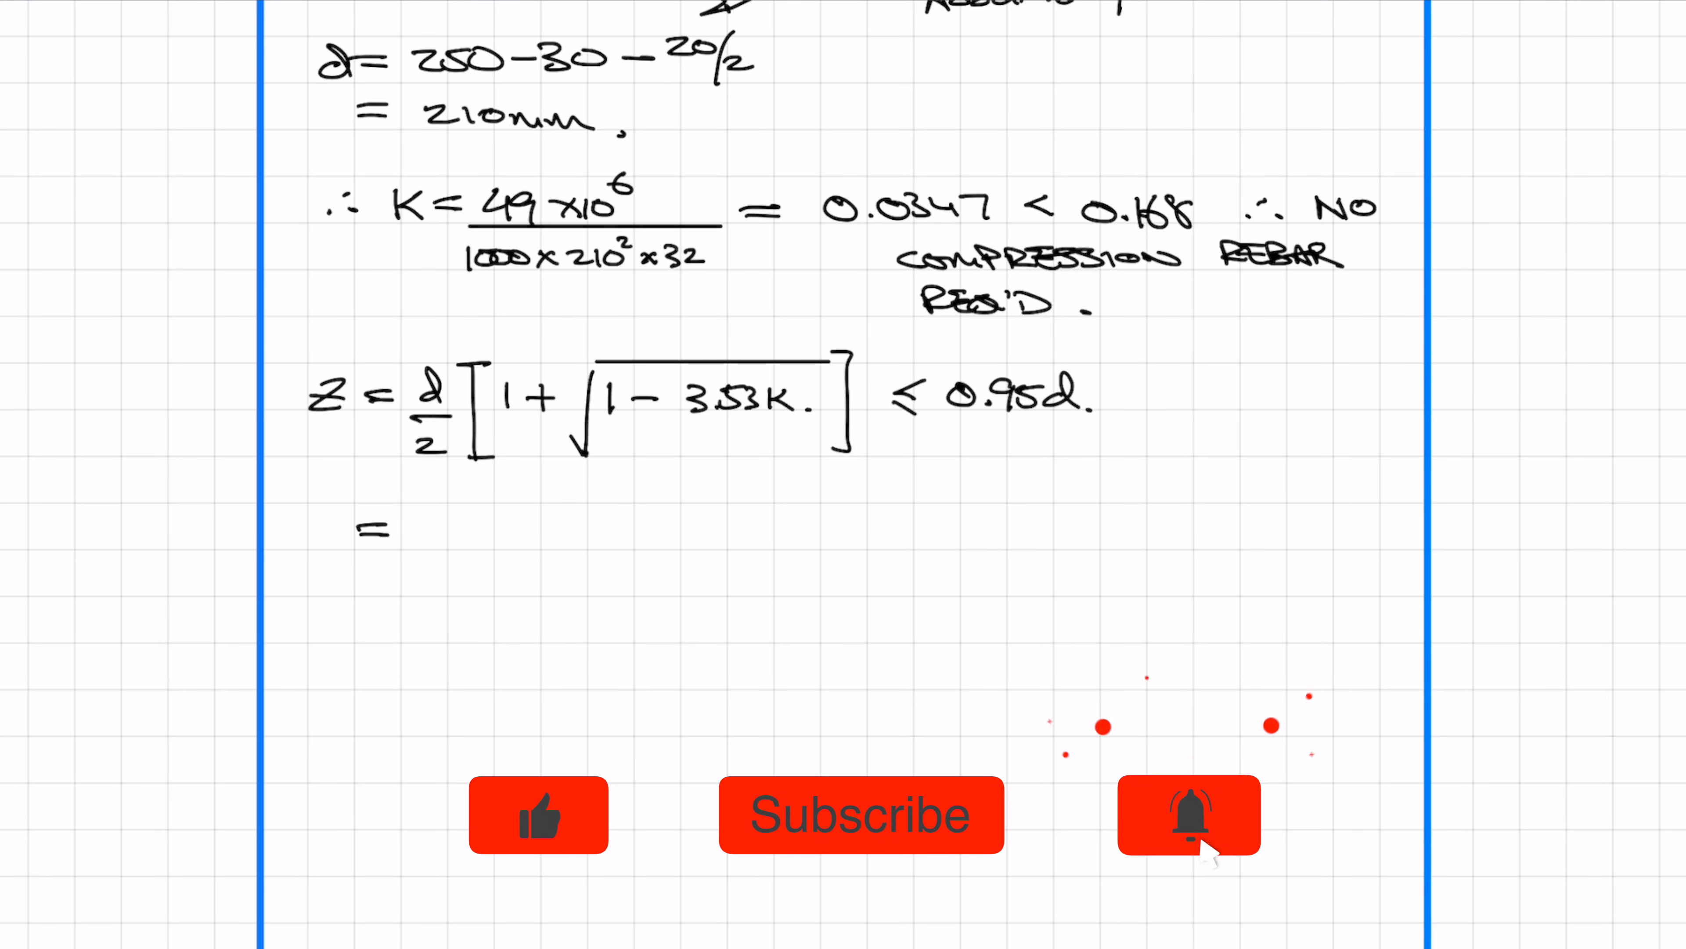
{"action": "scroll", "scroll_direction": "down", "scroll_amount": 3}
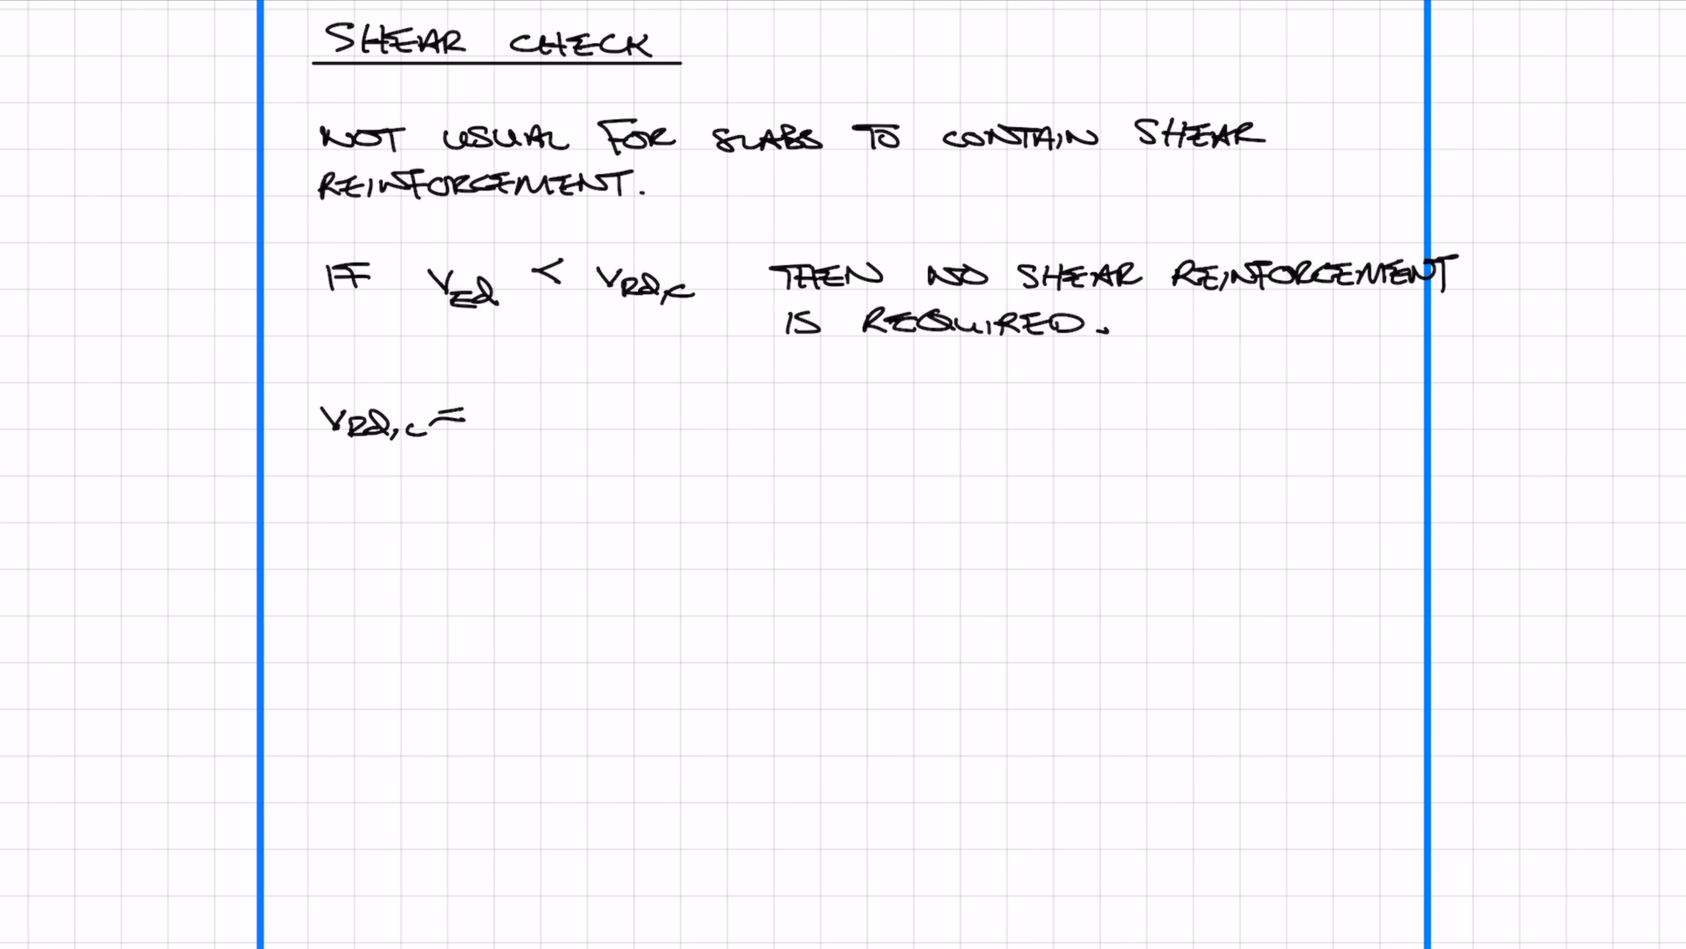
- Write the shear check vRd,c = 0.12k(100ρ...) working and conclude vEd 0.186 < vRd,c 0.486 N/mm²
{"action": "type", "text": "0.12 K (100ρ1 fck)^1/3"}
{"action": "type", "text": "K = 1 + √"}
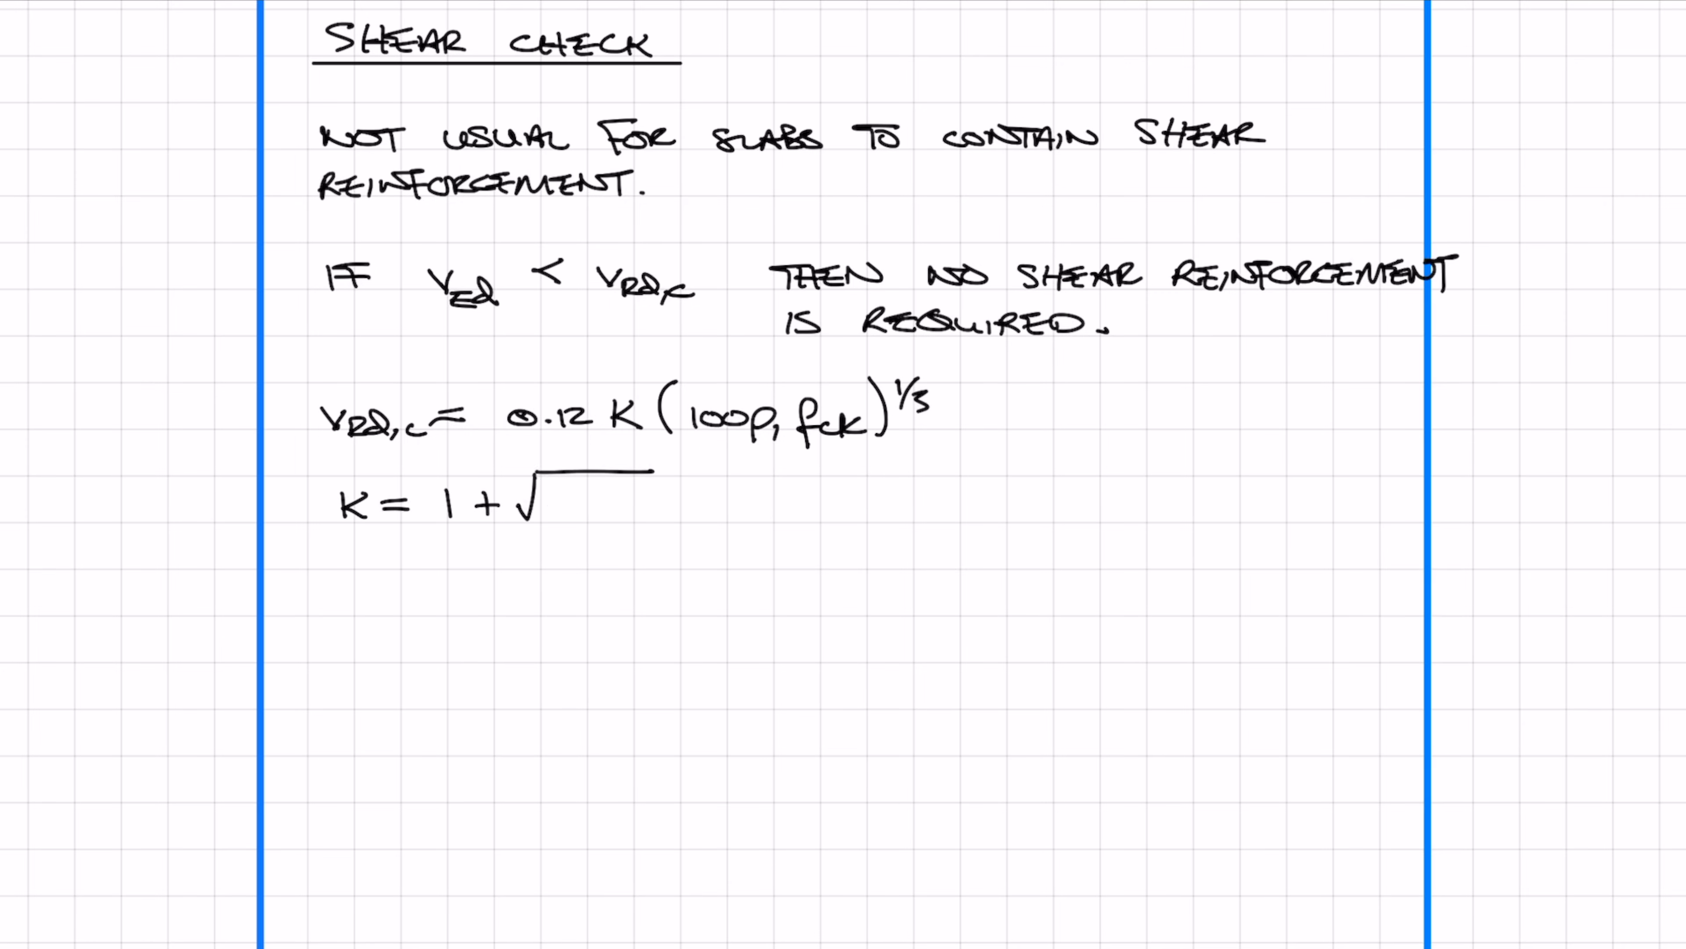
{"action": "scroll", "scroll_direction": "down", "scroll_amount": 3}
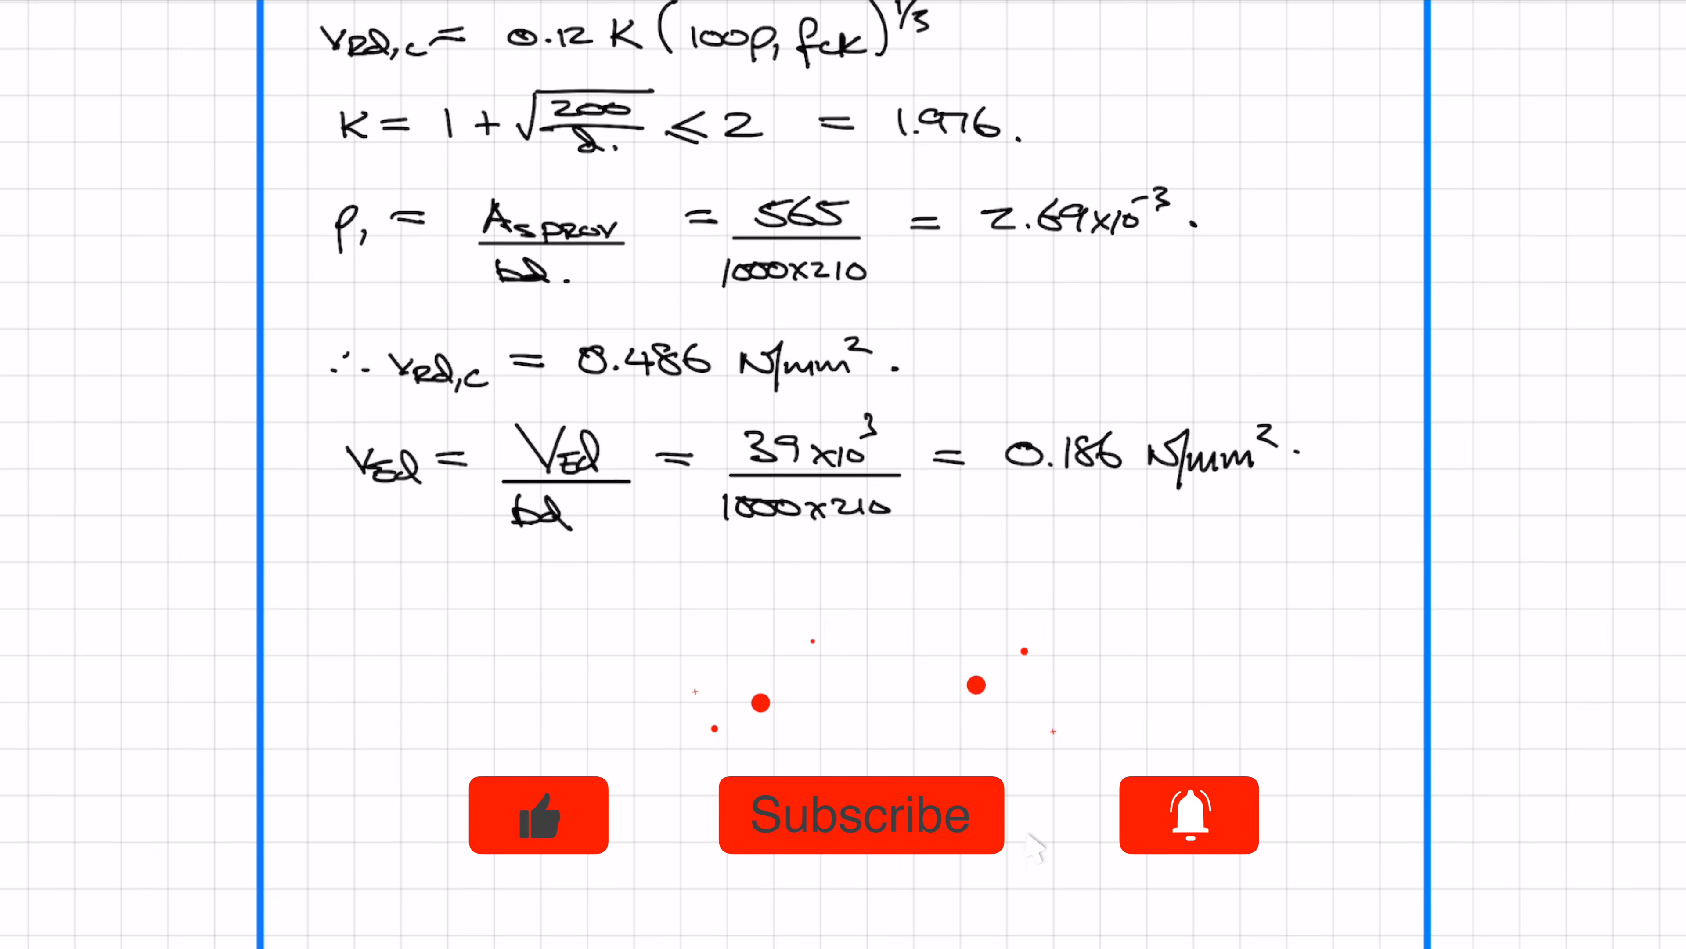
{"action": "type", "text": "Ved < Vrc"}
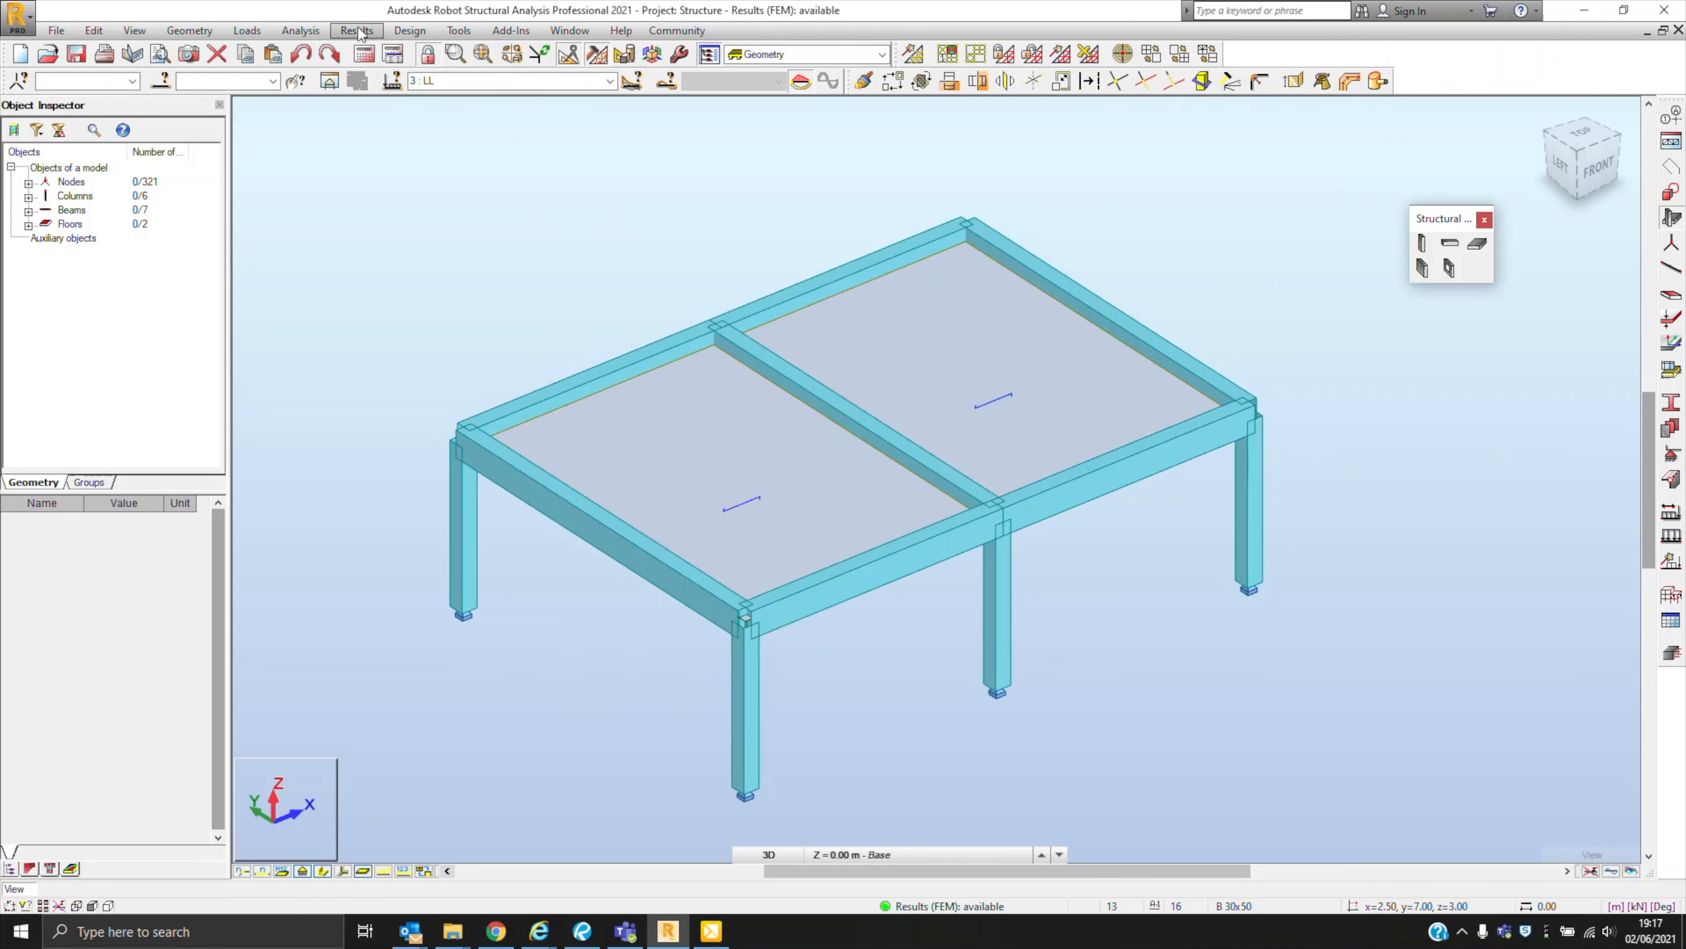
- Show the load distribution regions on the slabs from the bar diagram display options
{"action": "left_click", "coordinate": [356, 30]}
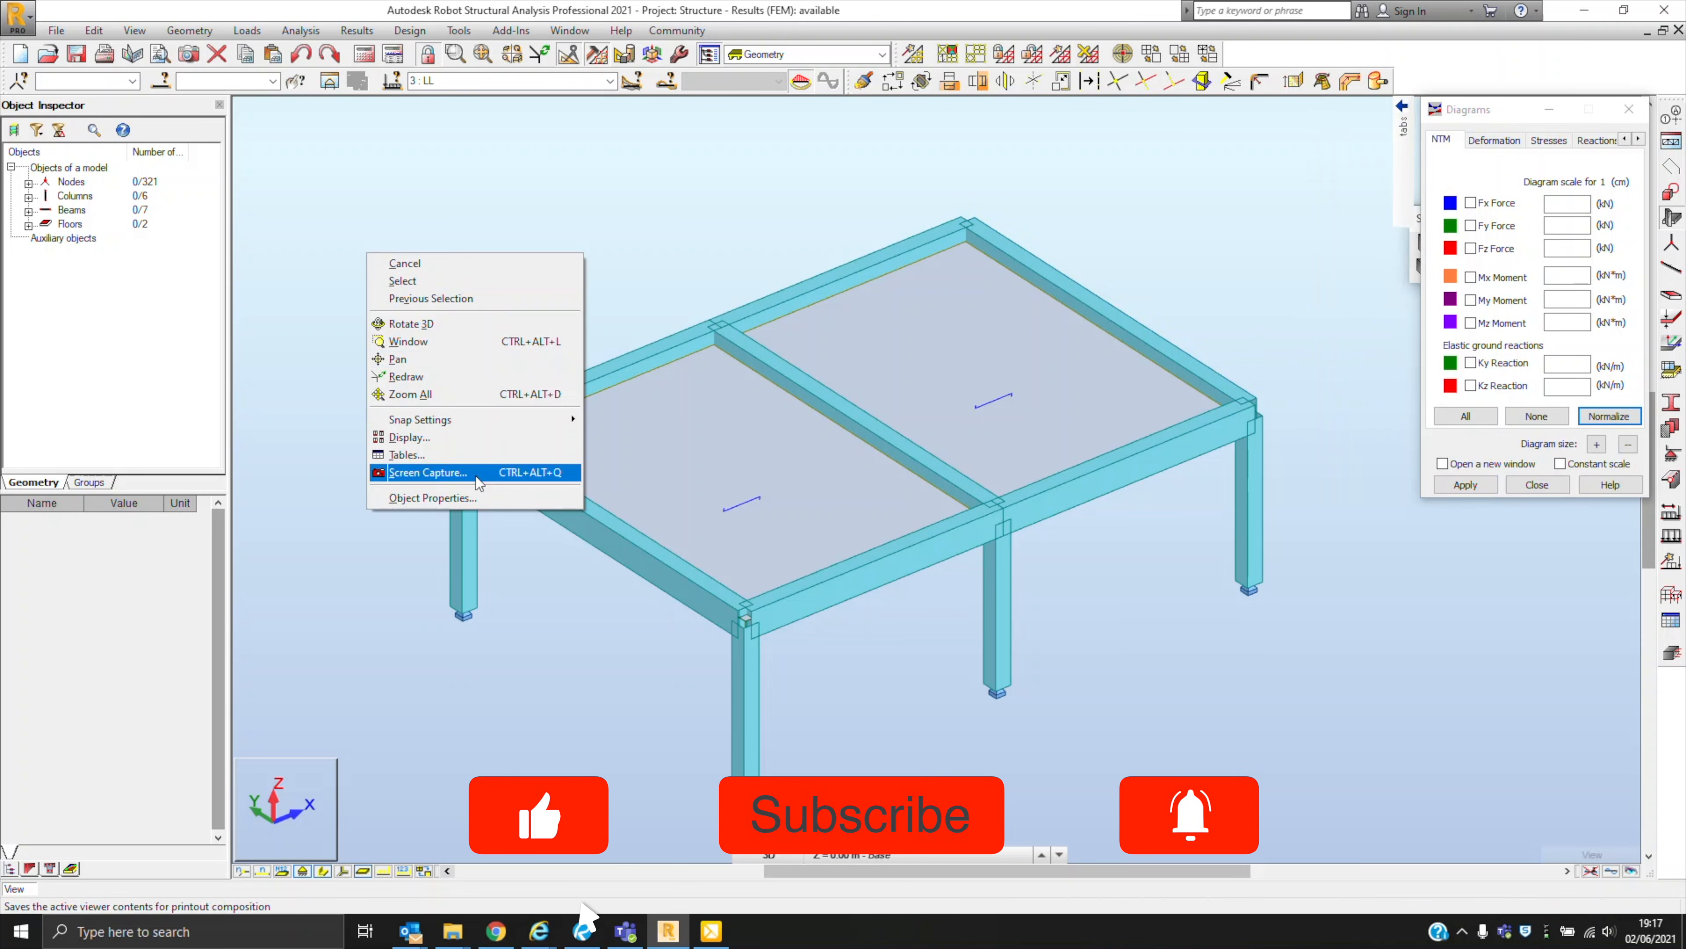
{"action": "left_click", "coordinate": [410, 436]}
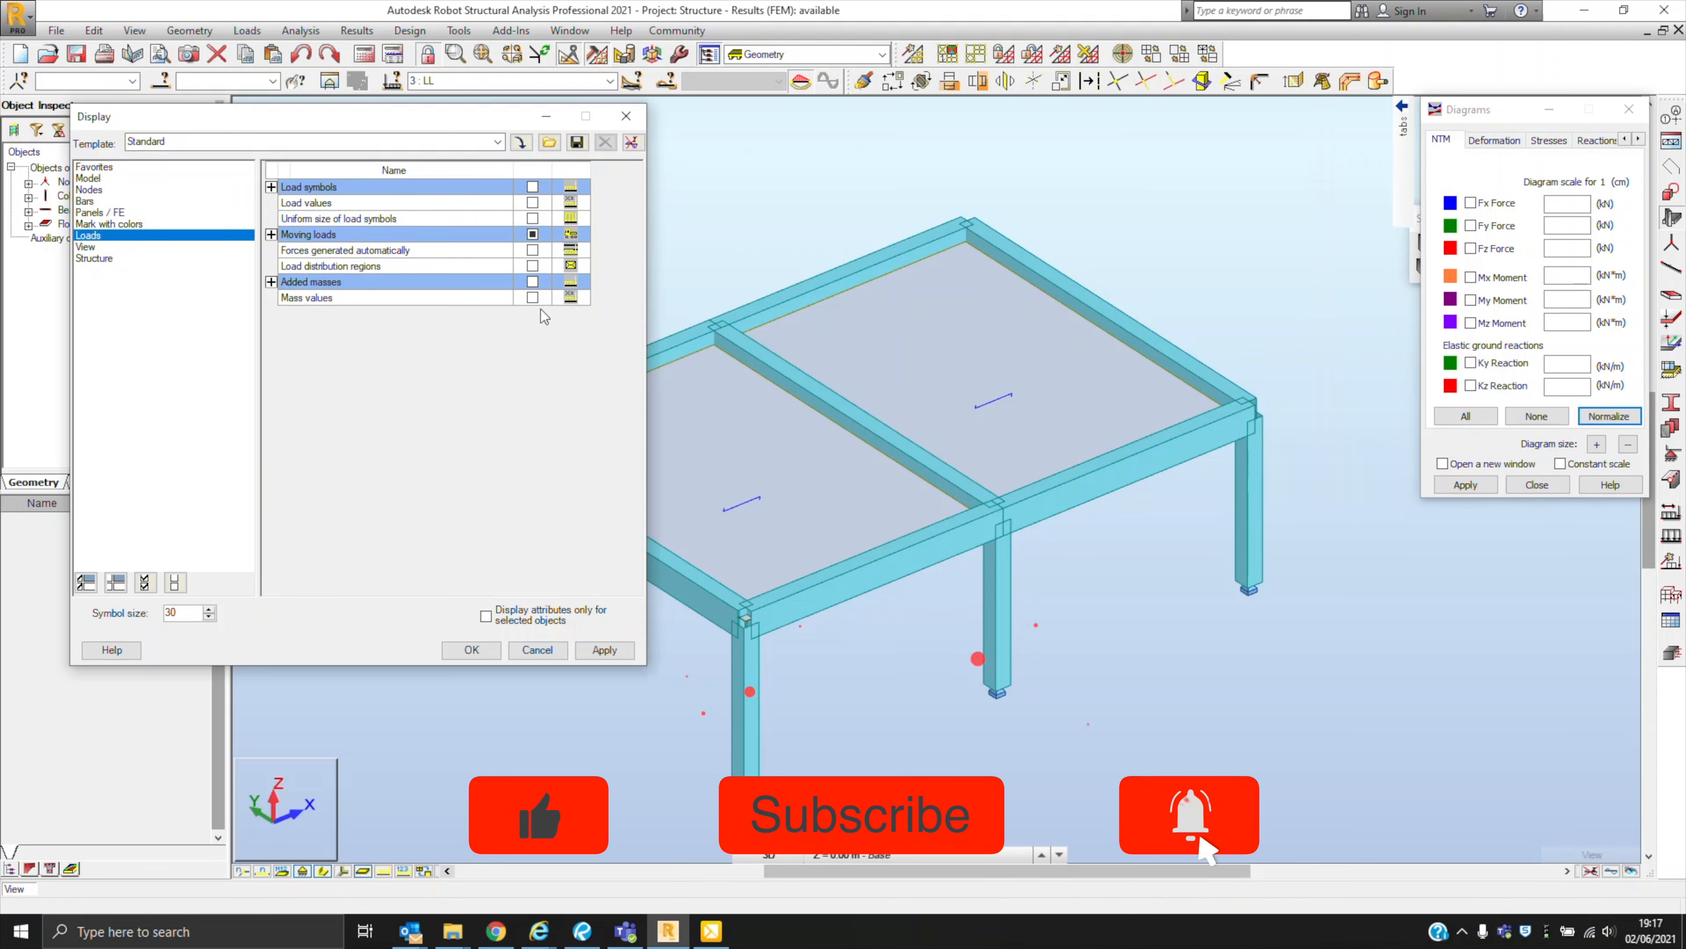
{"action": "left_click", "coordinate": [604, 650]}
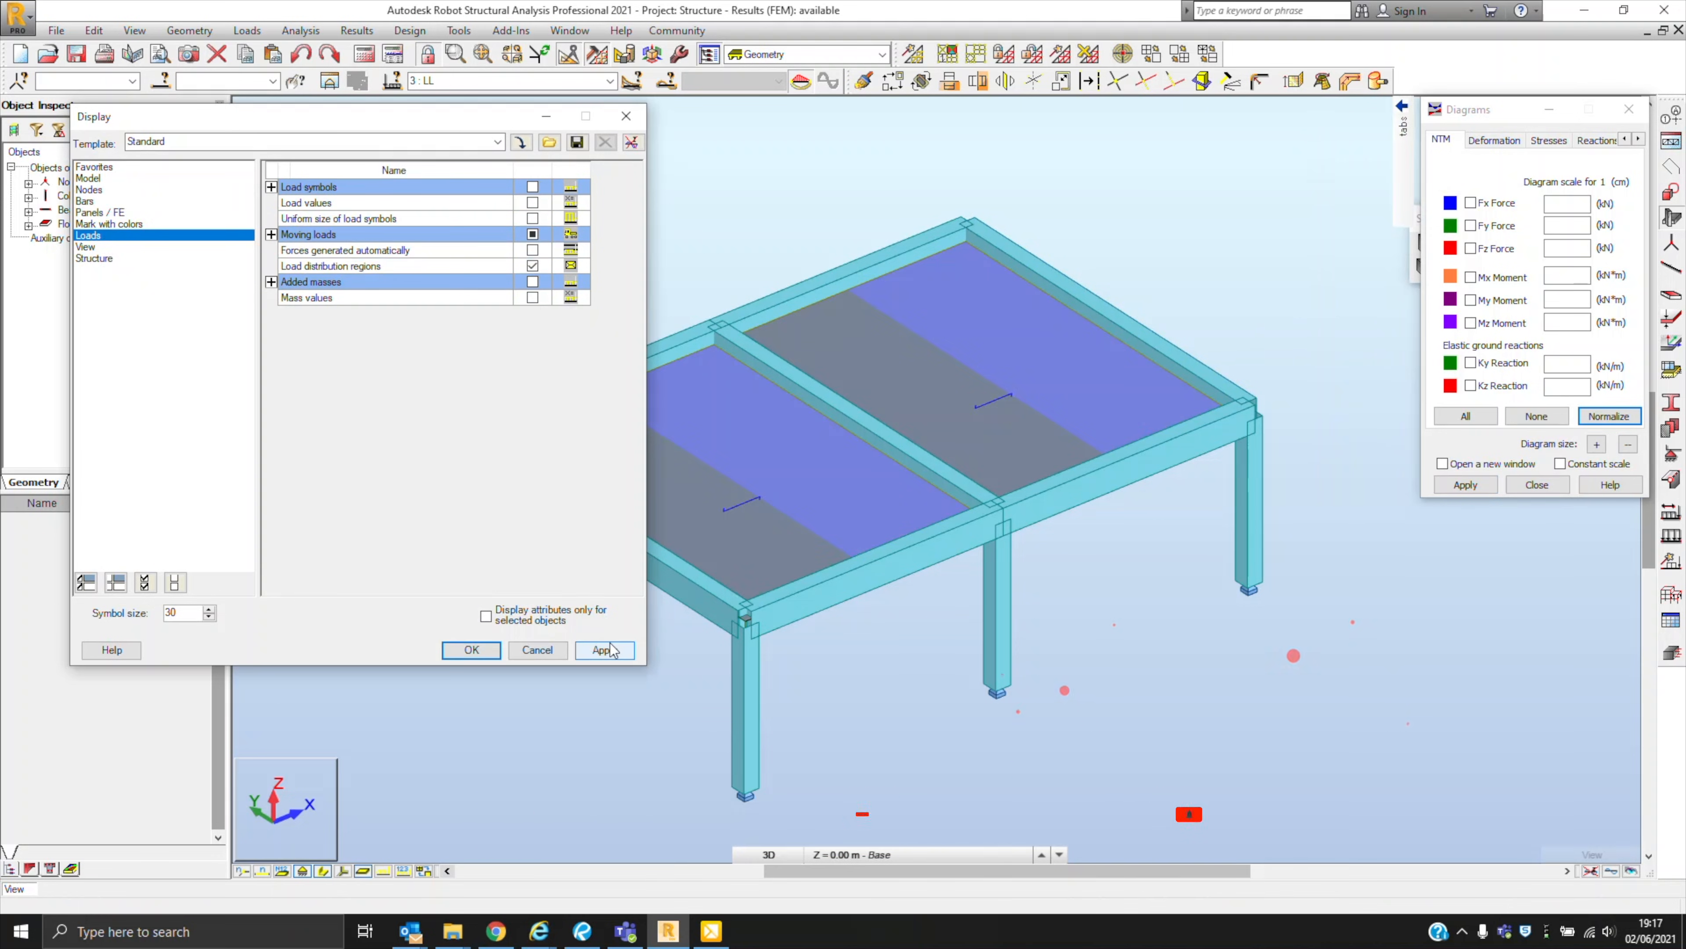
{"action": "left_click", "coordinate": [604, 650]}
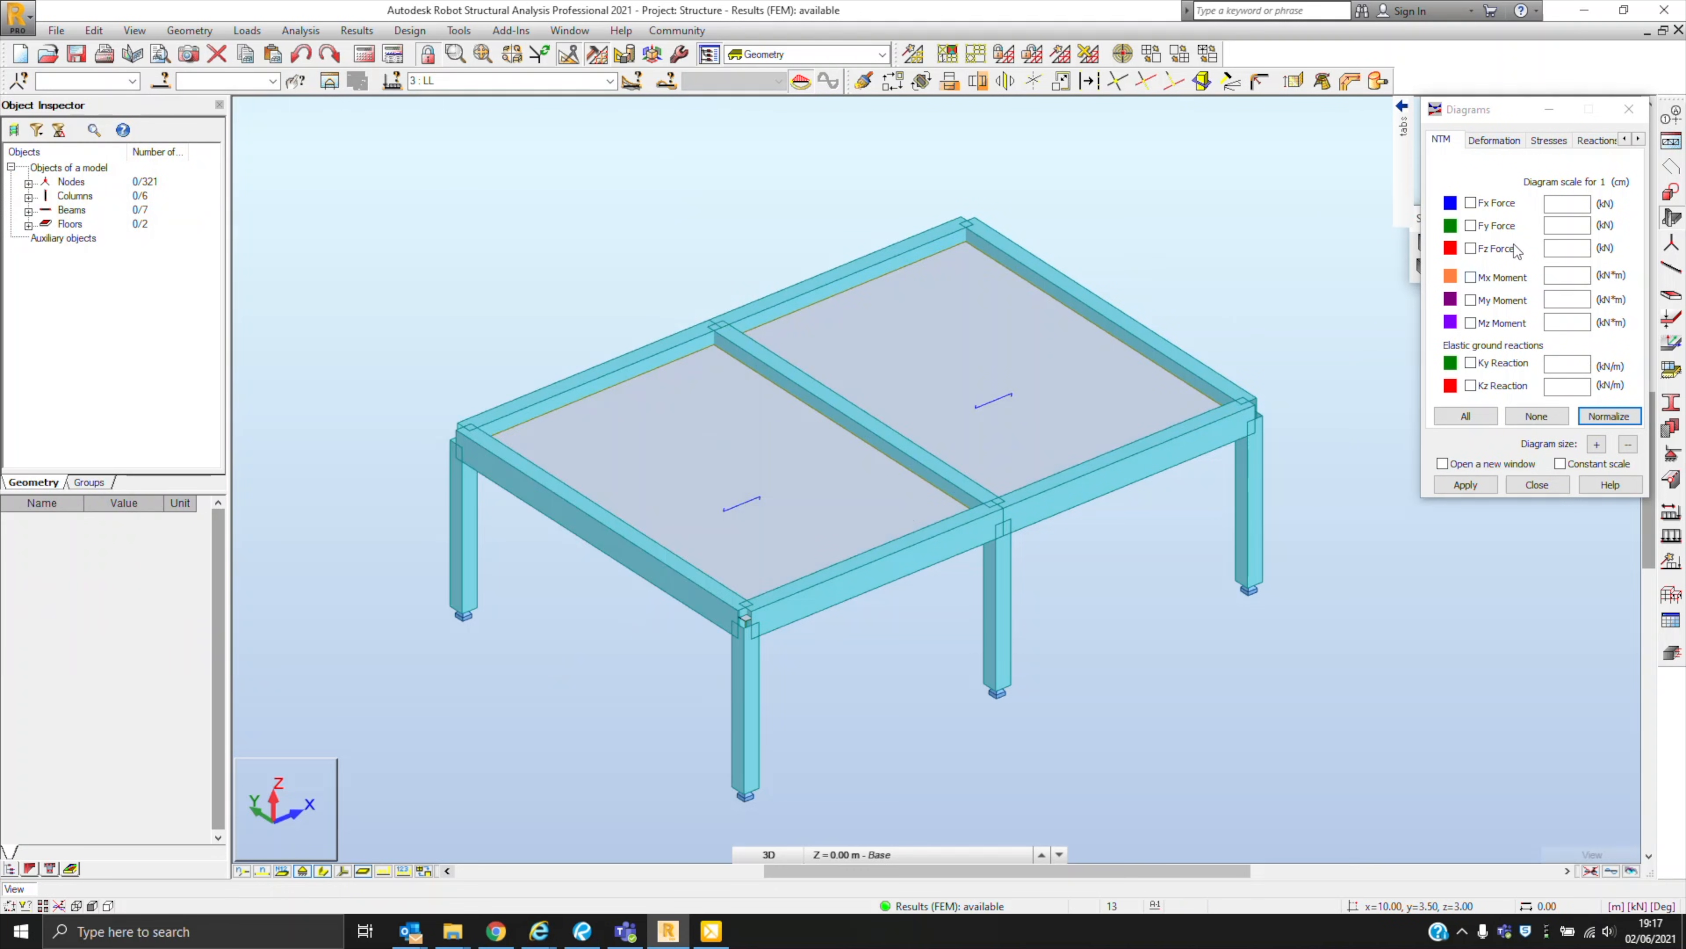
- Display the beams' My moment diagrams (max 22.58 kNm) filled with differentiated colours
{"action": "left_click", "coordinate": [1465, 484]}
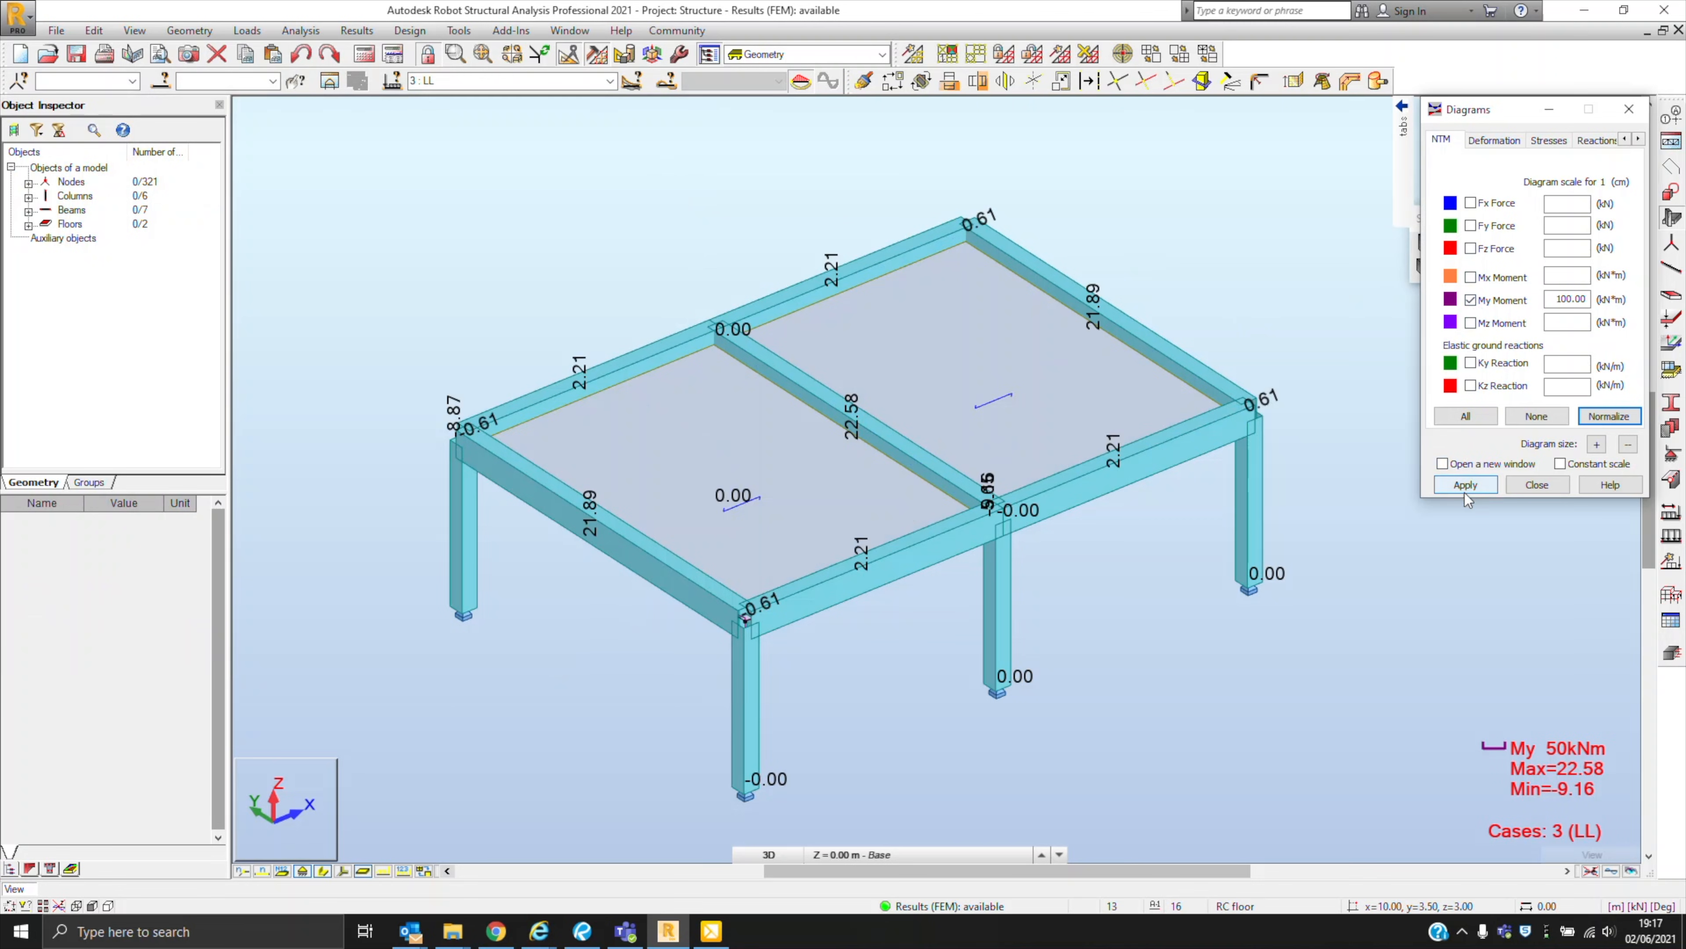
{"action": "left_click", "coordinate": [1465, 484]}
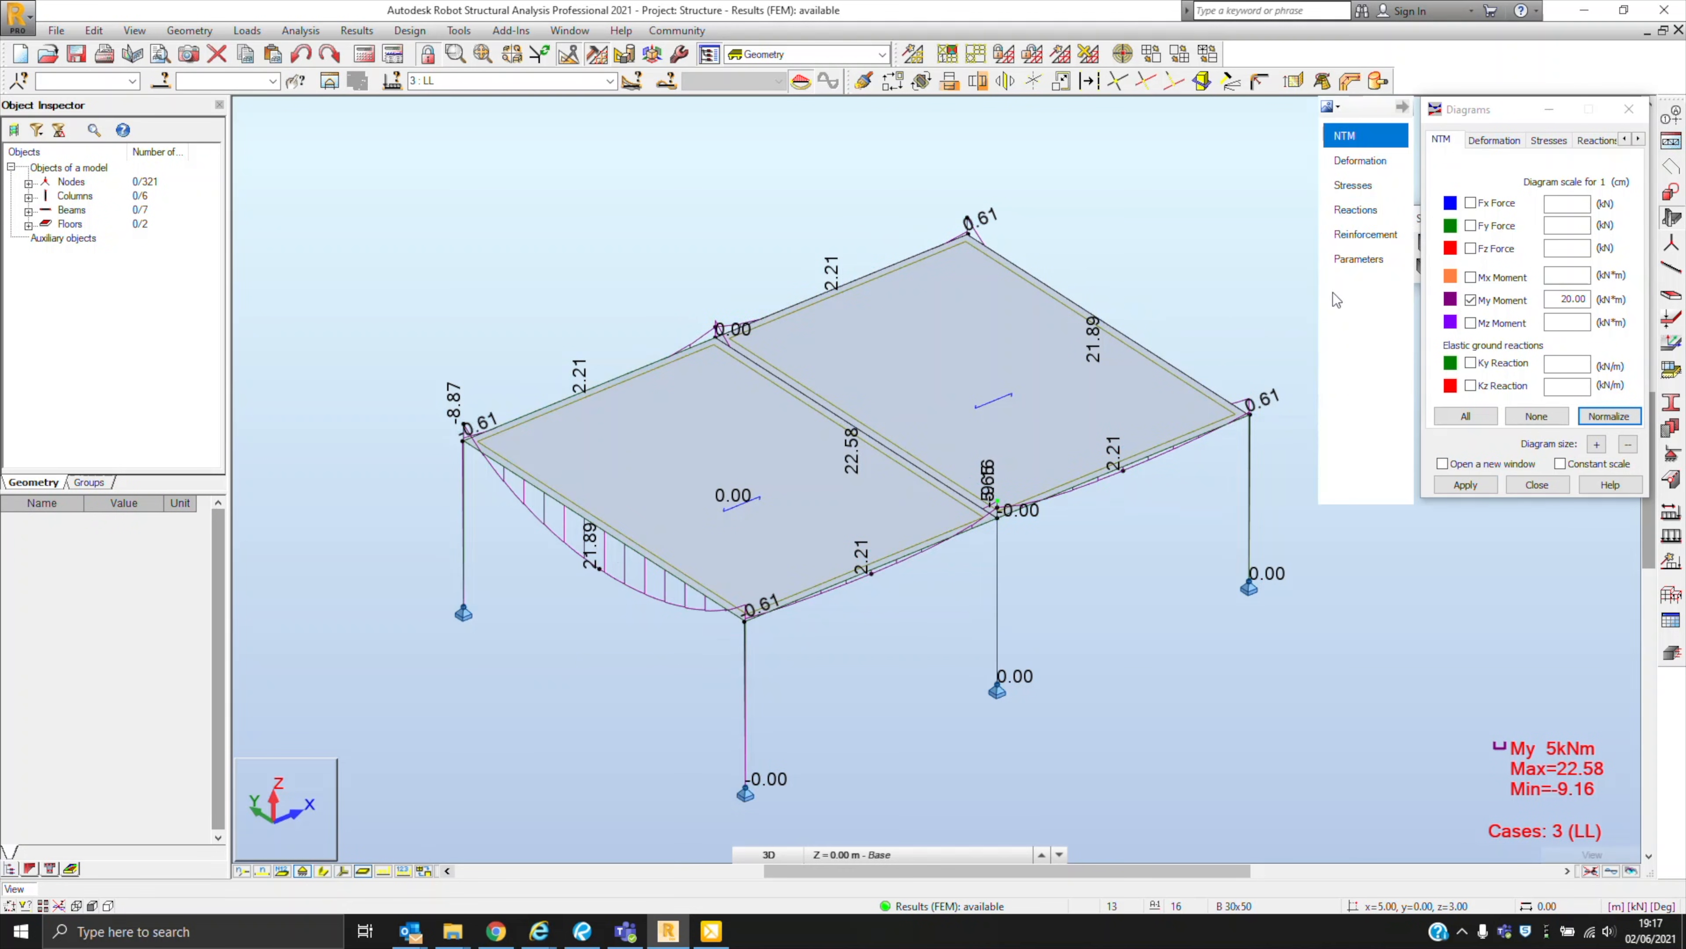
{"action": "left_click", "coordinate": [1359, 258]}
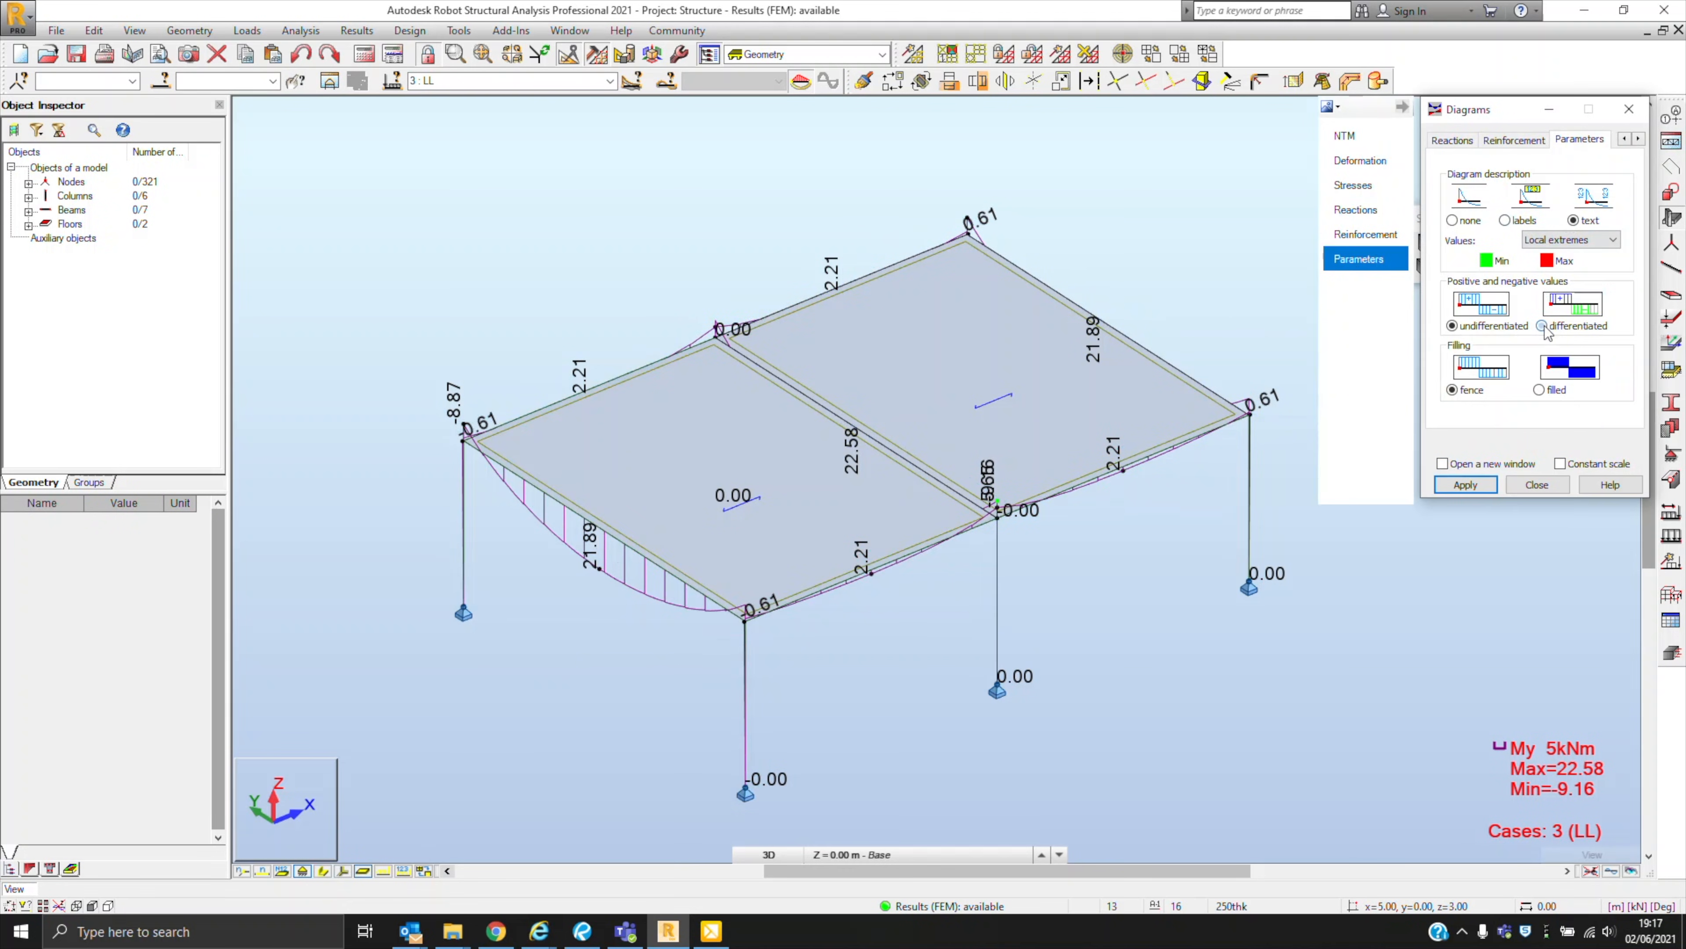
{"action": "left_click", "coordinate": [1465, 484]}
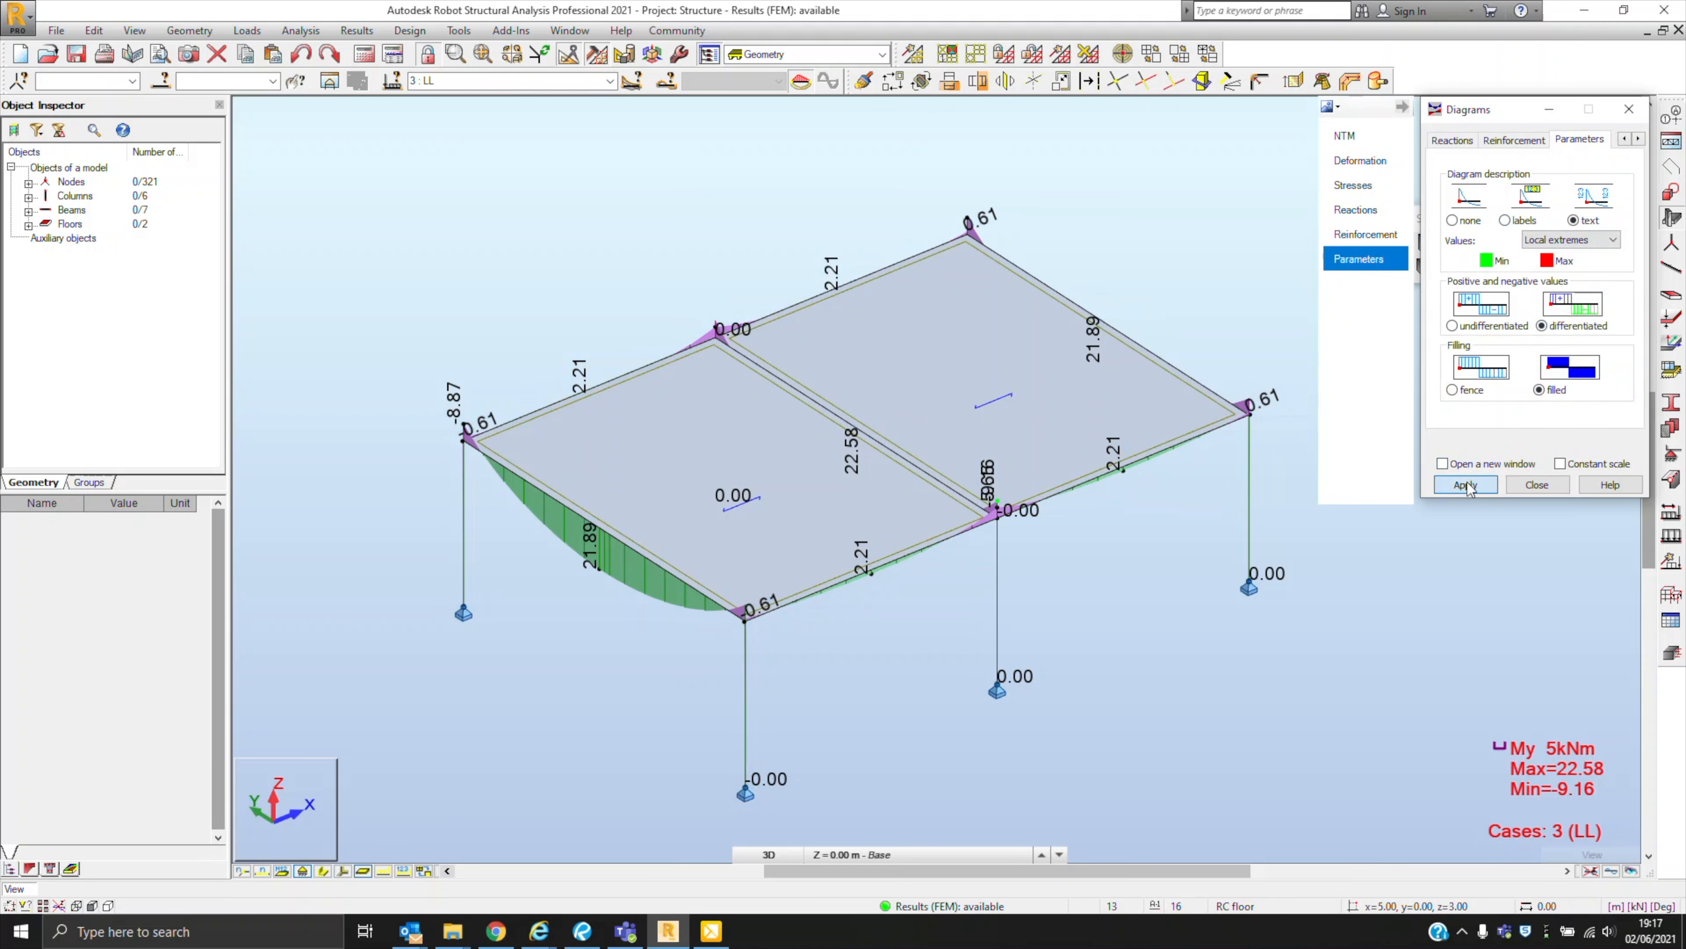
{"action": "left_click", "coordinate": [1465, 484]}
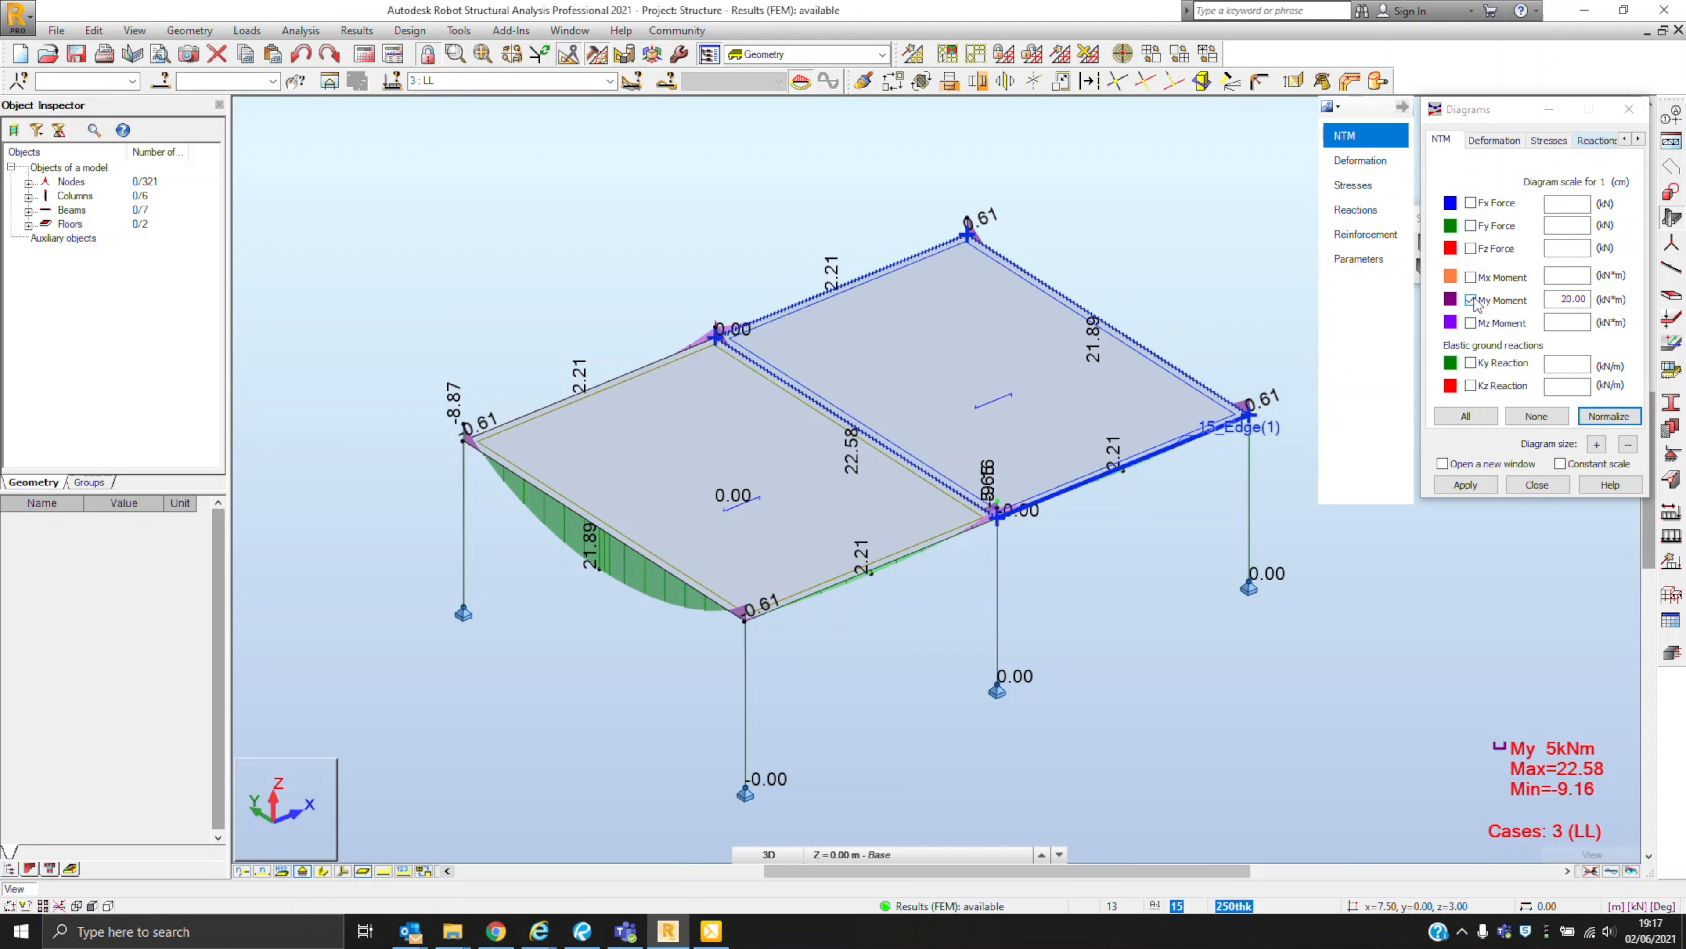
- Untick My Moment and apply to clear the beam diagrams
{"action": "left_click", "coordinate": [1471, 298]}
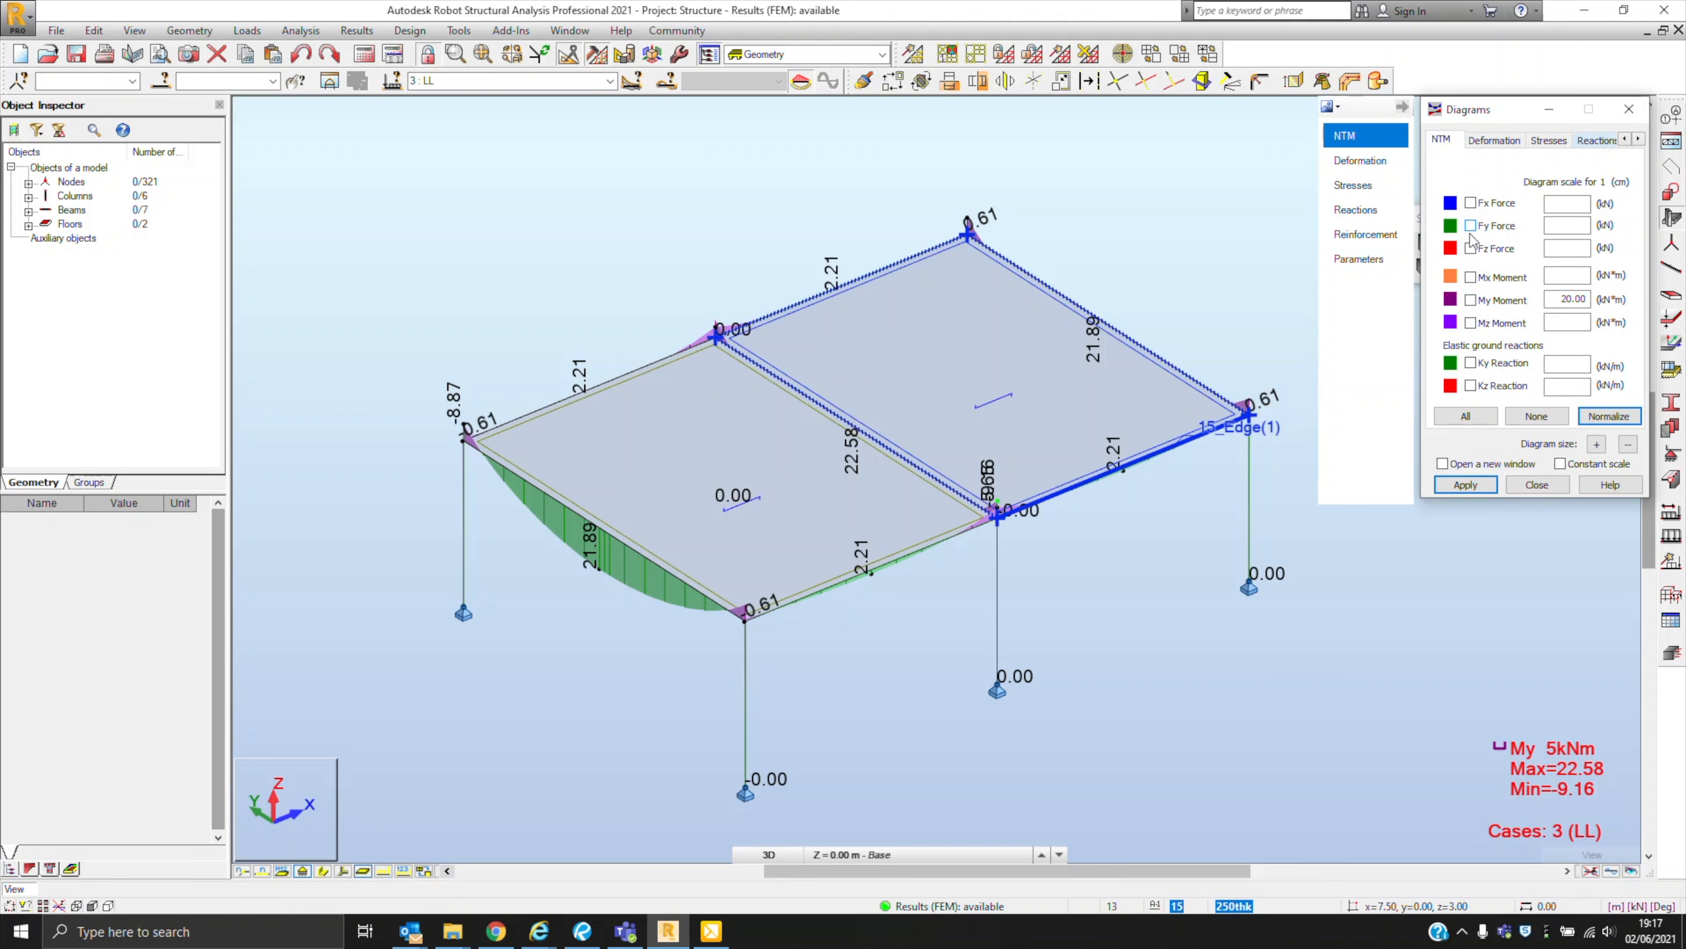
{"action": "left_click", "coordinate": [1465, 484]}
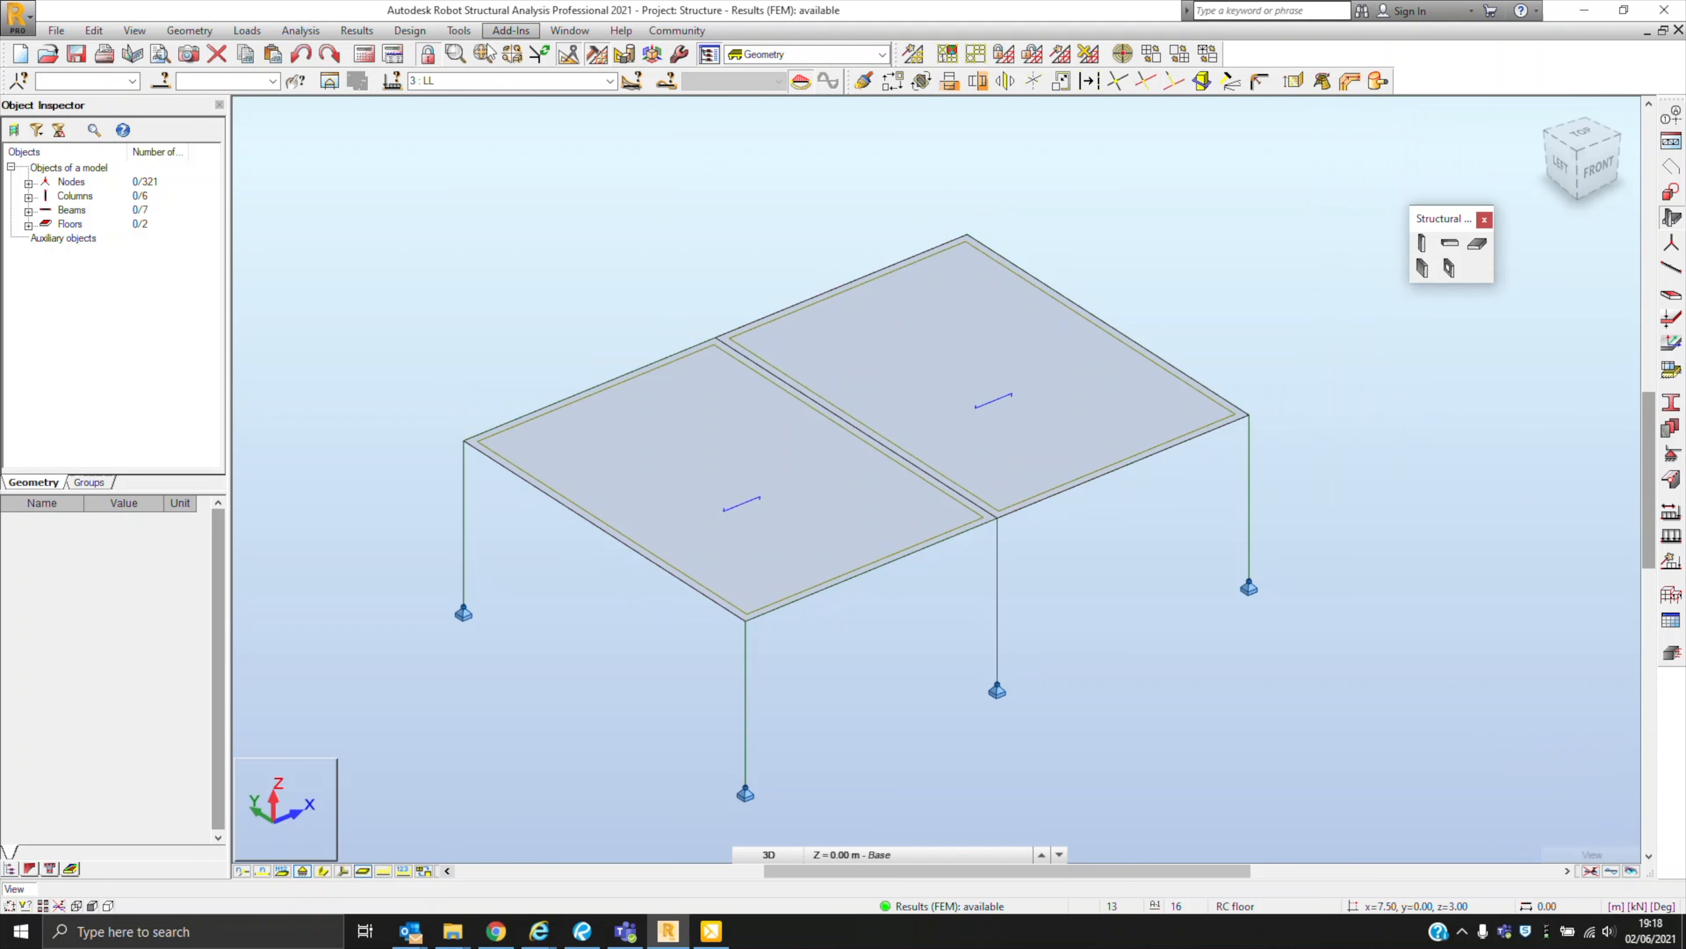
- Display the MXX slab moment colour map from the Results Maps dialog
{"action": "left_click", "coordinate": [355, 30]}
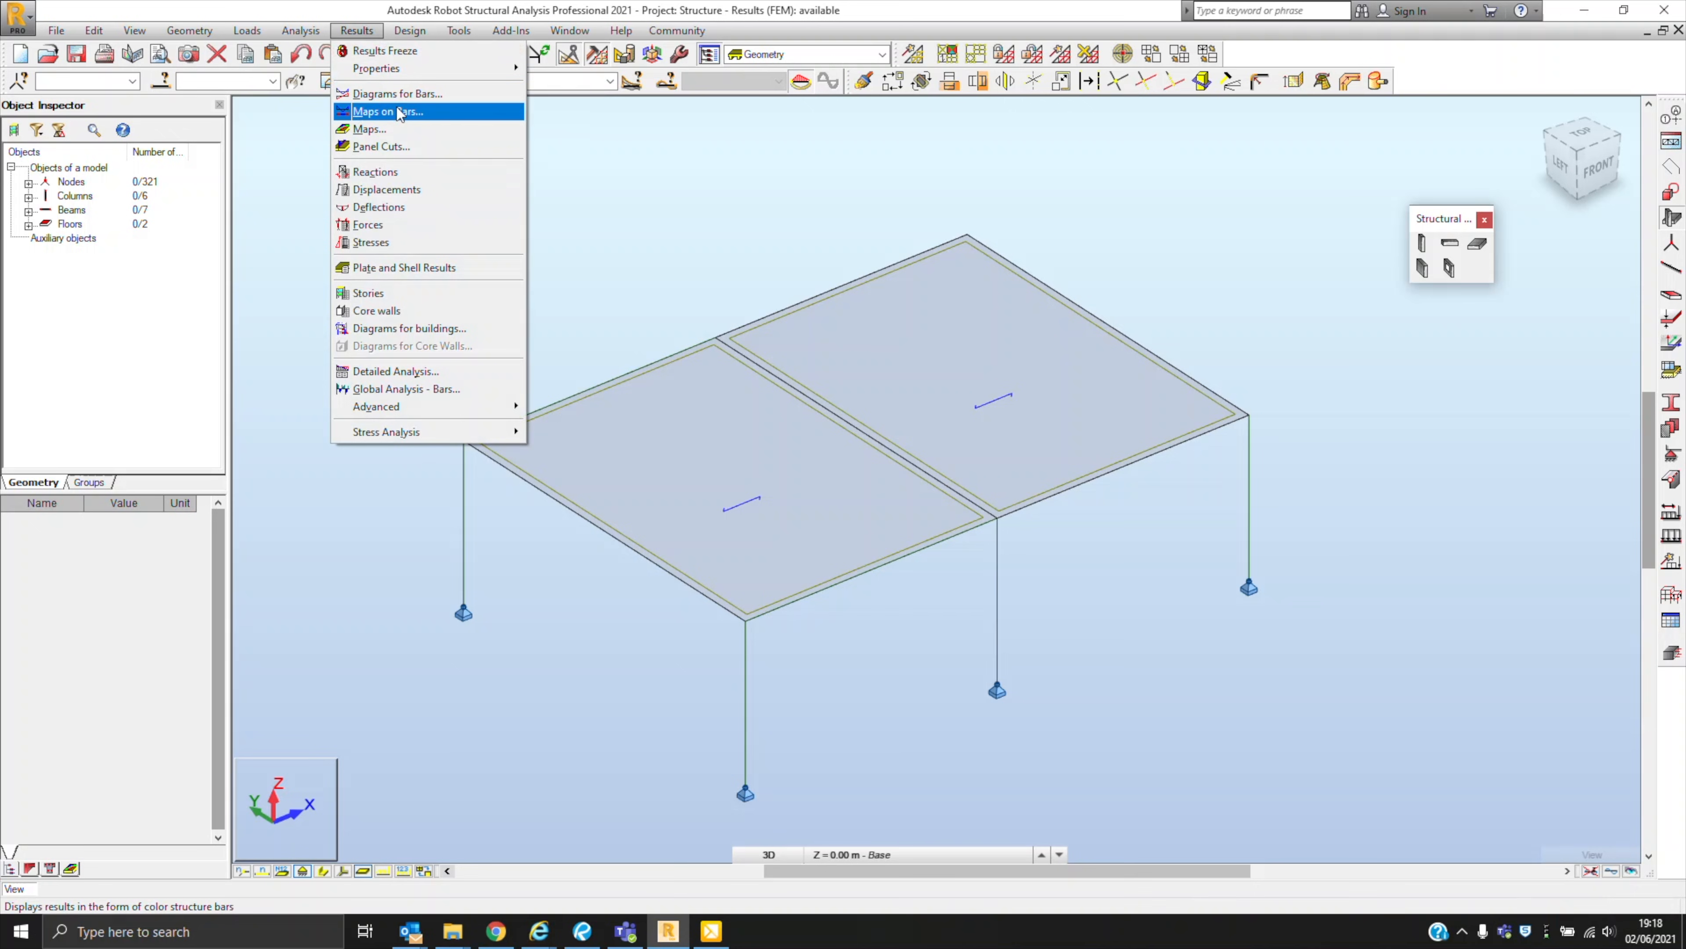
{"action": "left_click", "coordinate": [370, 128]}
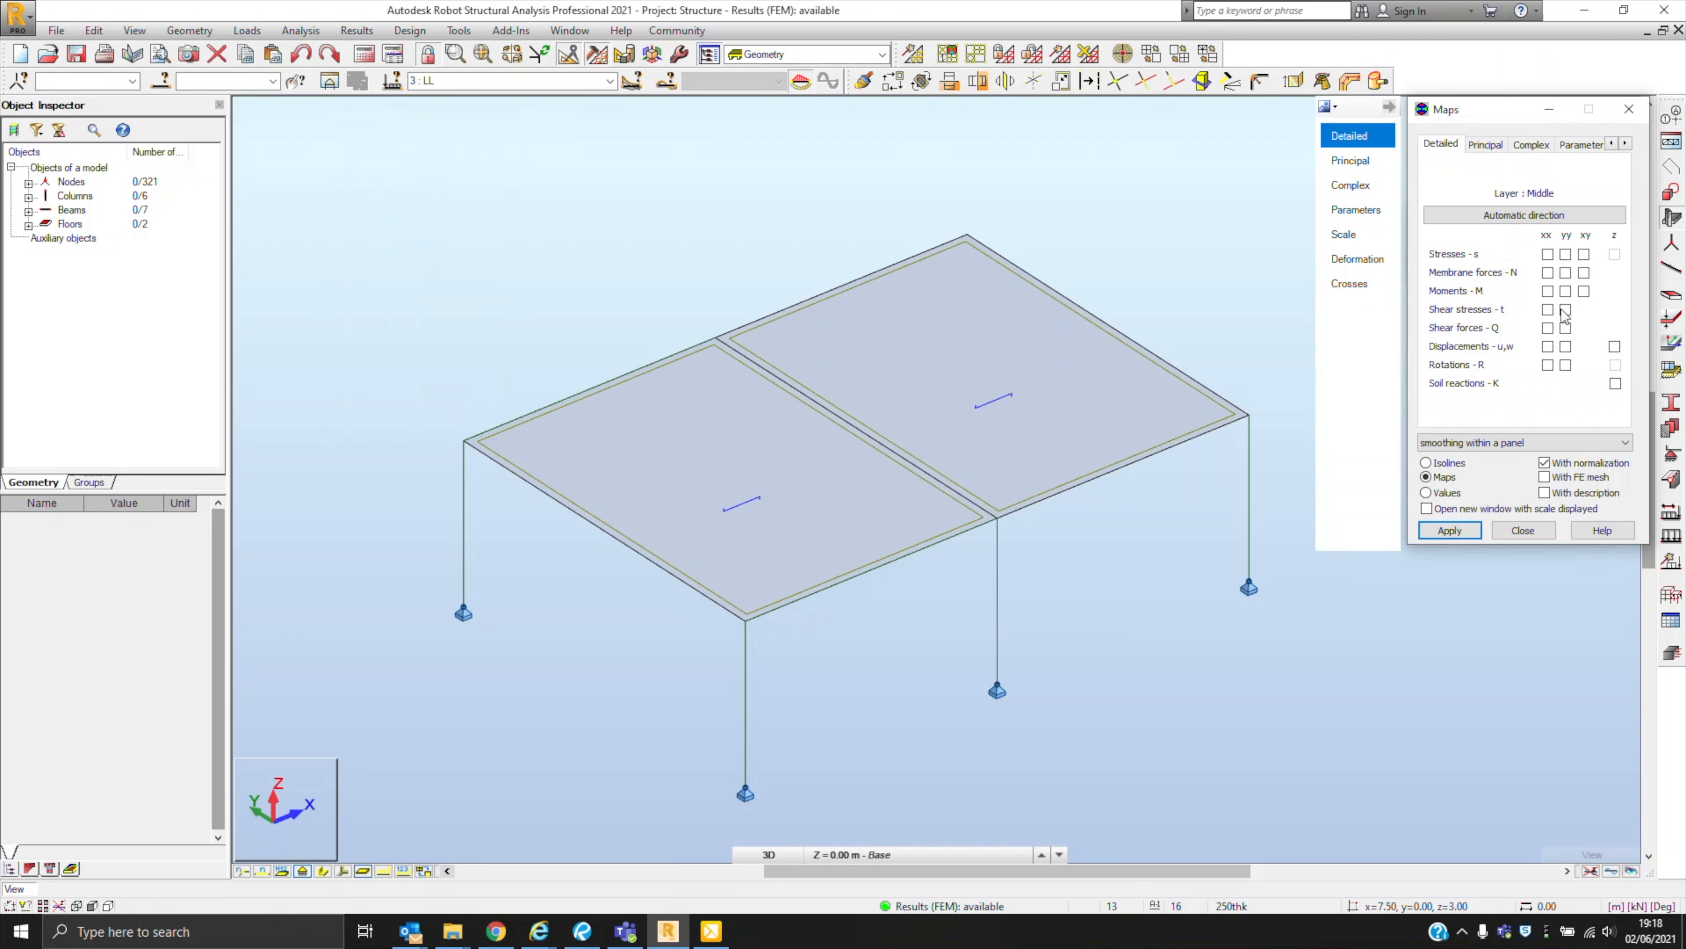
{"action": "left_click", "coordinate": [1546, 291]}
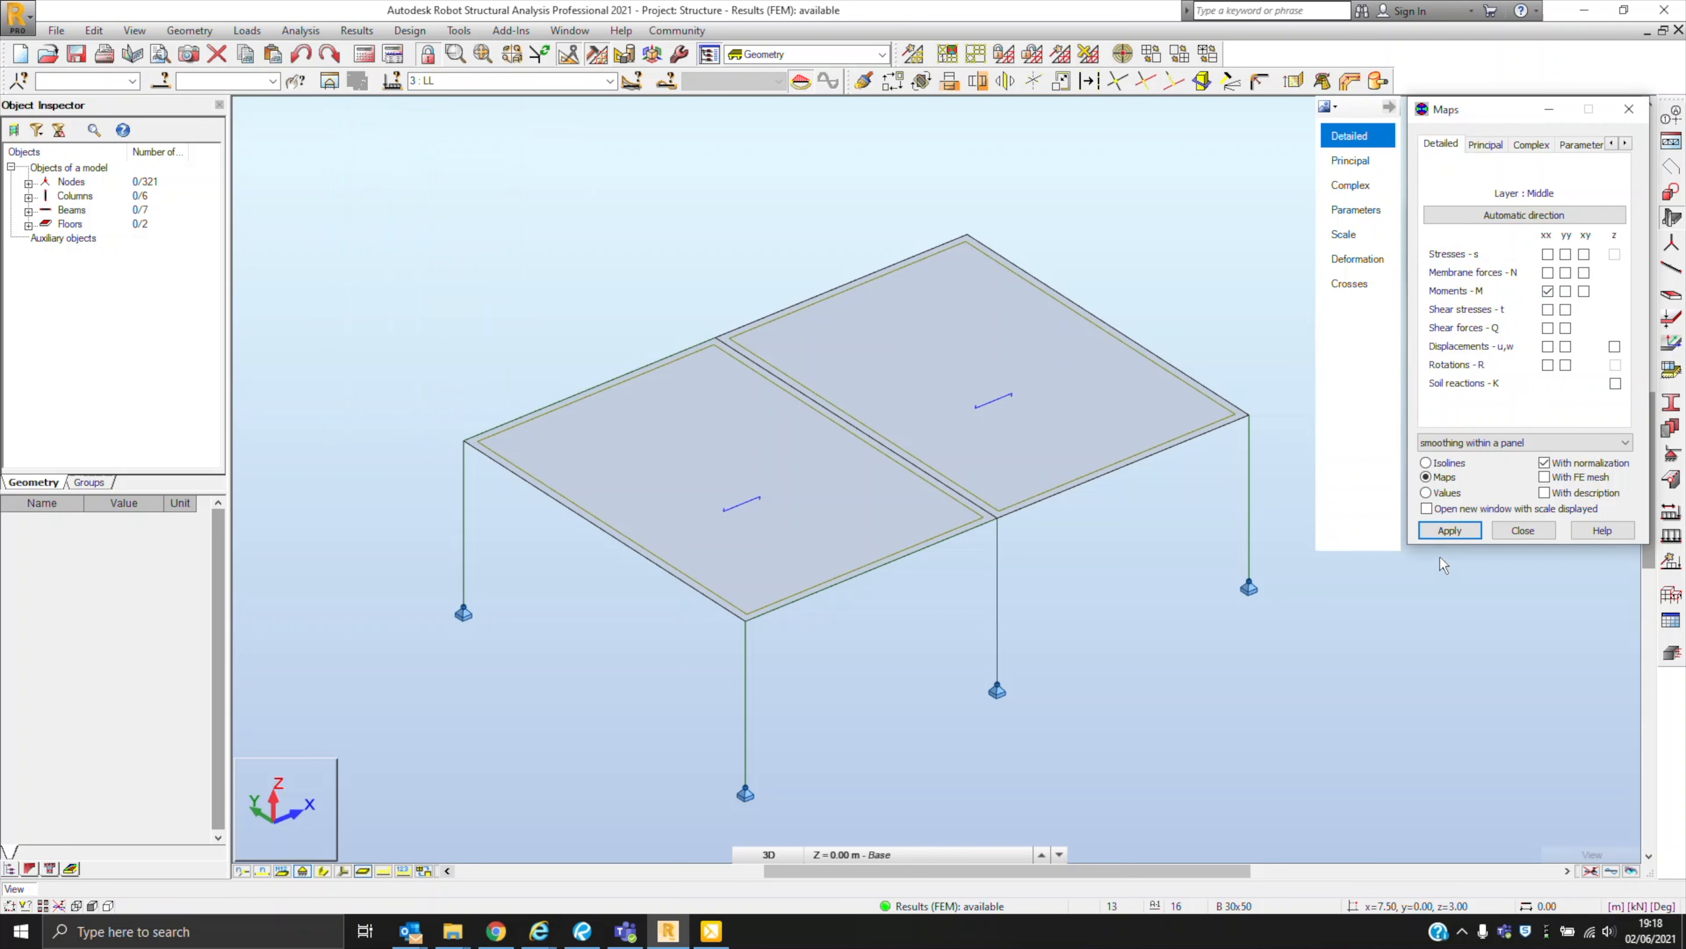
{"action": "left_click", "coordinate": [1448, 531]}
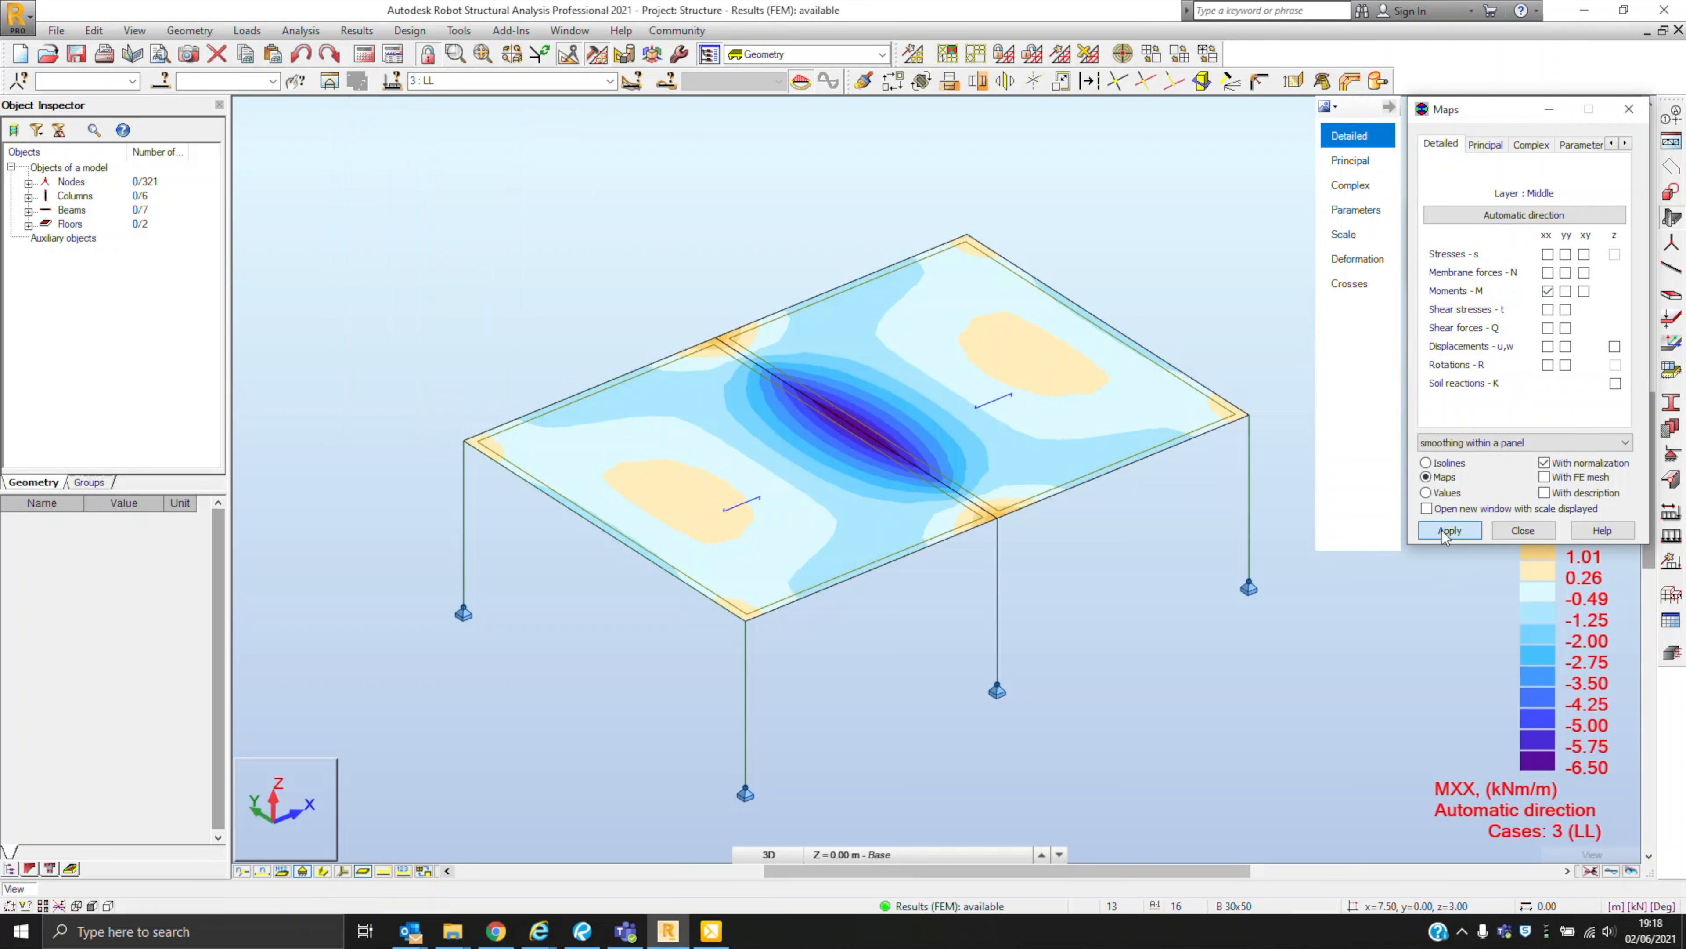
- Label the map with moment values (about -6.50 kNm/m) and select the MYY moment
{"action": "left_click", "coordinate": [1427, 492]}
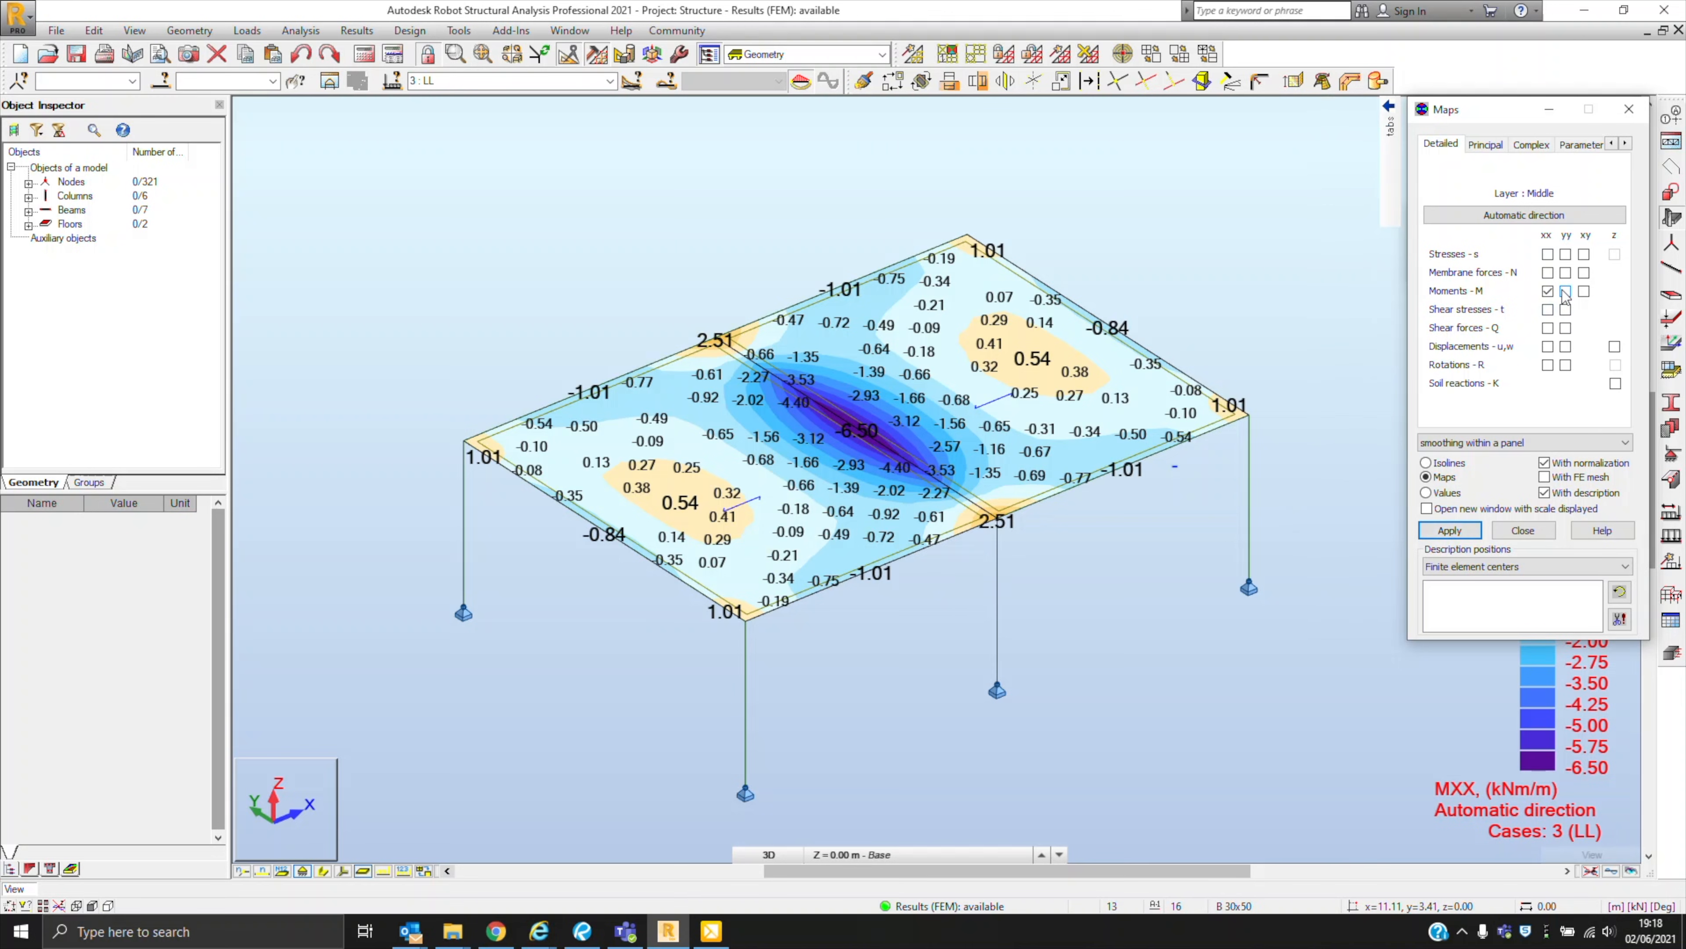
{"action": "left_click", "coordinate": [1566, 292]}
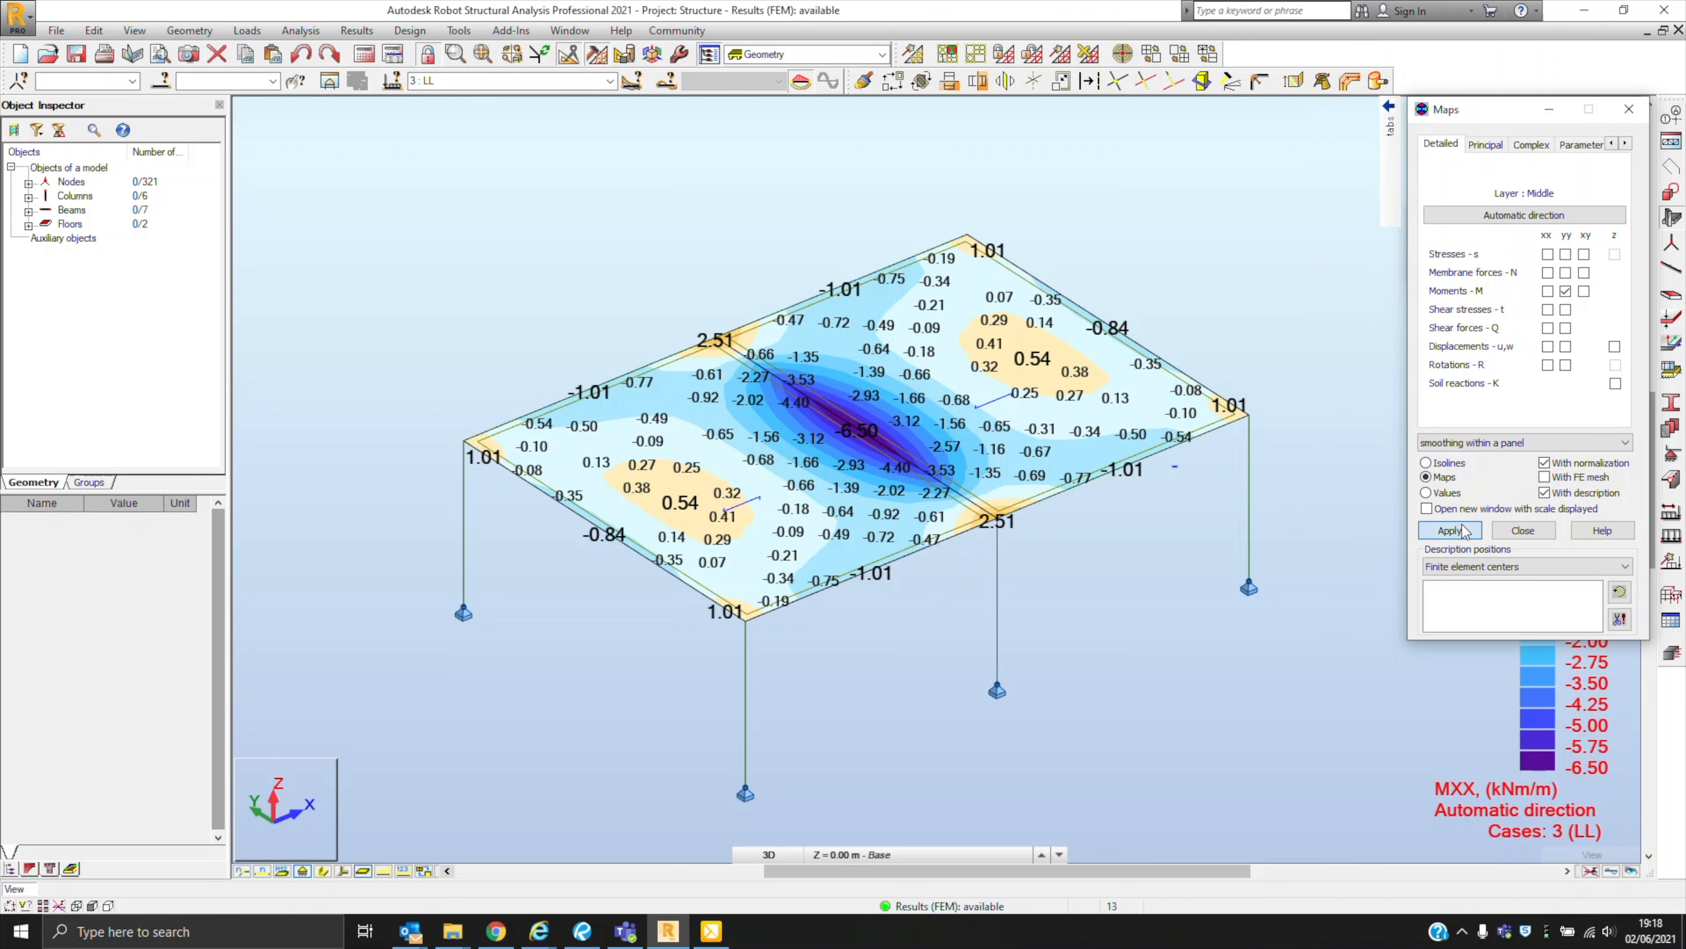